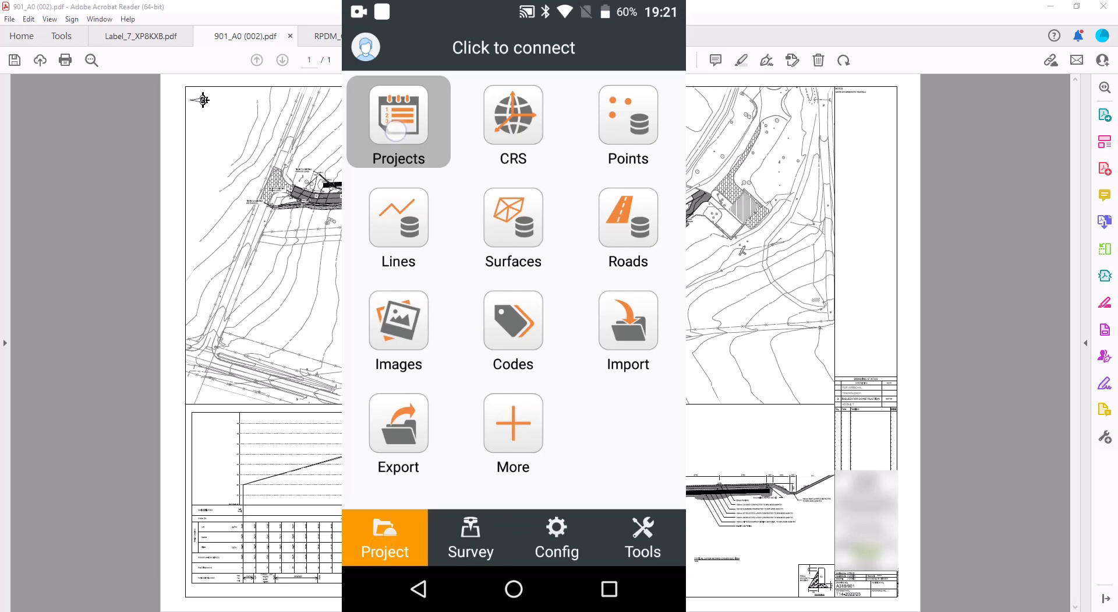
- Create project RoadDemo with coordinate system SA_Hart94_LO19 and the Eastern European time zone
{"action": "left_click", "coordinate": [398, 121]}
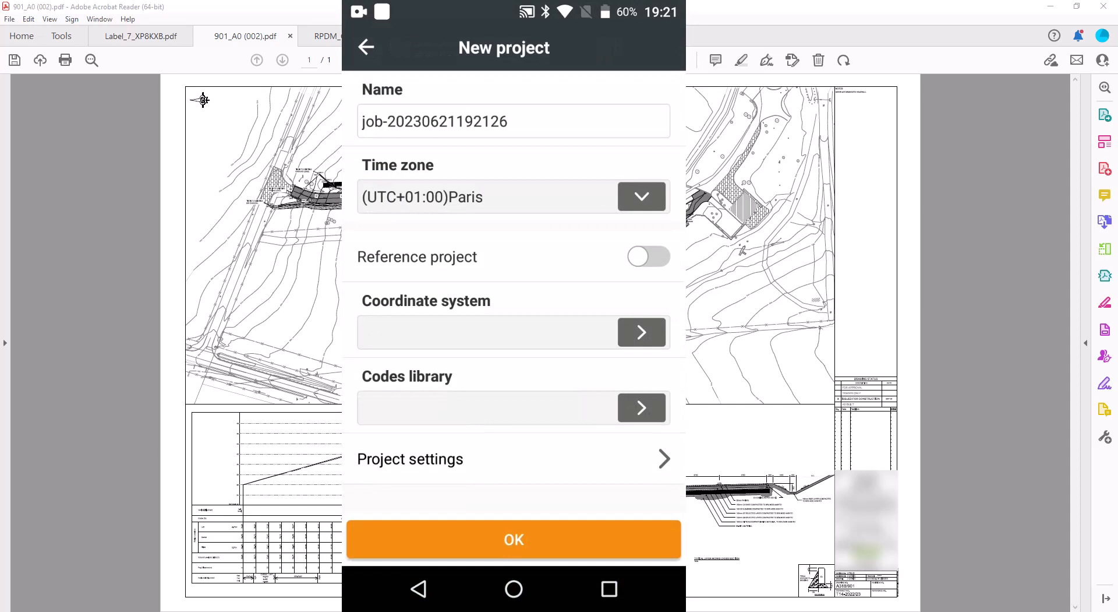
{"action": "left_click", "coordinate": [512, 121]}
{"action": "type", "text": "RoadDemo"}
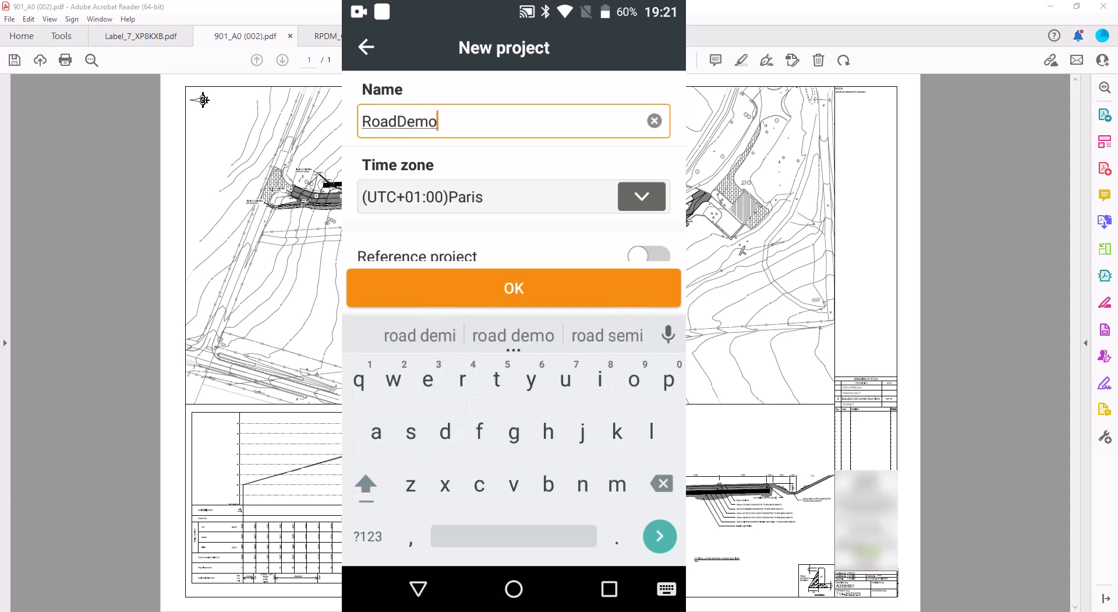
{"action": "left_click", "coordinate": [514, 288]}
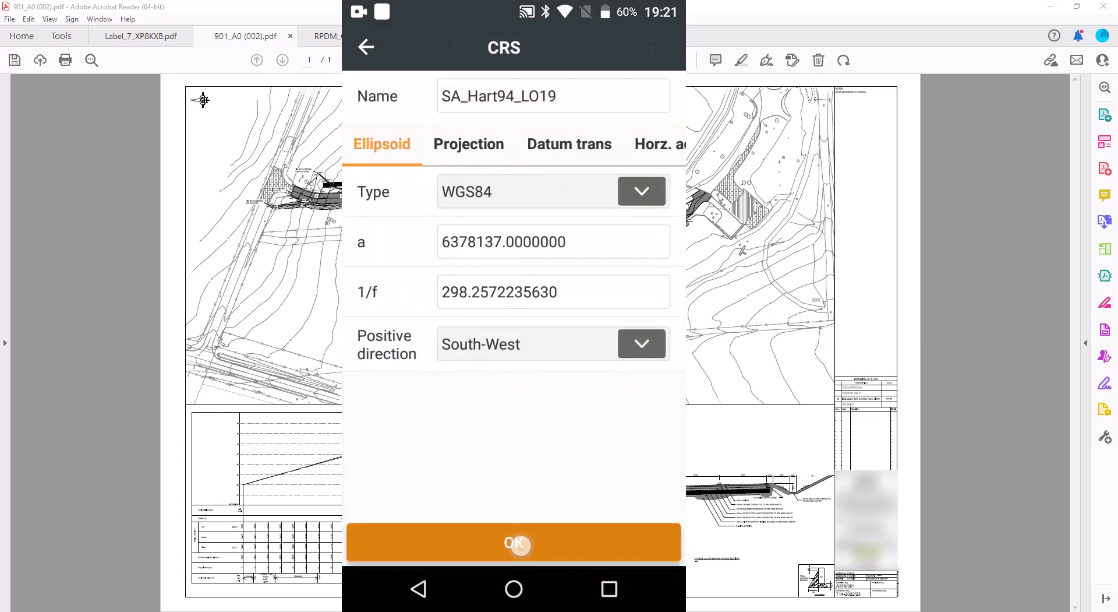
{"action": "left_click", "coordinate": [513, 543]}
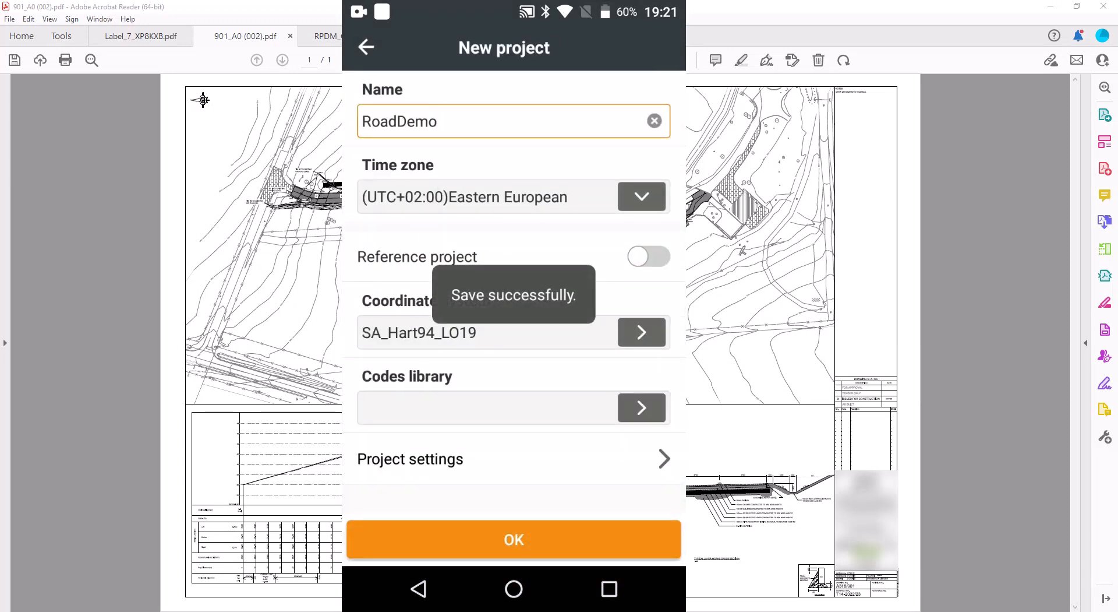
{"action": "left_click", "coordinate": [513, 539]}
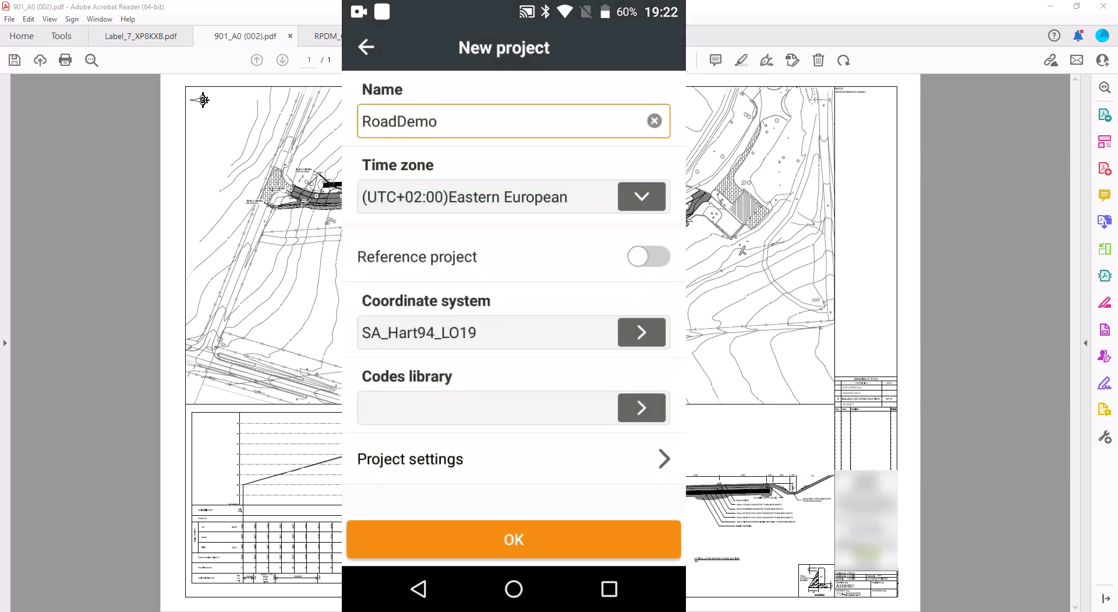
{"action": "left_click", "coordinate": [513, 539]}
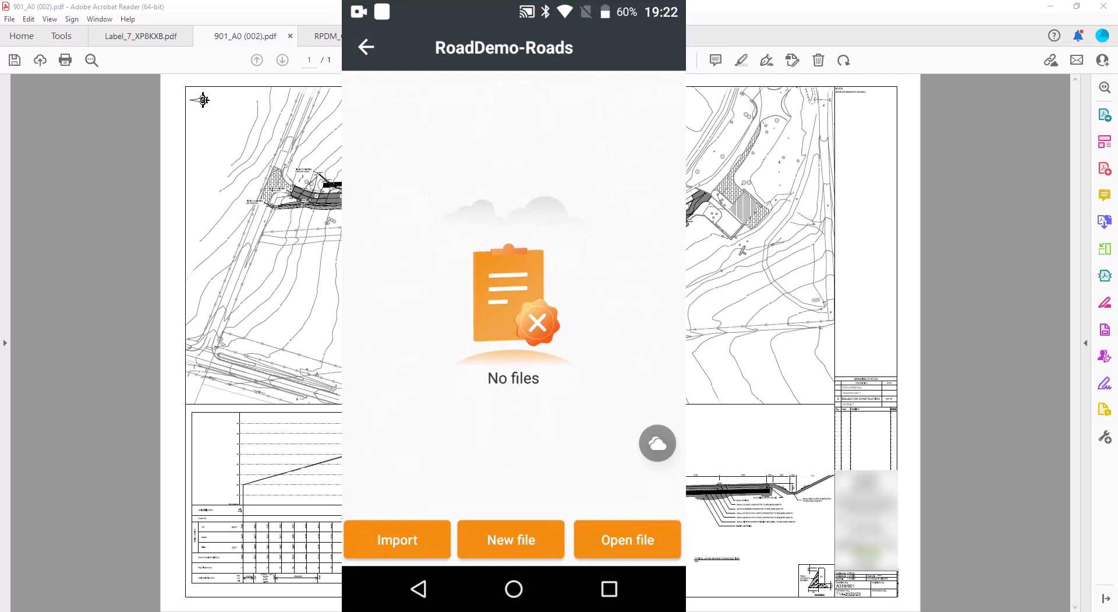
- Create and save a new road file named Road Abc in the Roads list
{"action": "left_click", "coordinate": [510, 540]}
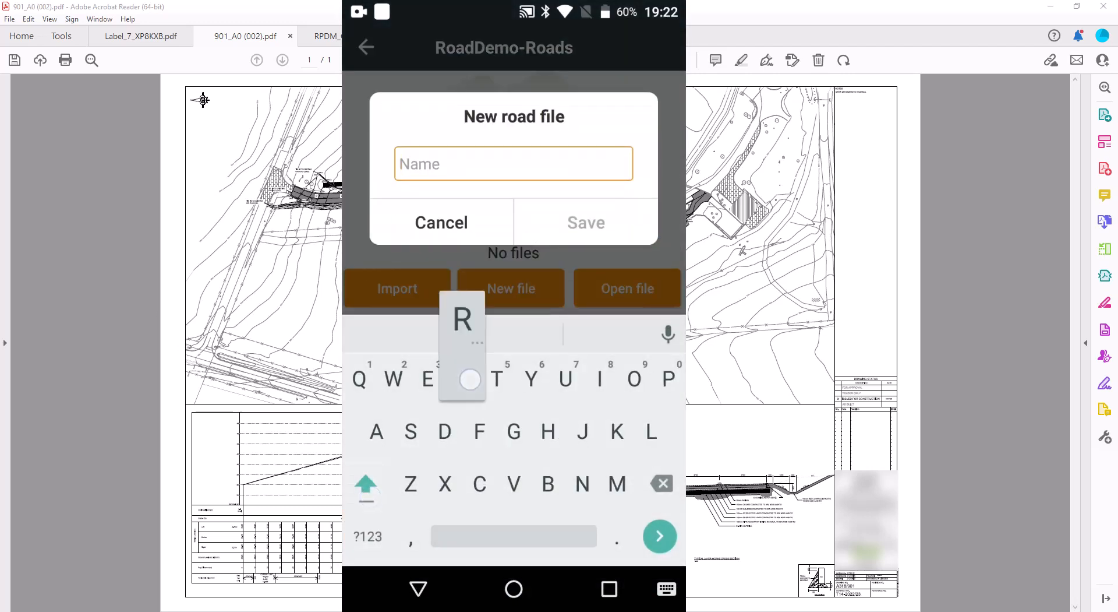
{"action": "type", "text": "Road"}
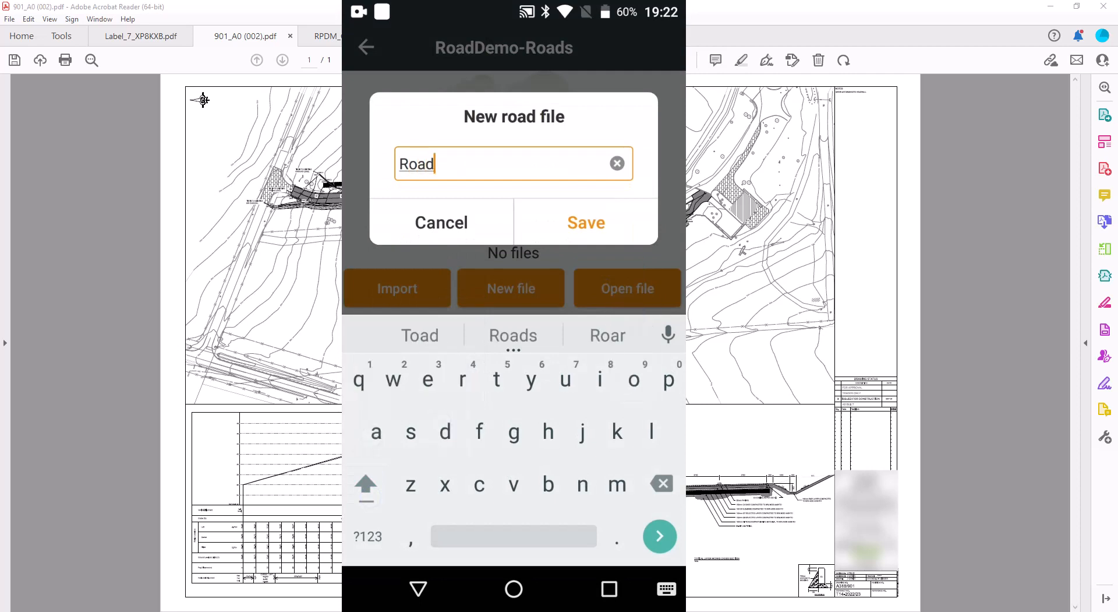
{"action": "type", "text": "Abc"}
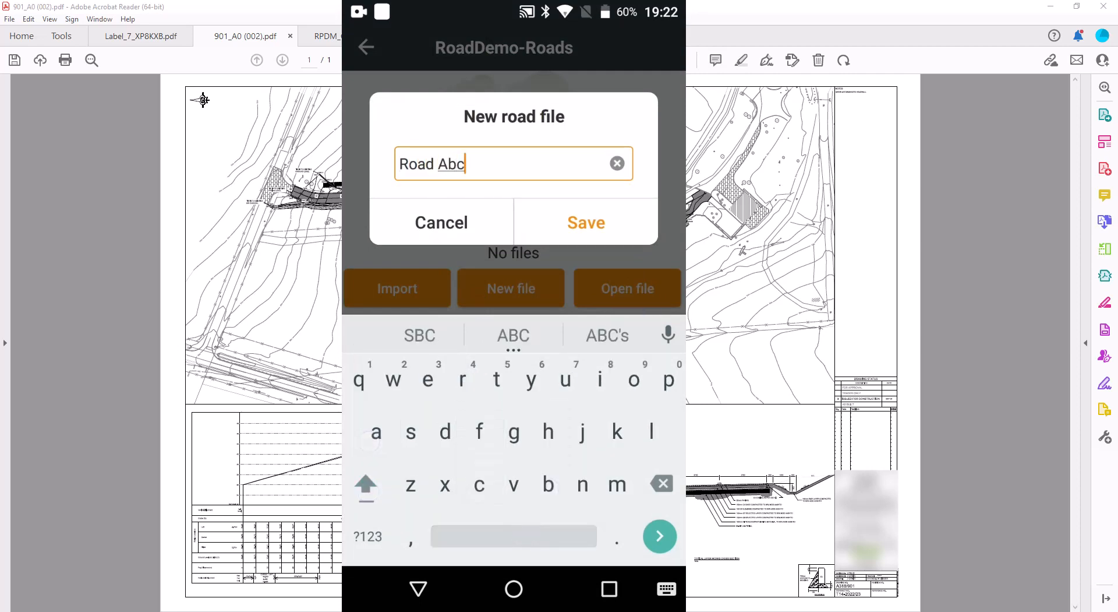
{"action": "left_click", "coordinate": [586, 223]}
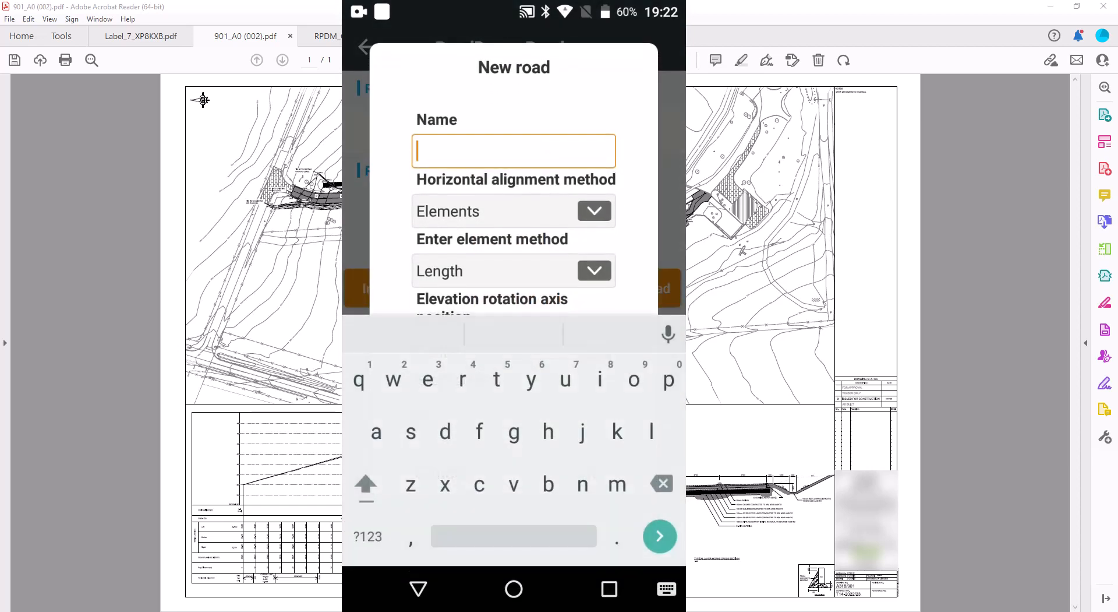
- Name the new road ABC and choose PI as its horizontal alignment method
{"action": "type", "text": "R"}
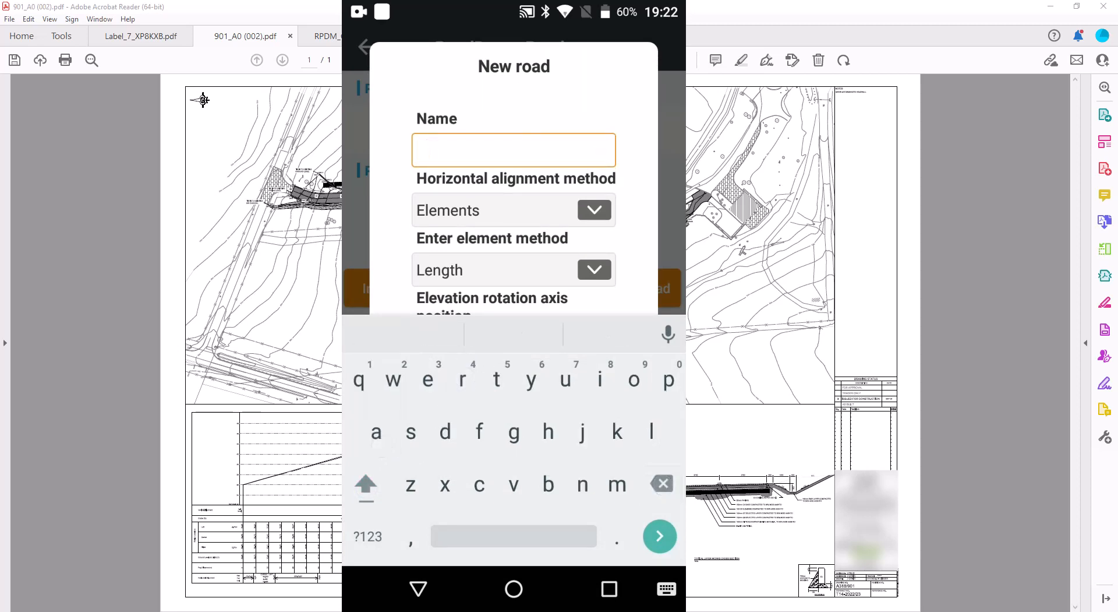
{"action": "type", "text": "ABC"}
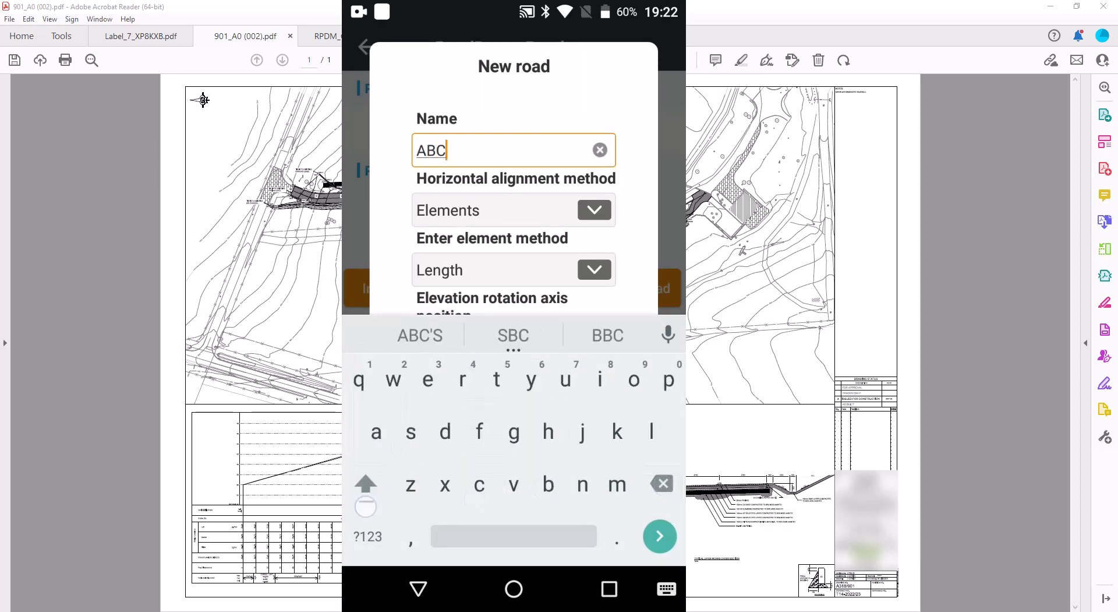
{"action": "left_click", "coordinate": [593, 209]}
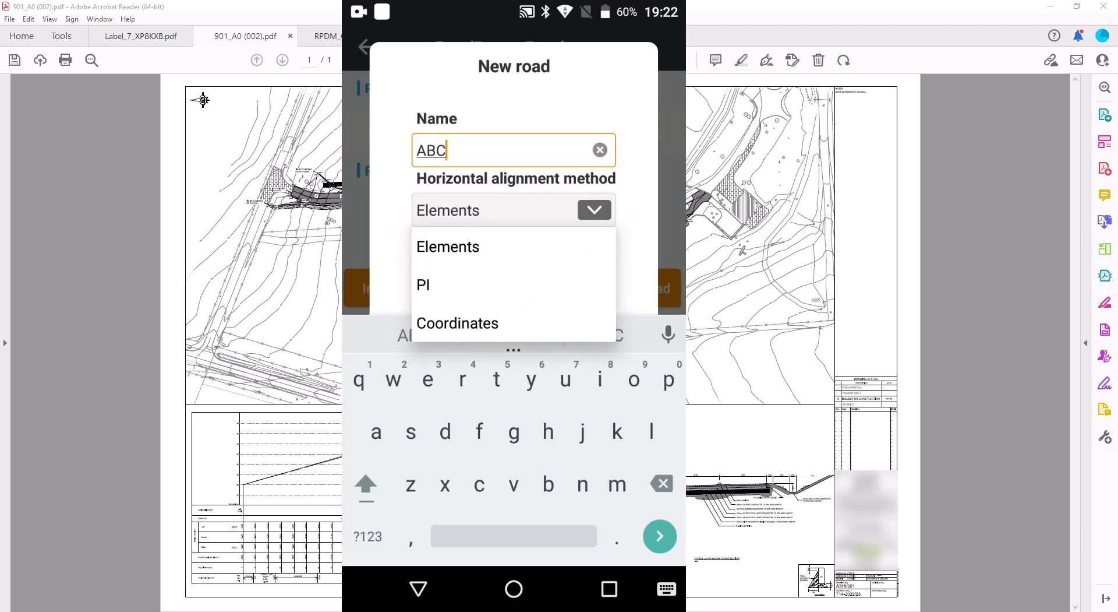
{"action": "left_click", "coordinate": [423, 285]}
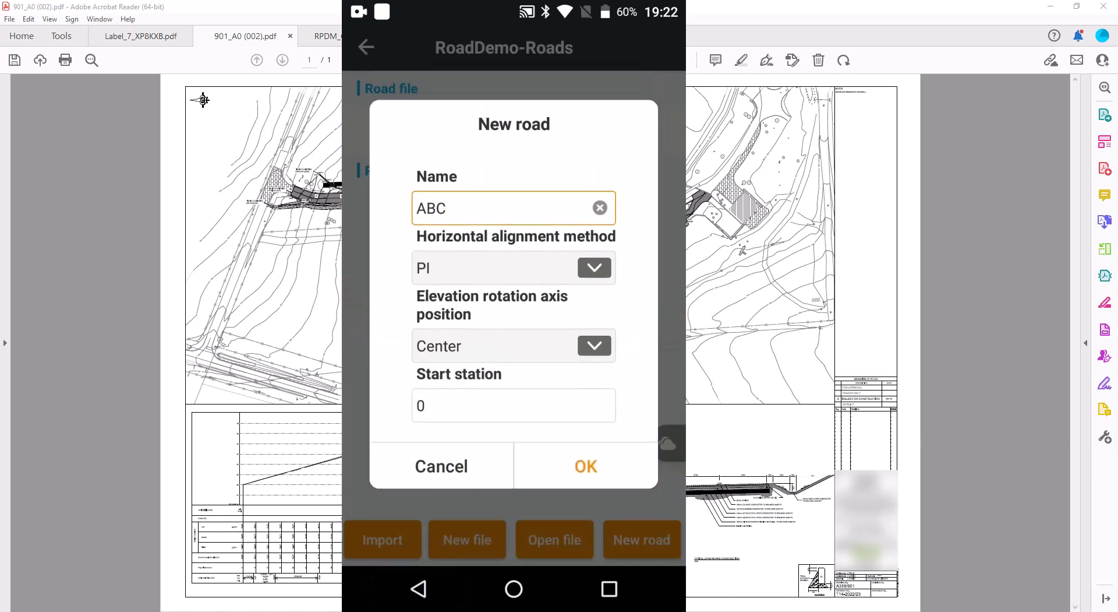
- Keep the Center rotation axis and start station 0, then create road ABC
{"action": "left_click", "coordinate": [492, 406]}
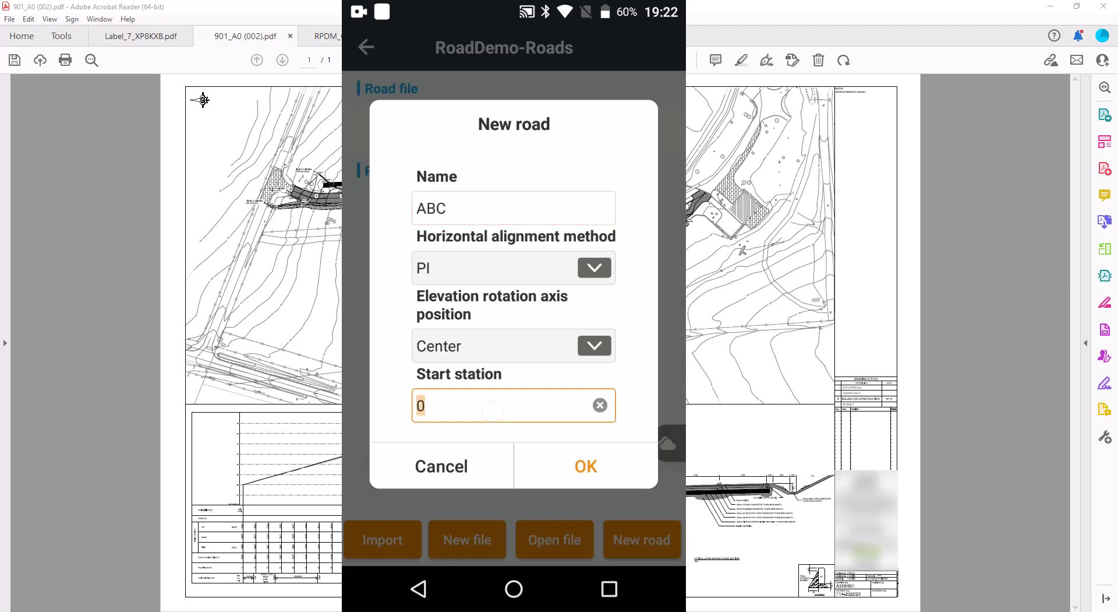
{"action": "left_click", "coordinate": [514, 406]}
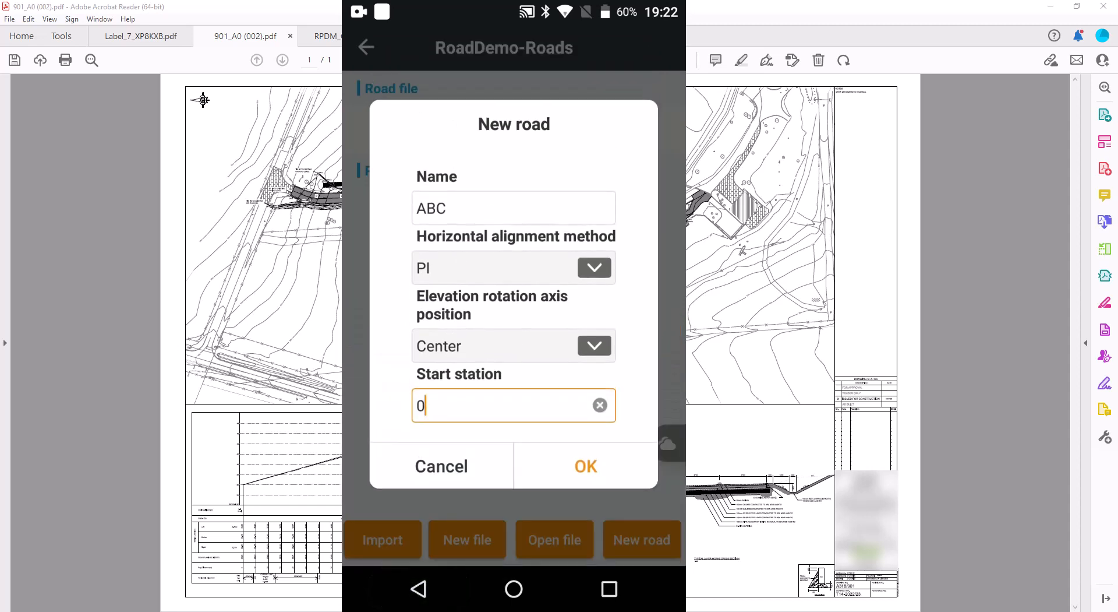
{"action": "left_click", "coordinate": [585, 466]}
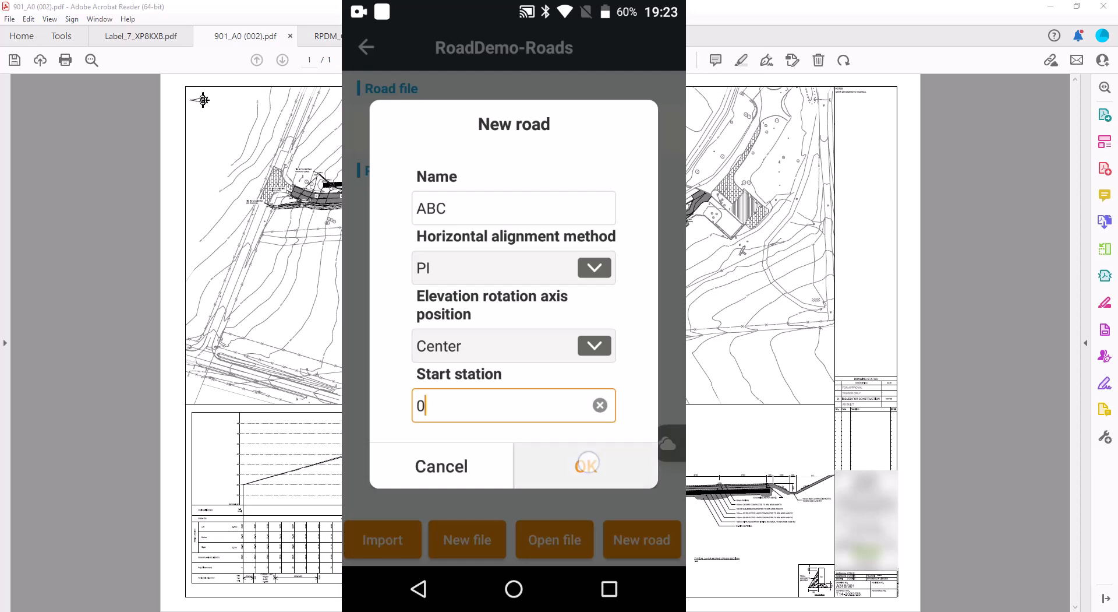
{"action": "left_click", "coordinate": [584, 466]}
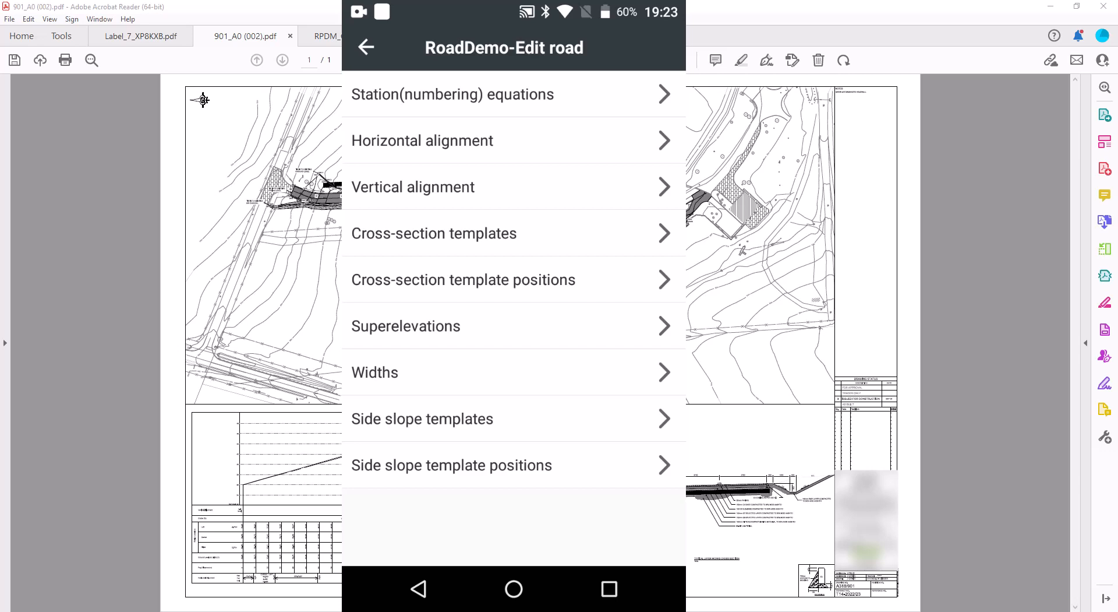
- Add a PI-without-curve horizontal alignment point and name it Start
{"action": "left_click", "coordinate": [422, 141]}
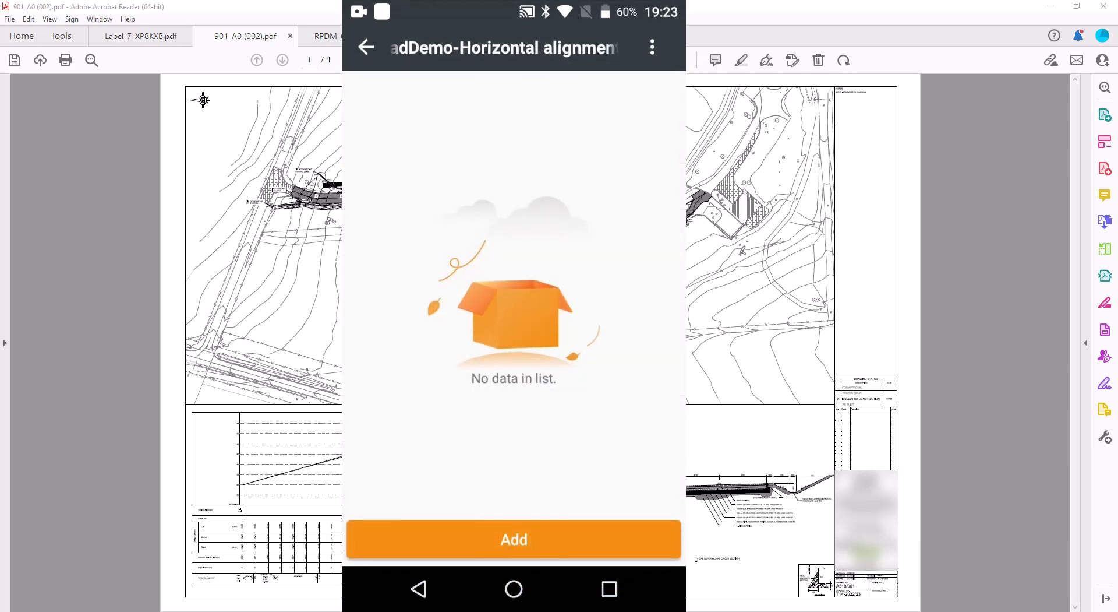
{"action": "left_click", "coordinate": [514, 540]}
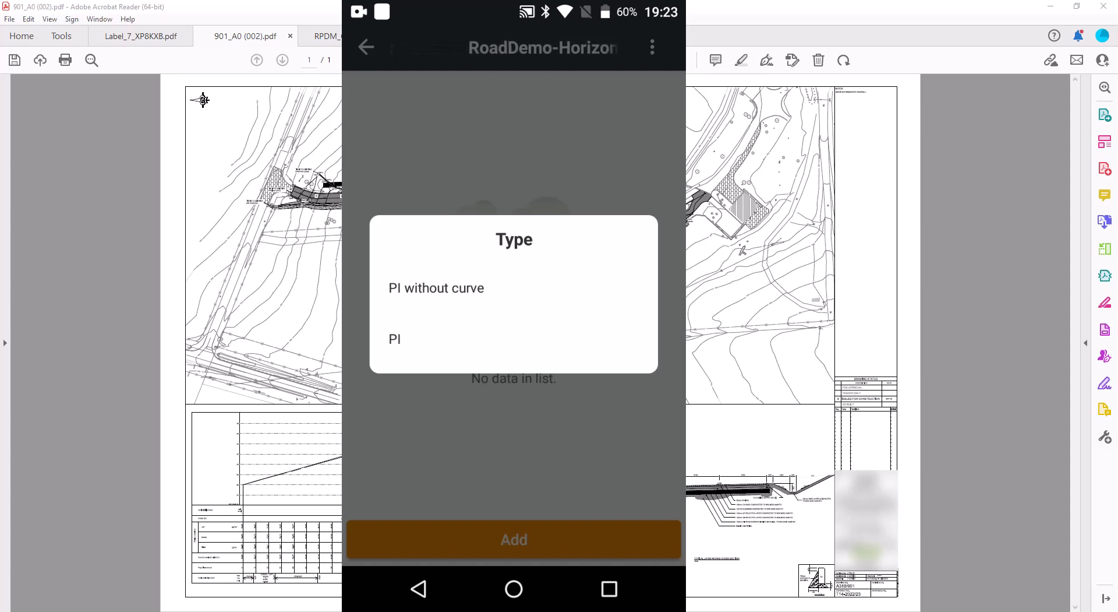
{"action": "left_click", "coordinate": [435, 287]}
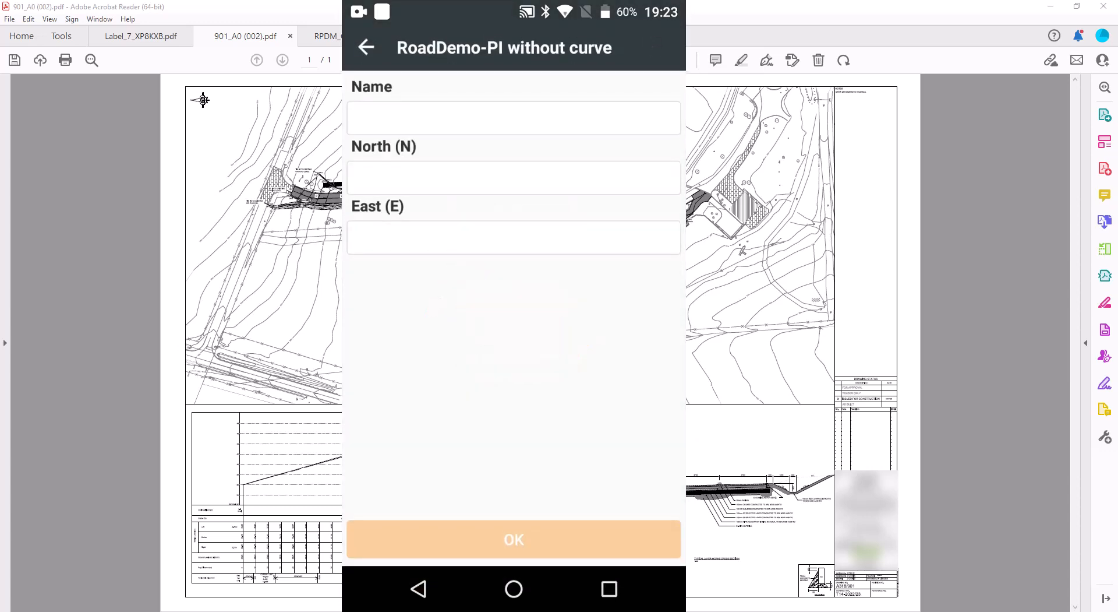
{"action": "left_click", "coordinate": [513, 118]}
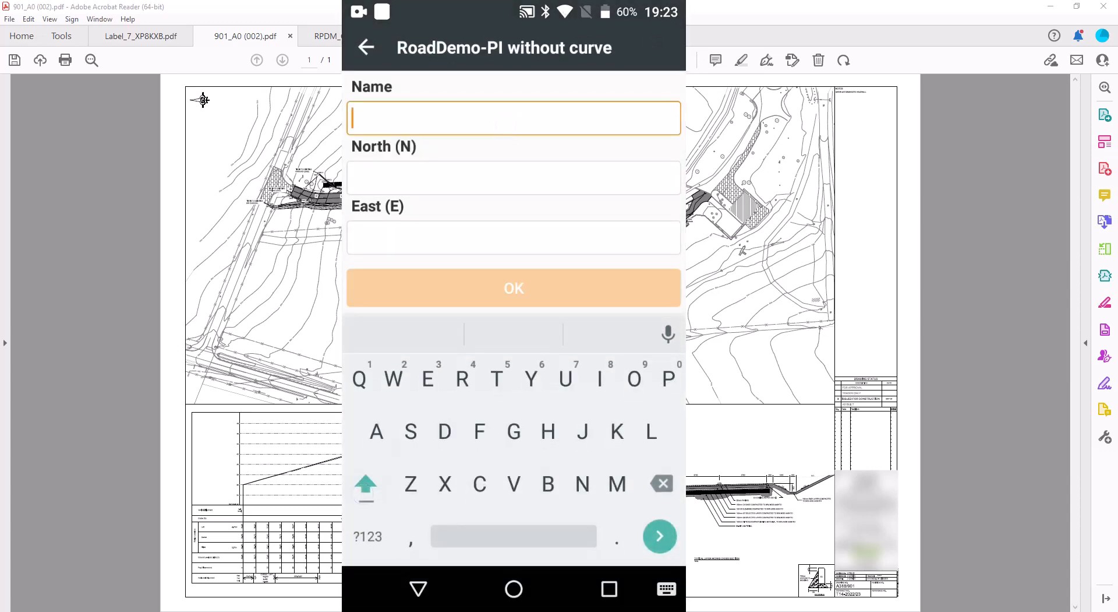
{"action": "type", "text": "Star"}
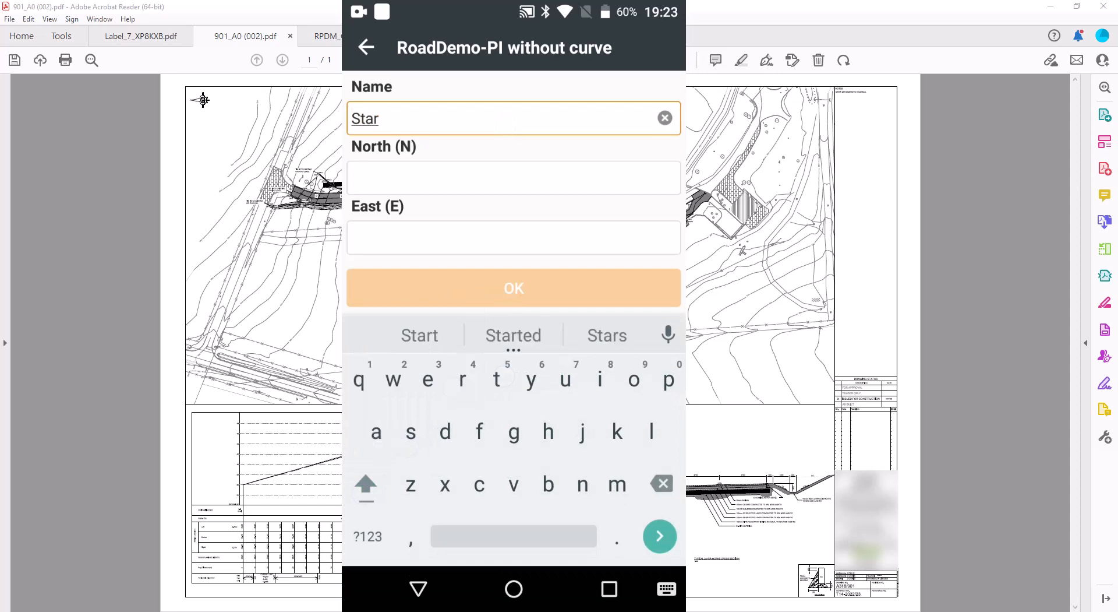
{"action": "type", "text": "t"}
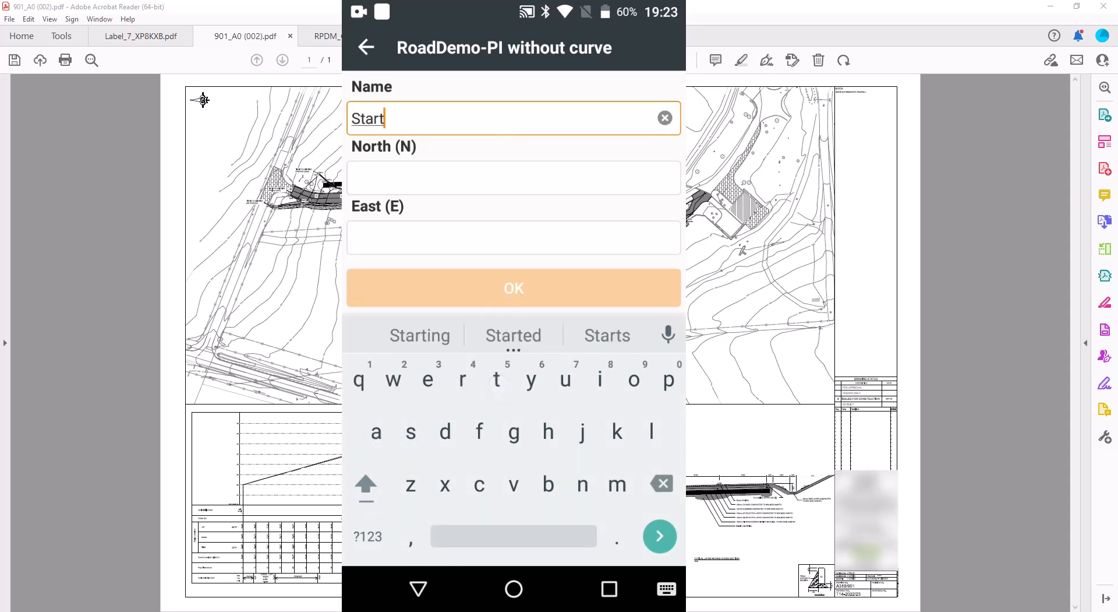
{"action": "left_click", "coordinate": [513, 178]}
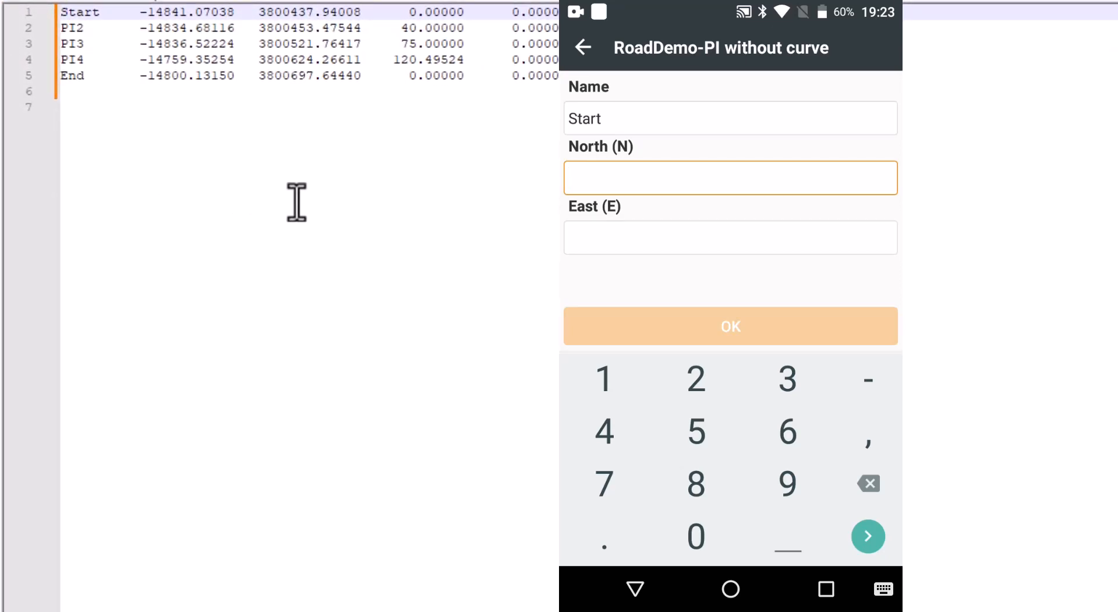
{"action": "mouse_move", "coordinate": [277, 169]}
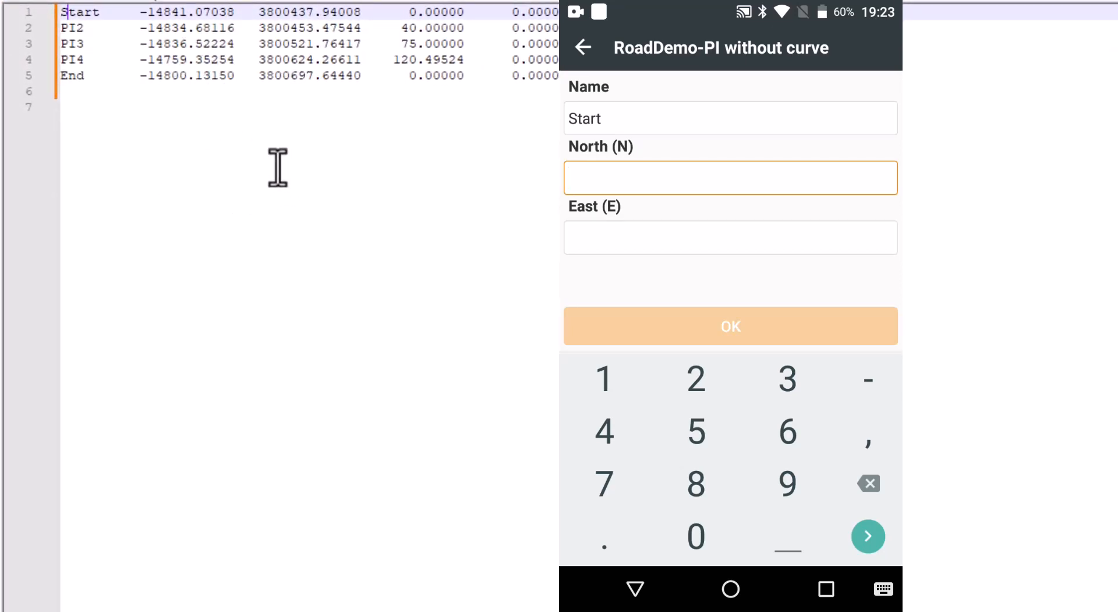
{"action": "mouse_move", "coordinate": [370, 289]}
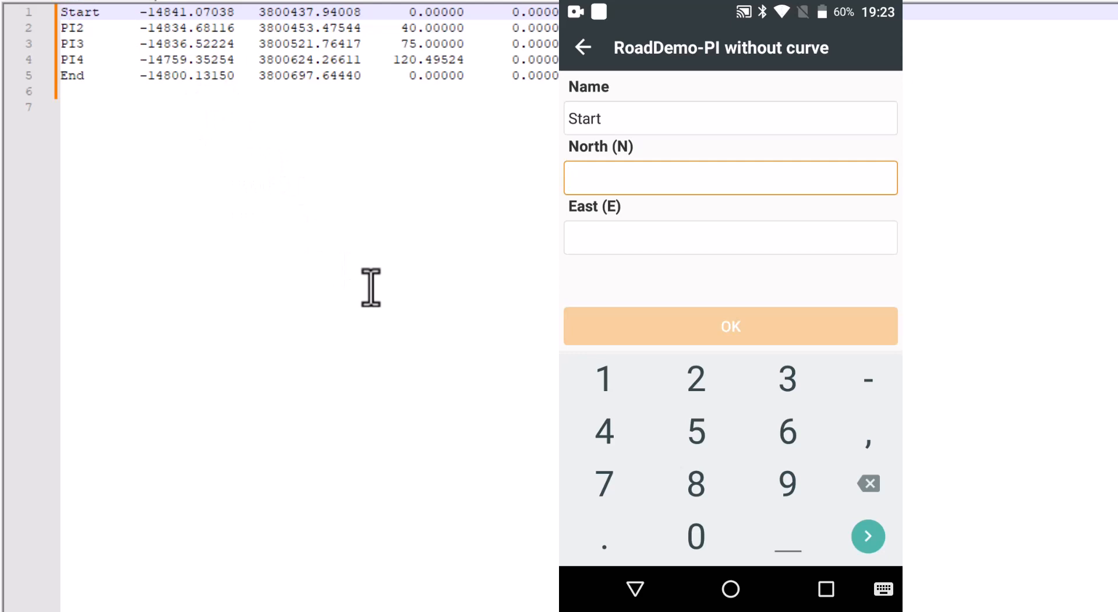
- Save the Start point at North 3800437.940, East -14841.070 to the alignment
{"action": "left_click", "coordinate": [697, 483]}
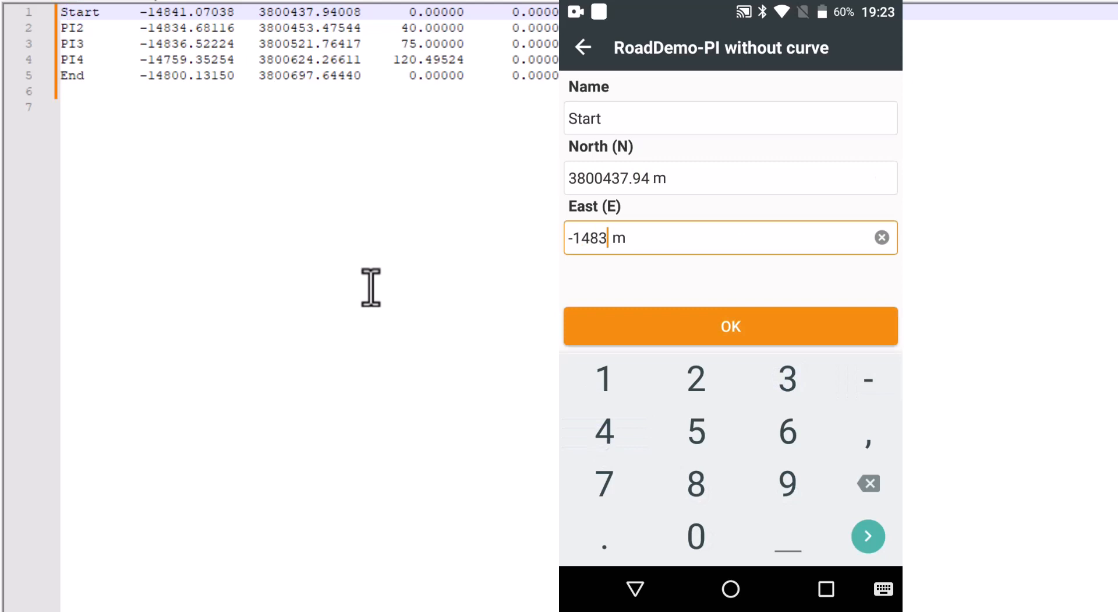
{"action": "left_click", "coordinate": [695, 536]}
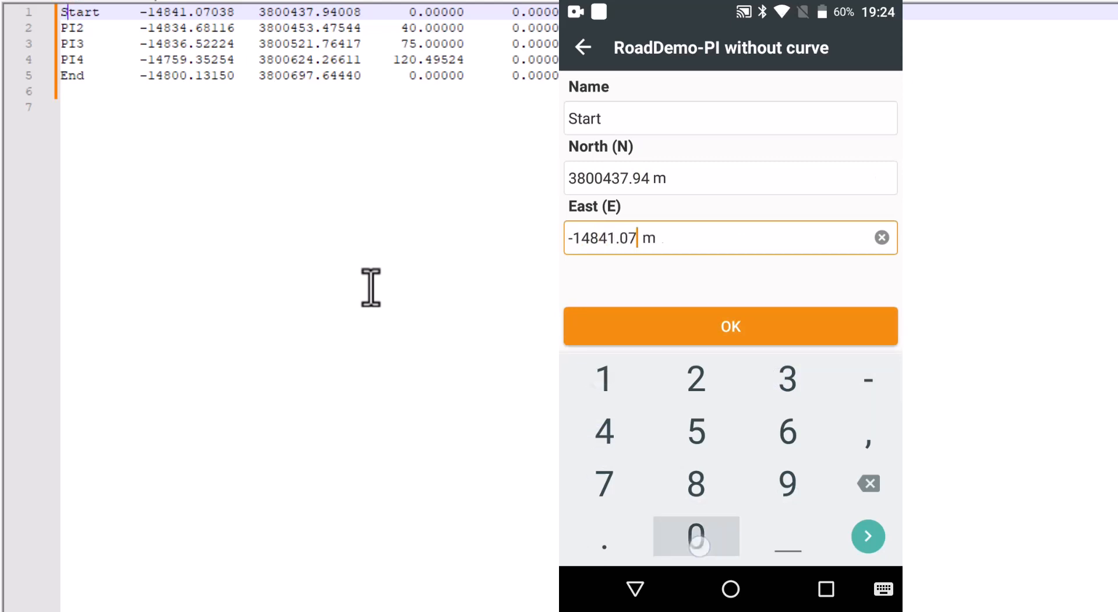
{"action": "left_click", "coordinate": [730, 327]}
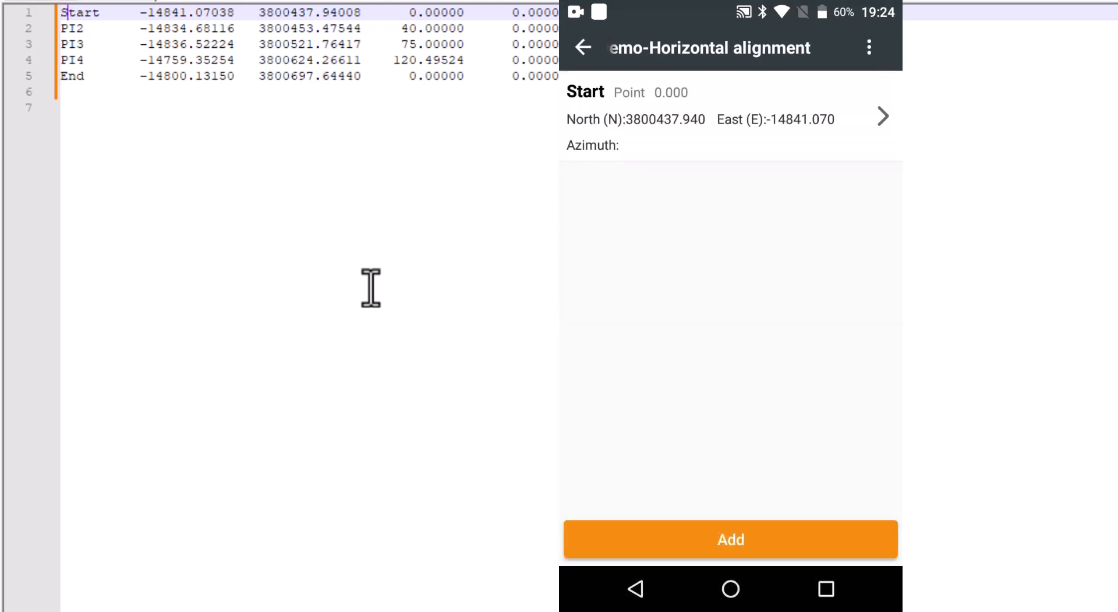
- Add PI2 at North 3800453.475, East -14834.681 with a 40 m radius
{"action": "left_click", "coordinate": [731, 540]}
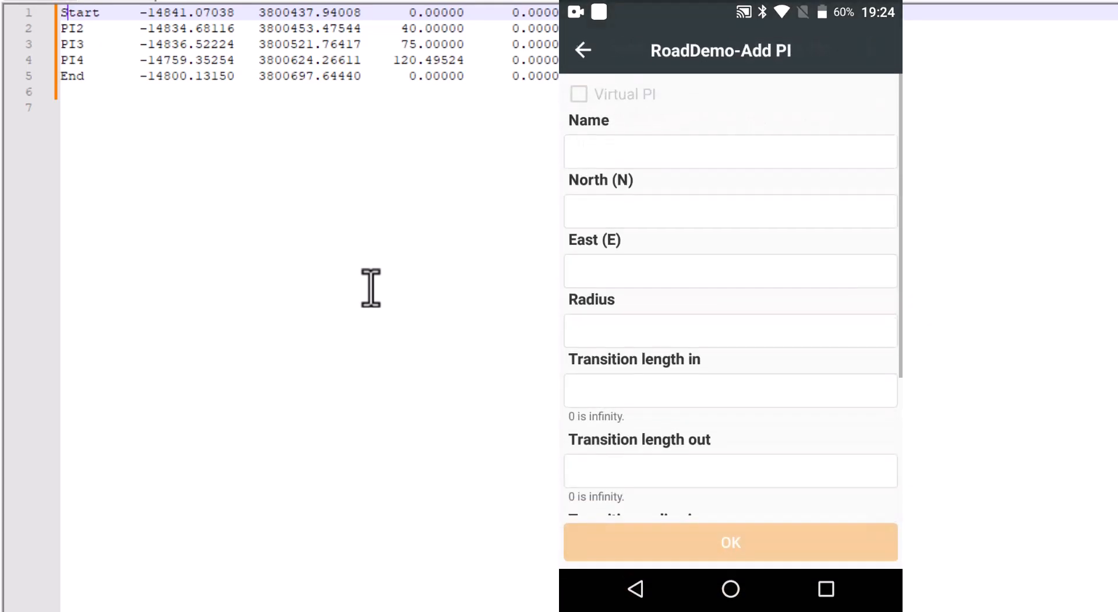
{"action": "left_click", "coordinate": [729, 149]}
{"action": "type", "text": "PI"}
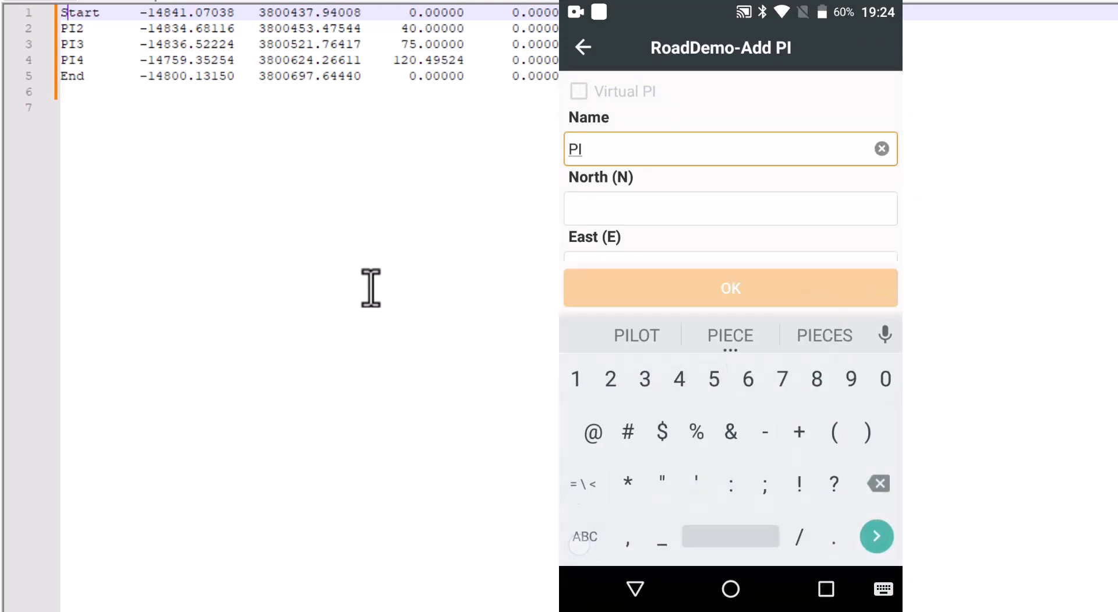
{"action": "type", "text": "14834.681  m"}
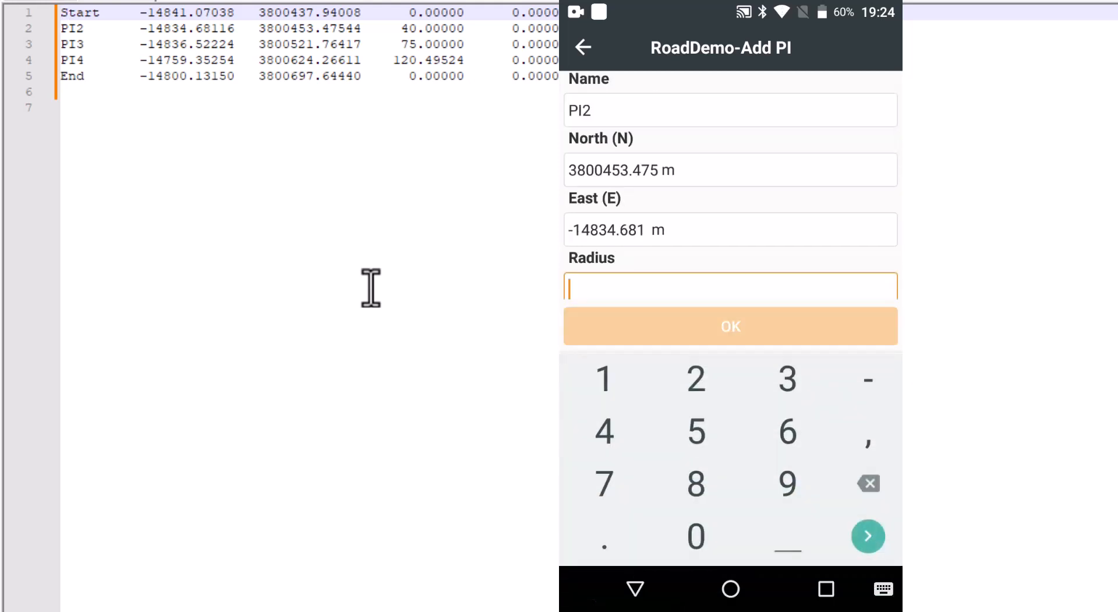
{"action": "type", "text": "40 m"}
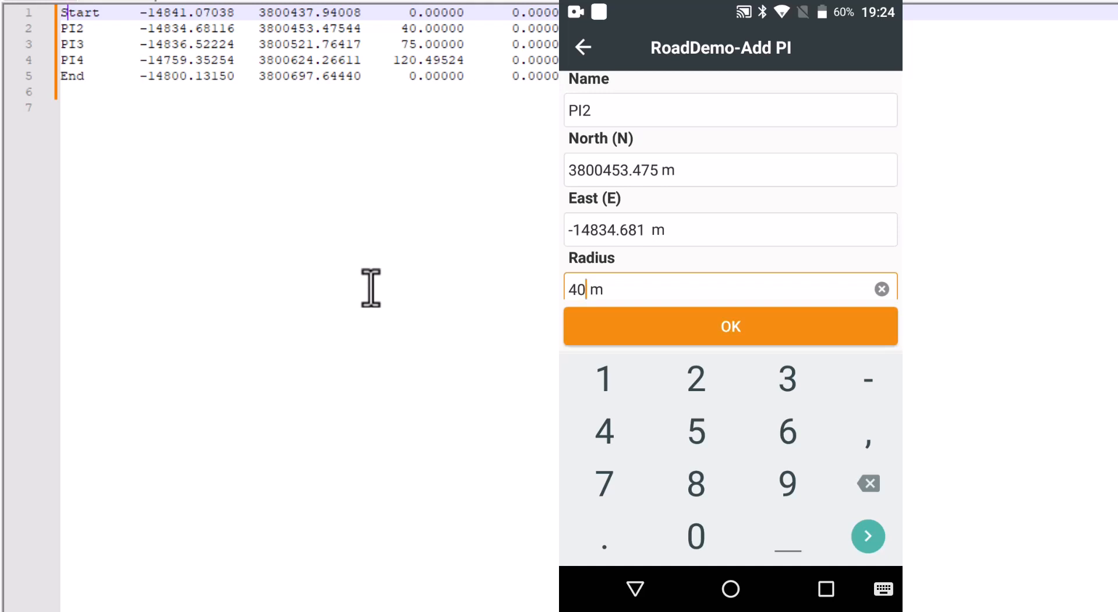
{"action": "left_click", "coordinate": [730, 326]}
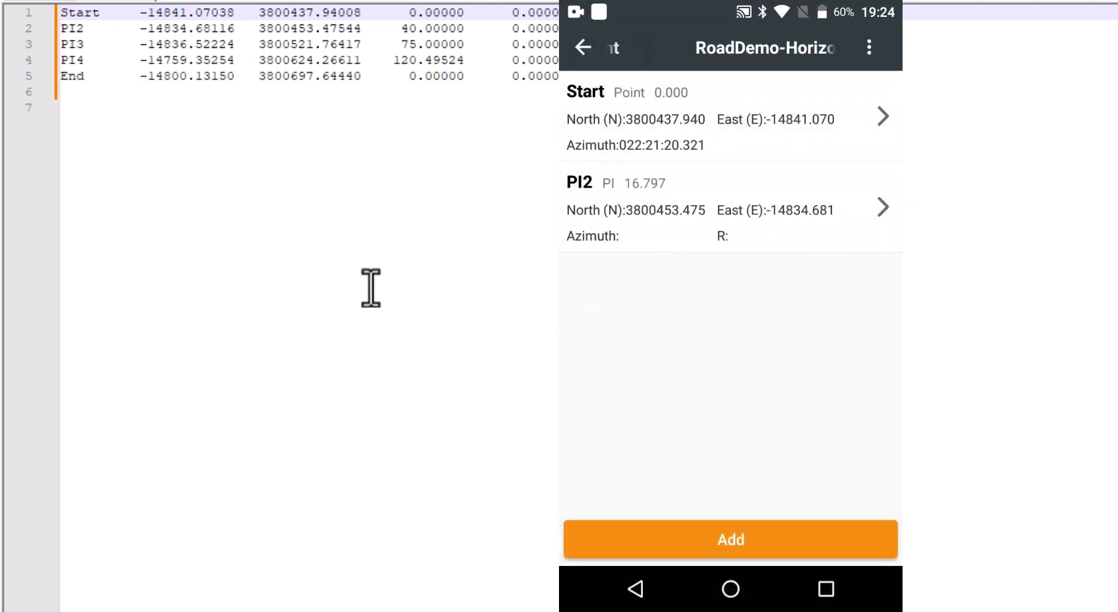
{"action": "left_click", "coordinate": [731, 540]}
{"action": "type", "text": "-14836. m"}
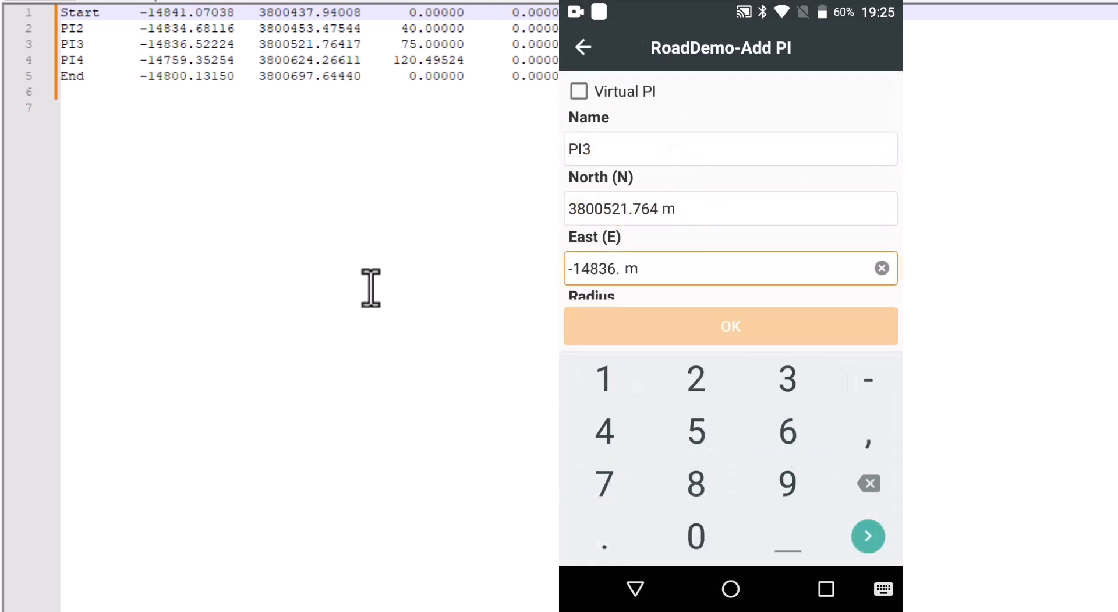
- Enter PI3 and PI4 coordinates and save PI4 with its 120 m radius
{"action": "left_click", "coordinate": [720, 148]}
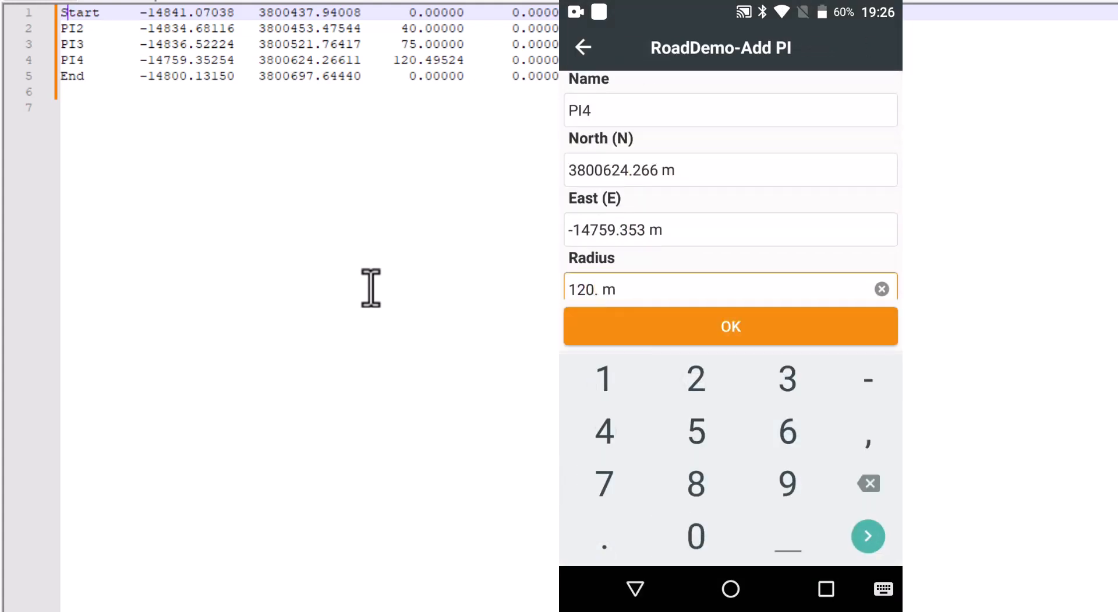
{"action": "left_click", "coordinate": [729, 327]}
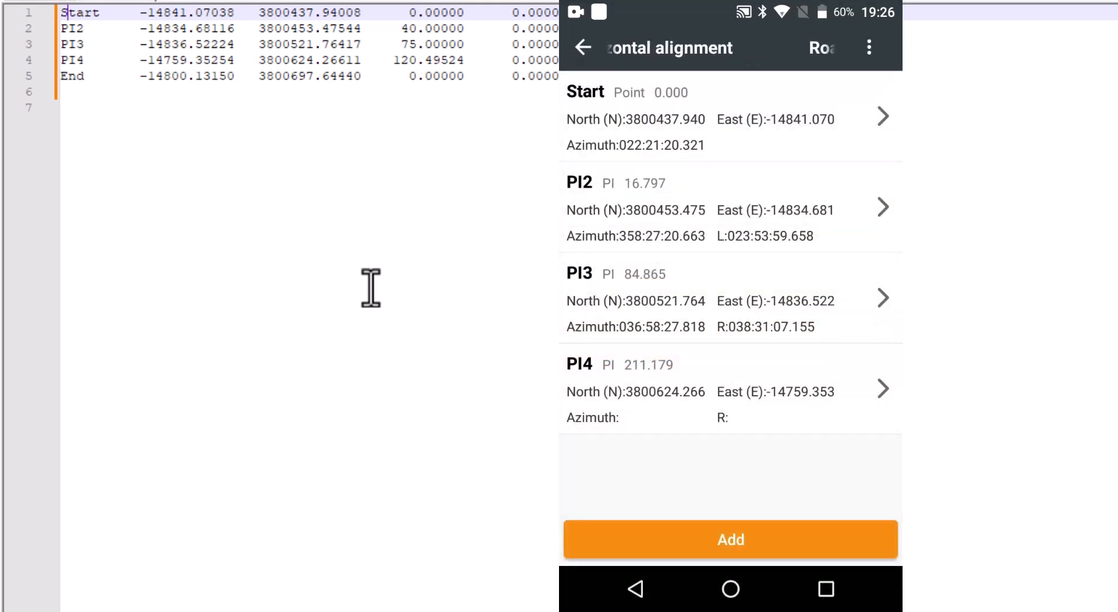
{"action": "left_click", "coordinate": [731, 540]}
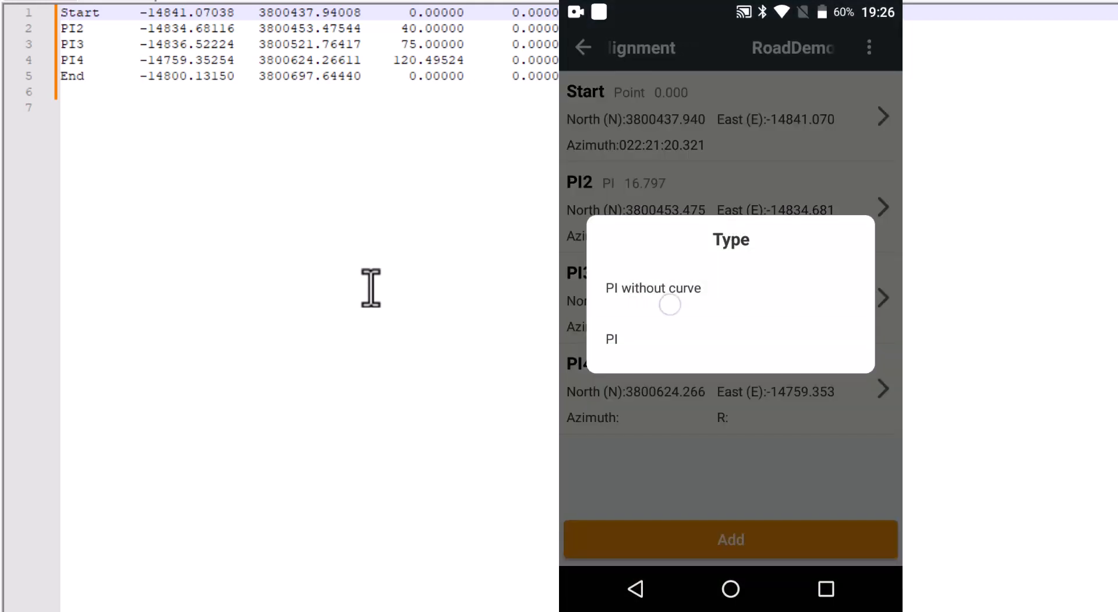
- Add the End point as a PI without curve and leave the finished horizontal alignment
{"action": "left_click", "coordinate": [653, 288]}
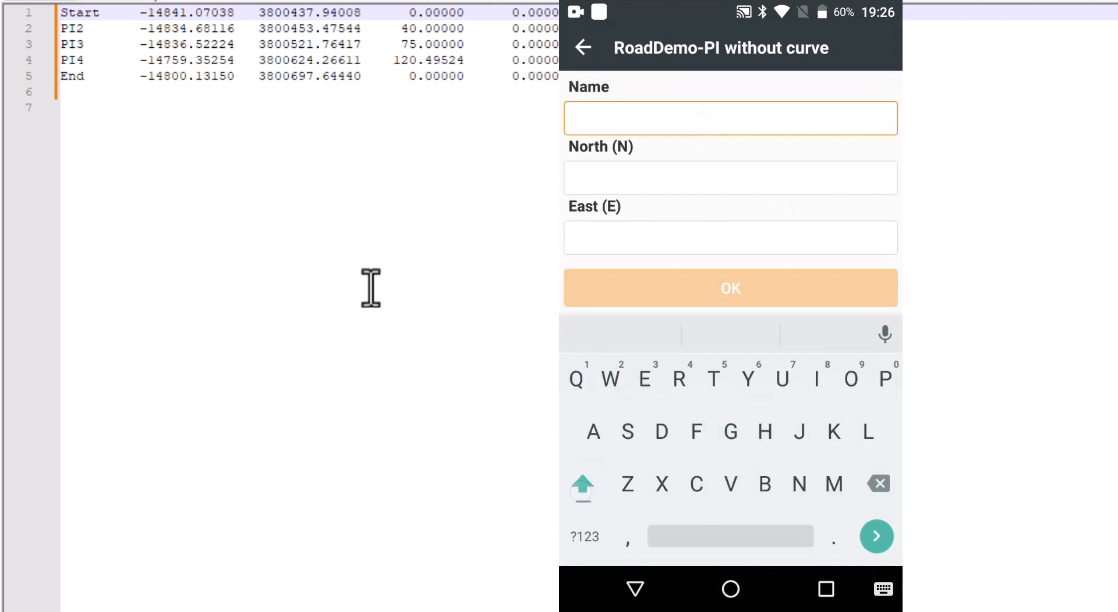
{"action": "type", "text": "End"}
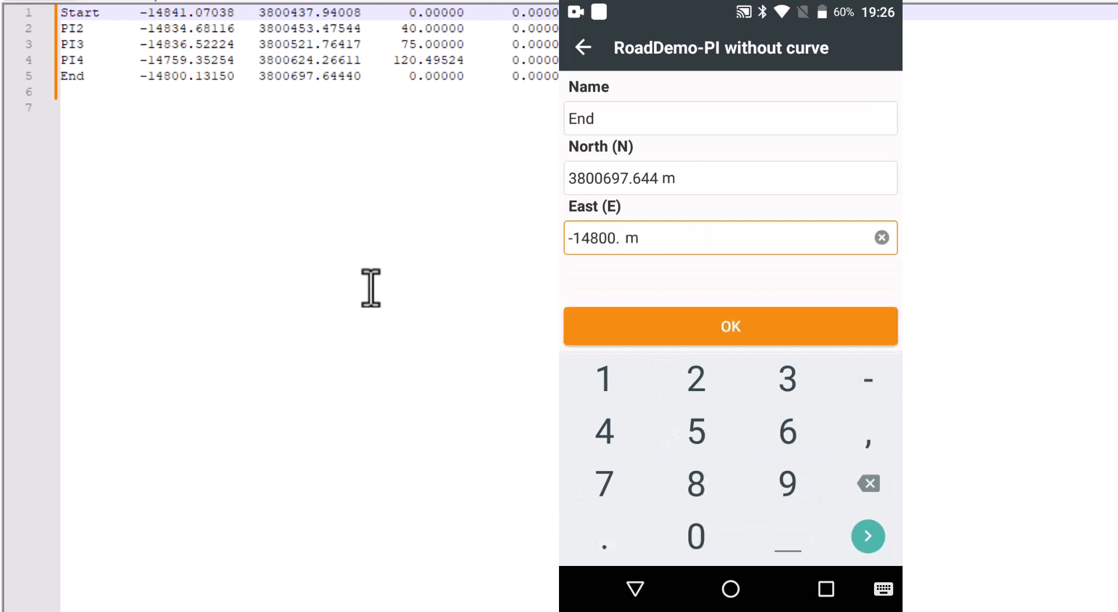
{"action": "left_click", "coordinate": [729, 326]}
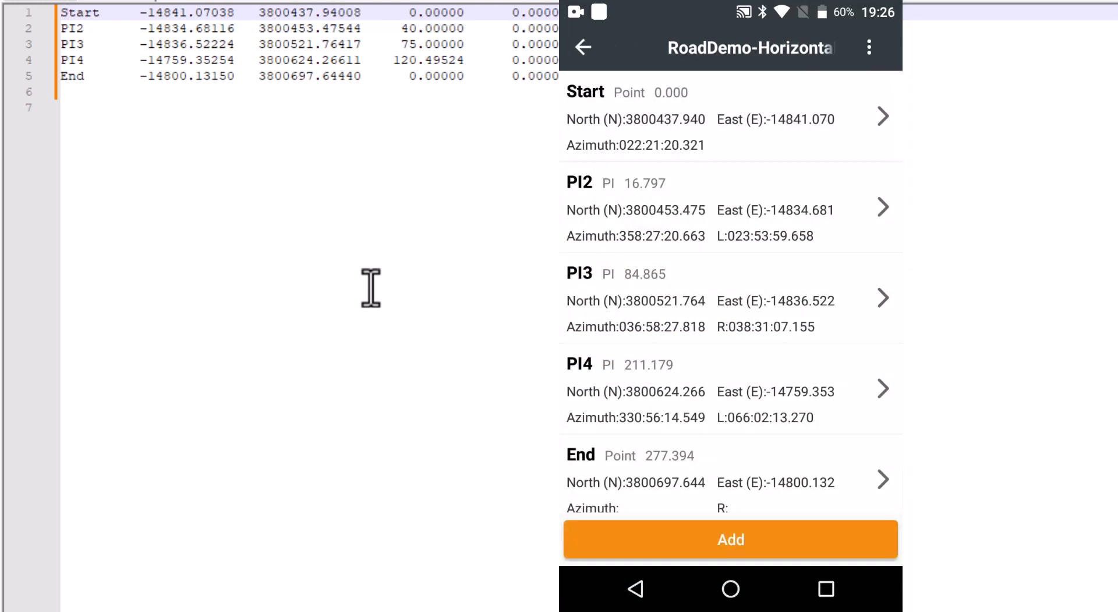
{"action": "left_click", "coordinate": [584, 48]}
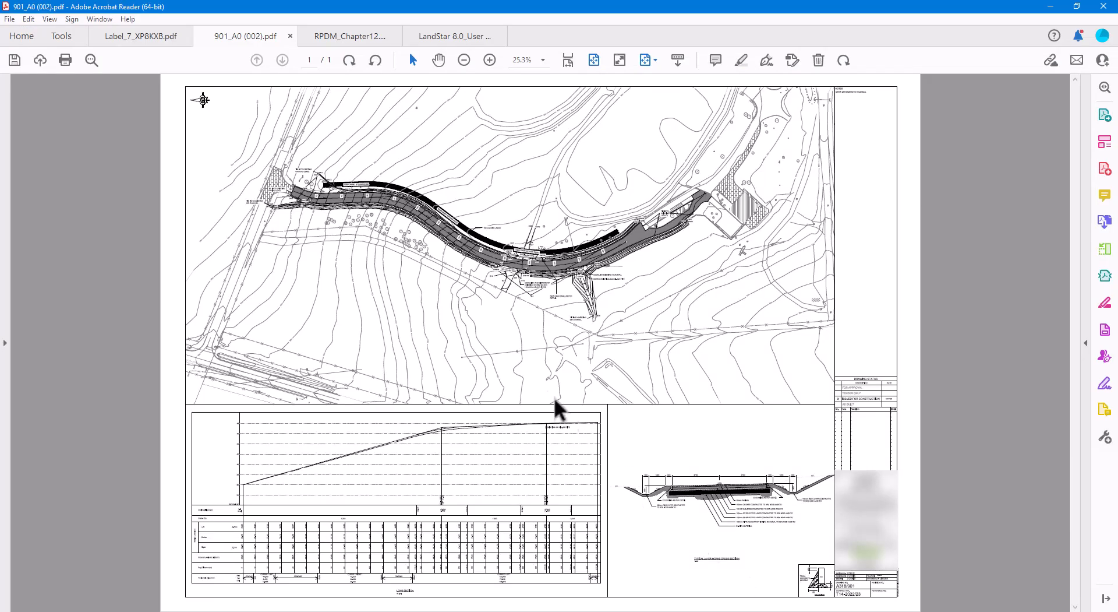
- Zoom into the road drawing and scroll down to the long-section table of design levels
{"action": "left_click", "coordinate": [489, 59]}
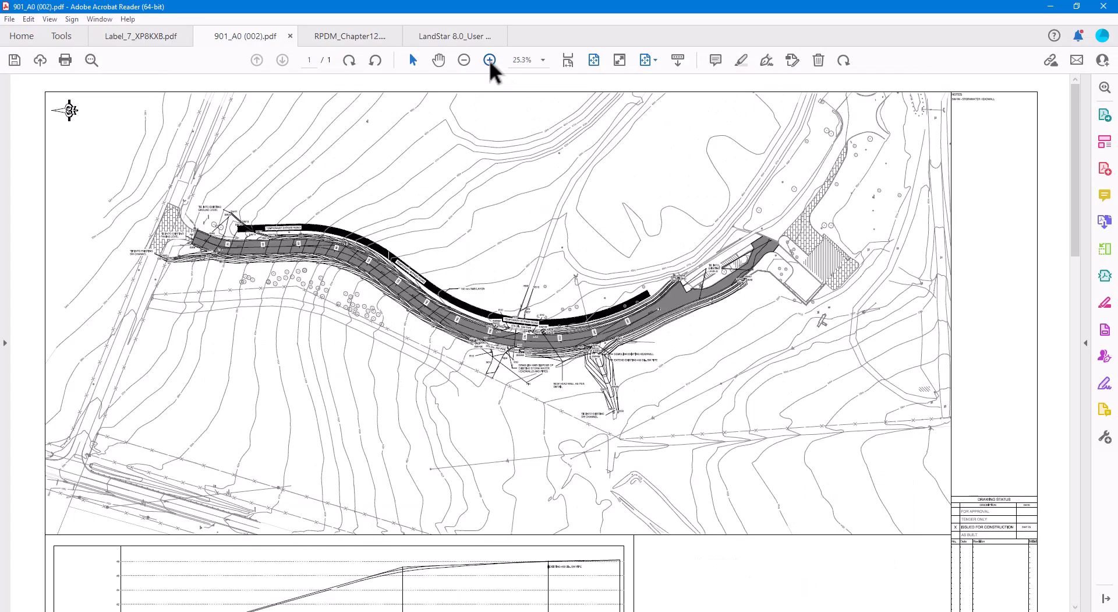
{"action": "left_click", "coordinate": [489, 60]}
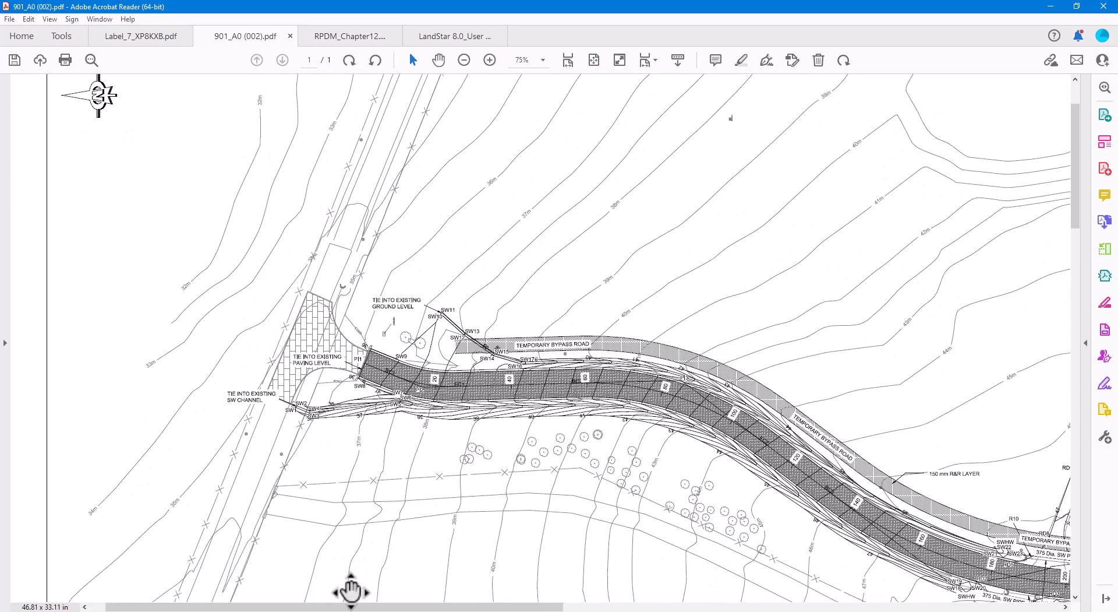
{"action": "scroll", "scroll_direction": "down", "scroll_amount": 3}
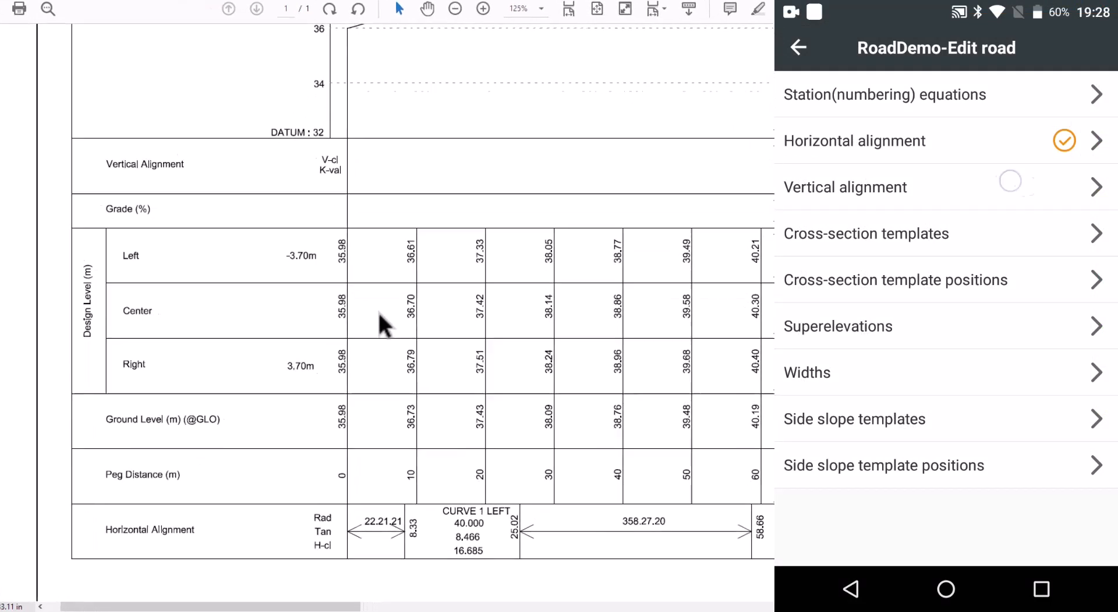
- Add the vertical alignment's starting point at station 0 with elevation 35.96
{"action": "left_click", "coordinate": [846, 186]}
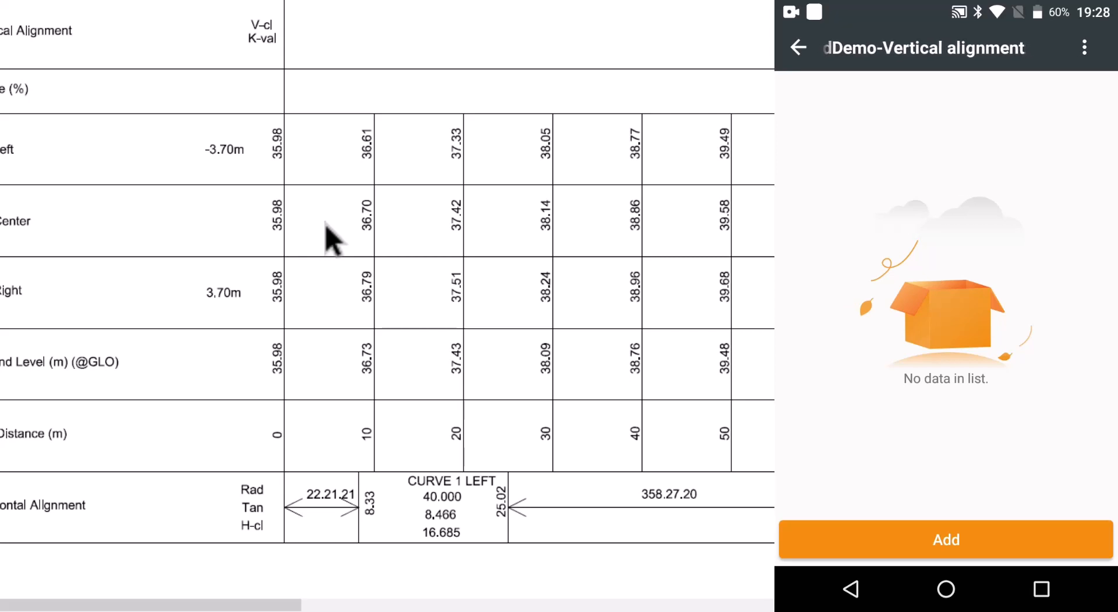
{"action": "left_click", "coordinate": [946, 540]}
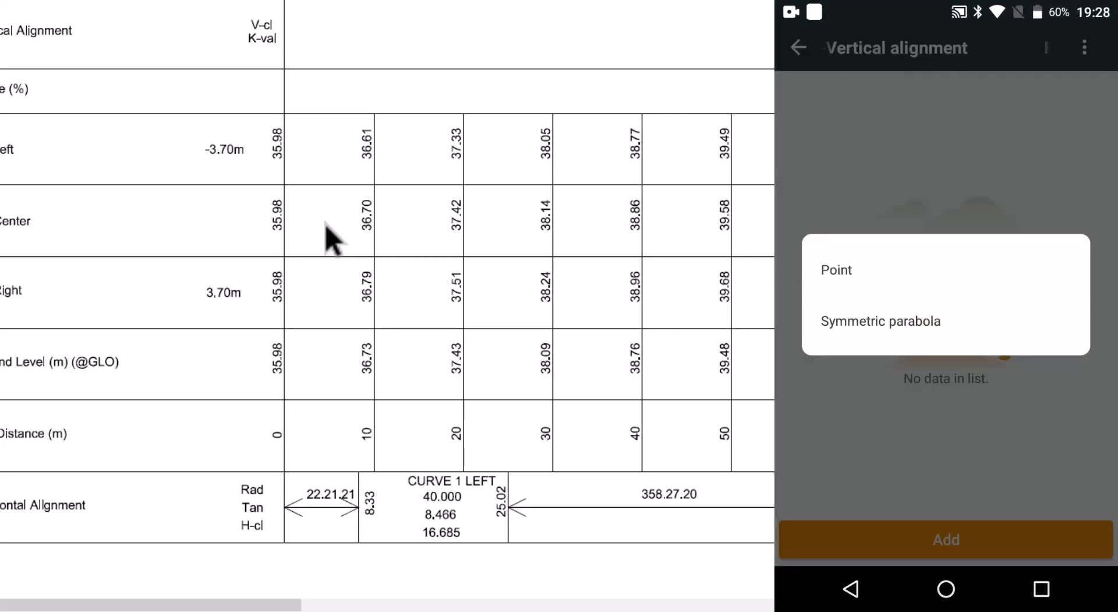
{"action": "left_click", "coordinate": [836, 269]}
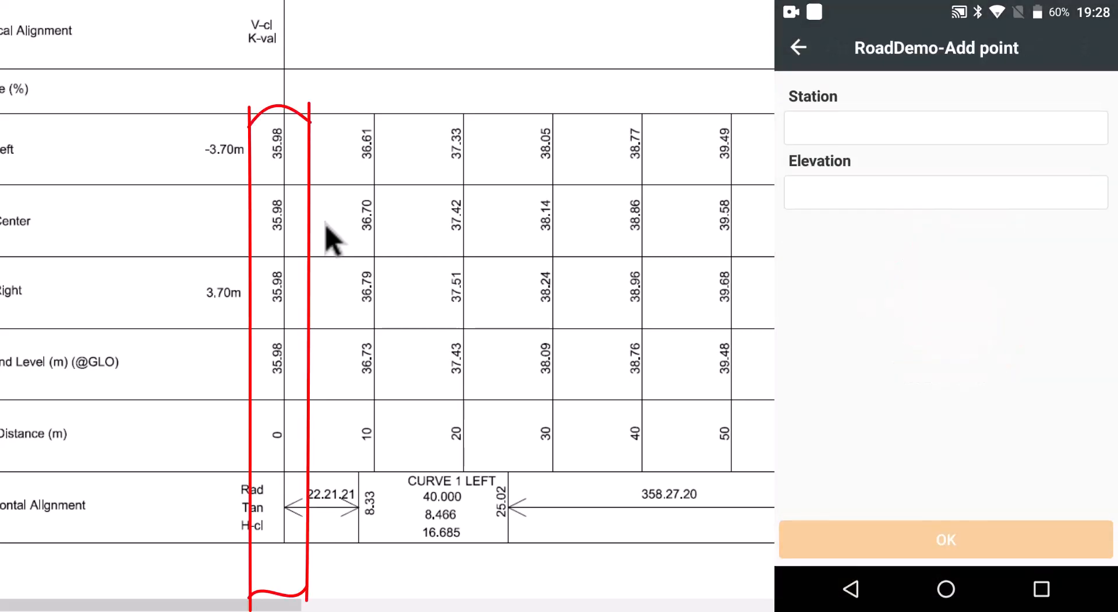
{"action": "left_click", "coordinate": [946, 128]}
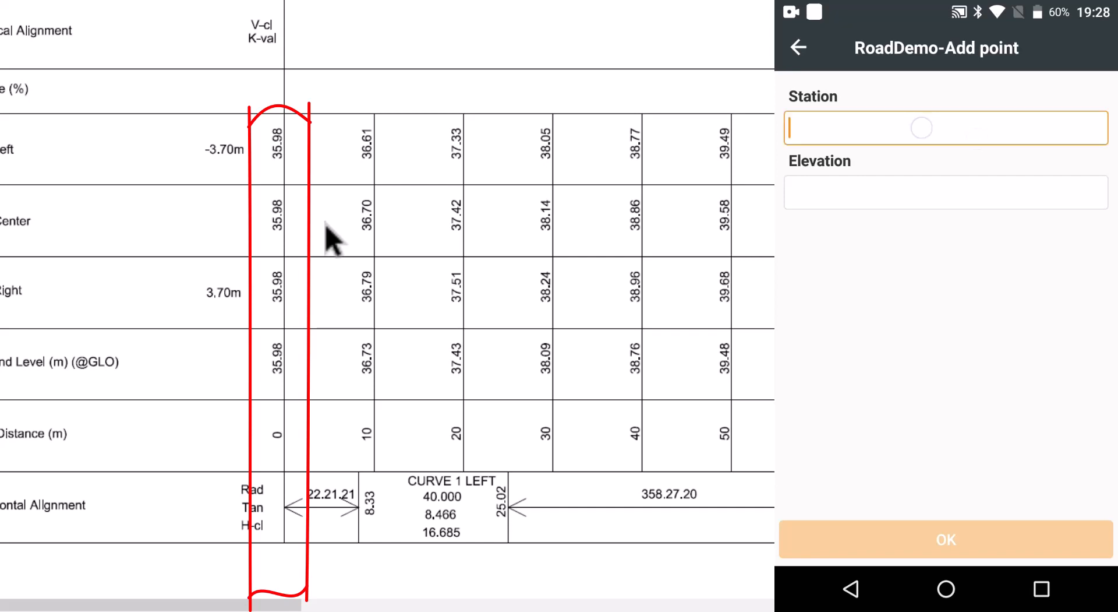
{"action": "left_click", "coordinate": [945, 193]}
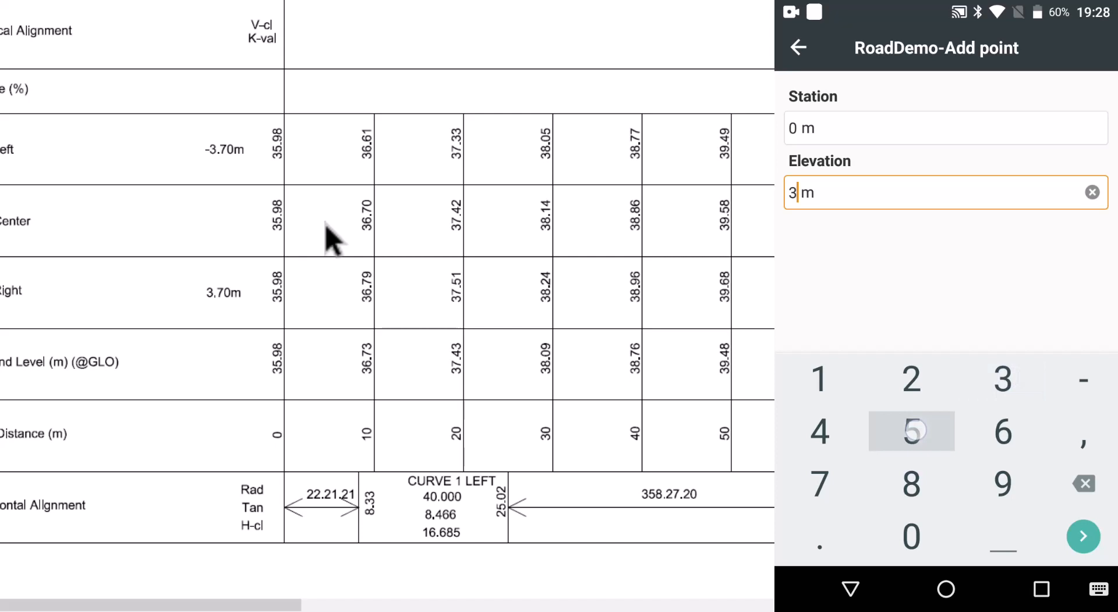
{"action": "left_click", "coordinate": [911, 431]}
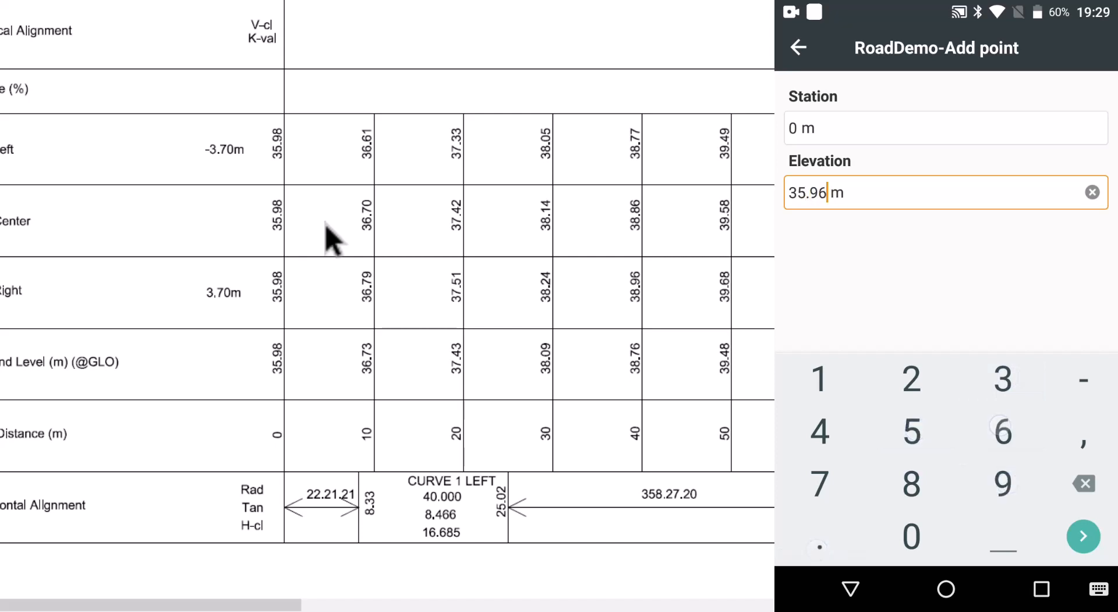
{"action": "left_click", "coordinate": [1083, 536]}
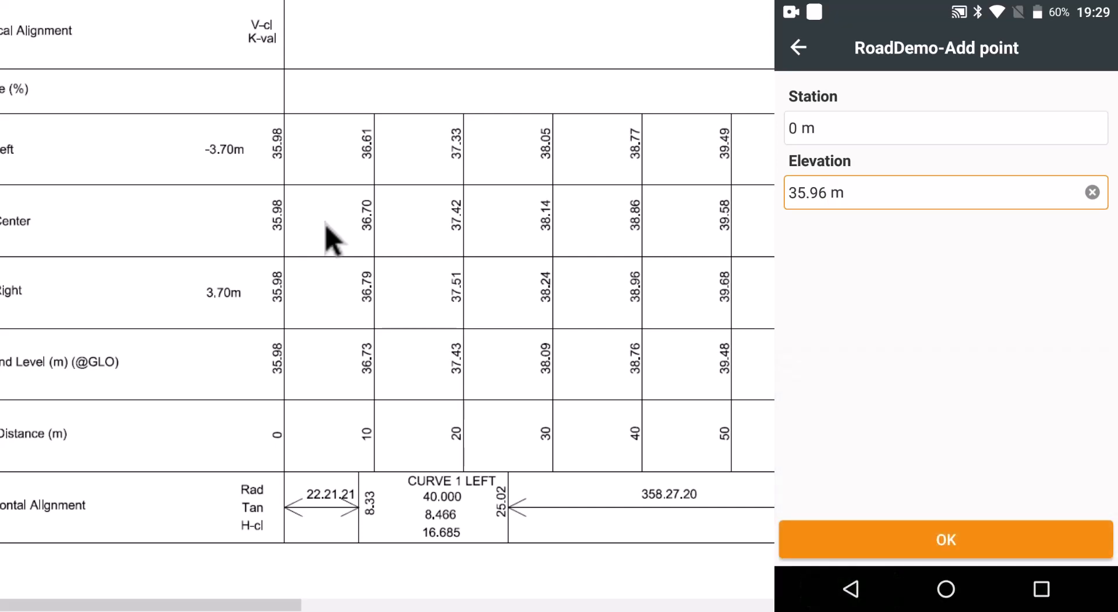
{"action": "left_click", "coordinate": [946, 539]}
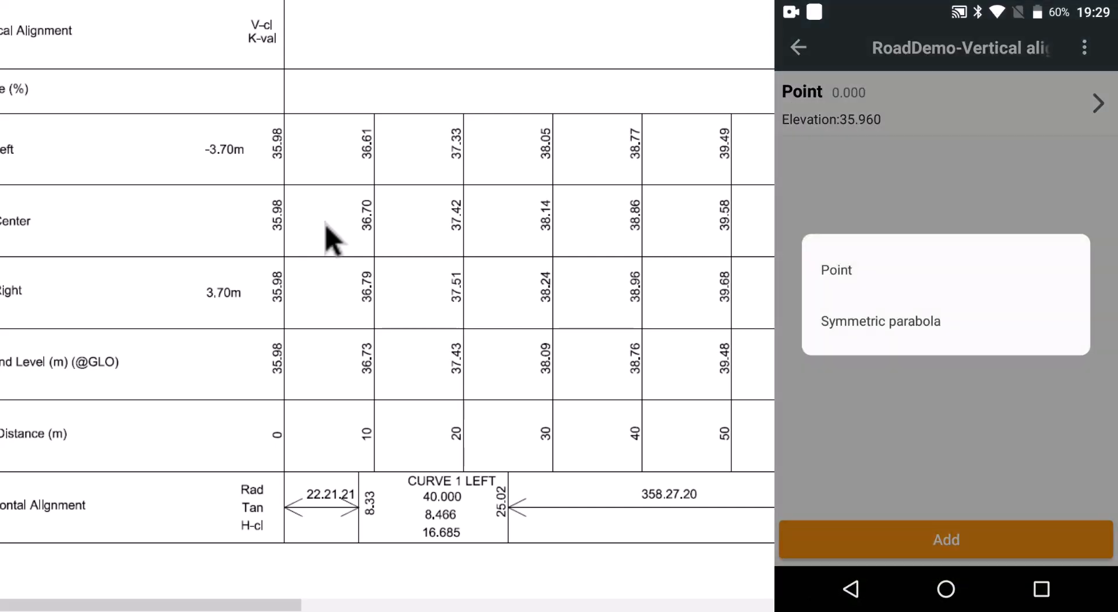
- Choose a symmetric parabola as the next vertical alignment element
{"action": "left_click", "coordinate": [877, 321]}
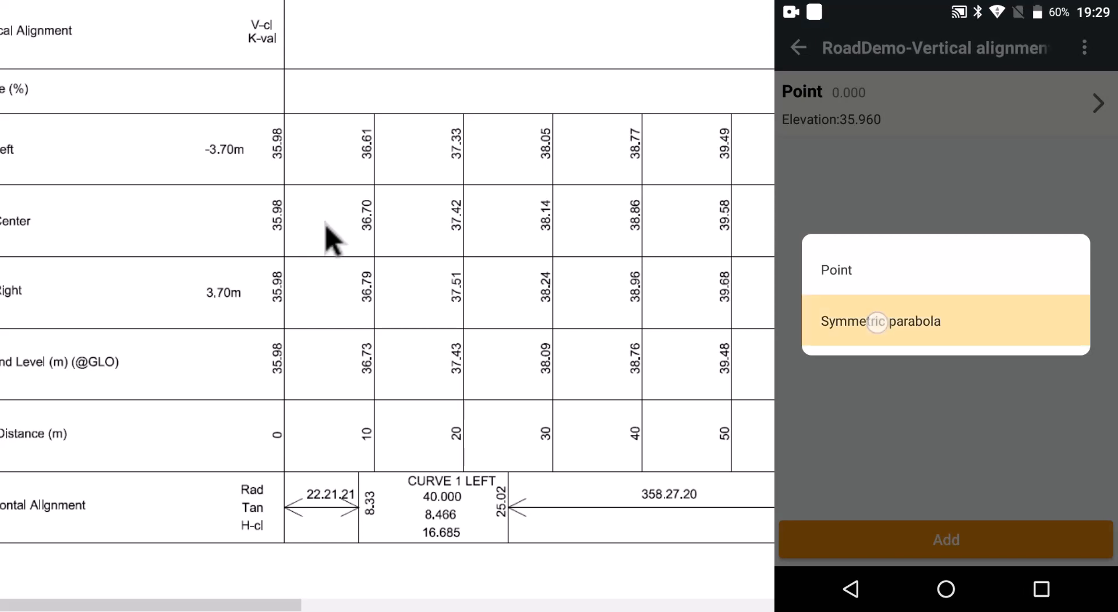
{"action": "left_click", "coordinate": [881, 320]}
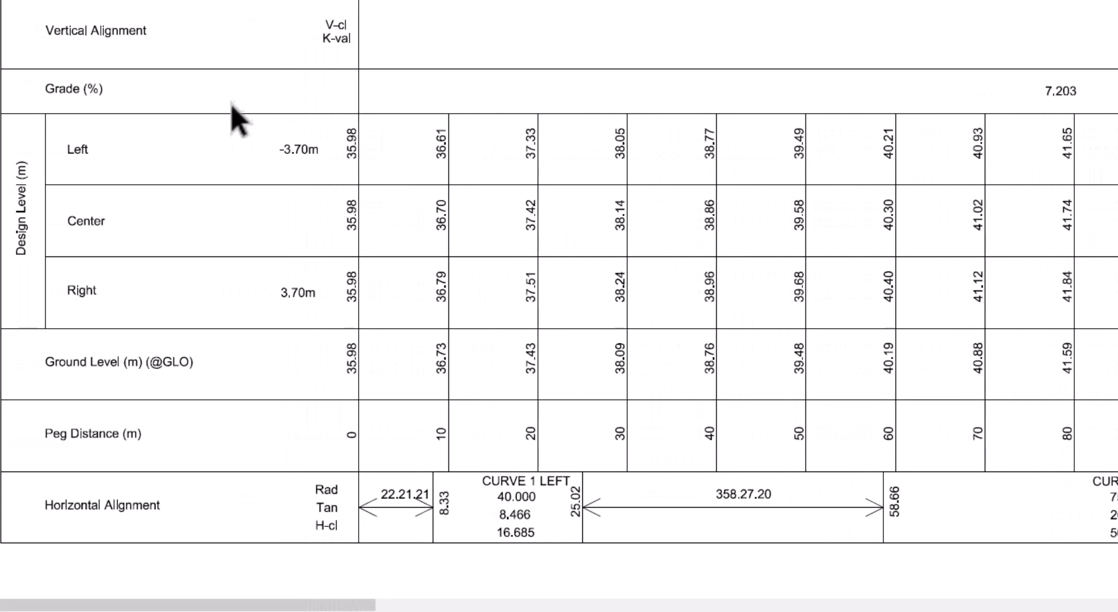
{"action": "mouse_move", "coordinate": [246, 114]}
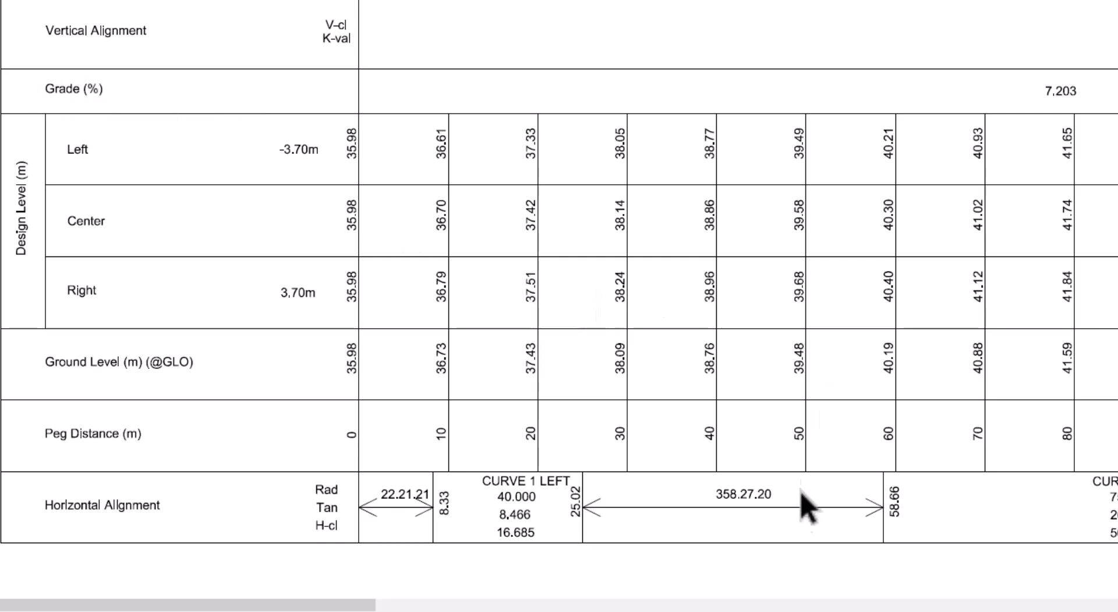
{"action": "scroll", "scroll_direction": "right", "scroll_amount": 3}
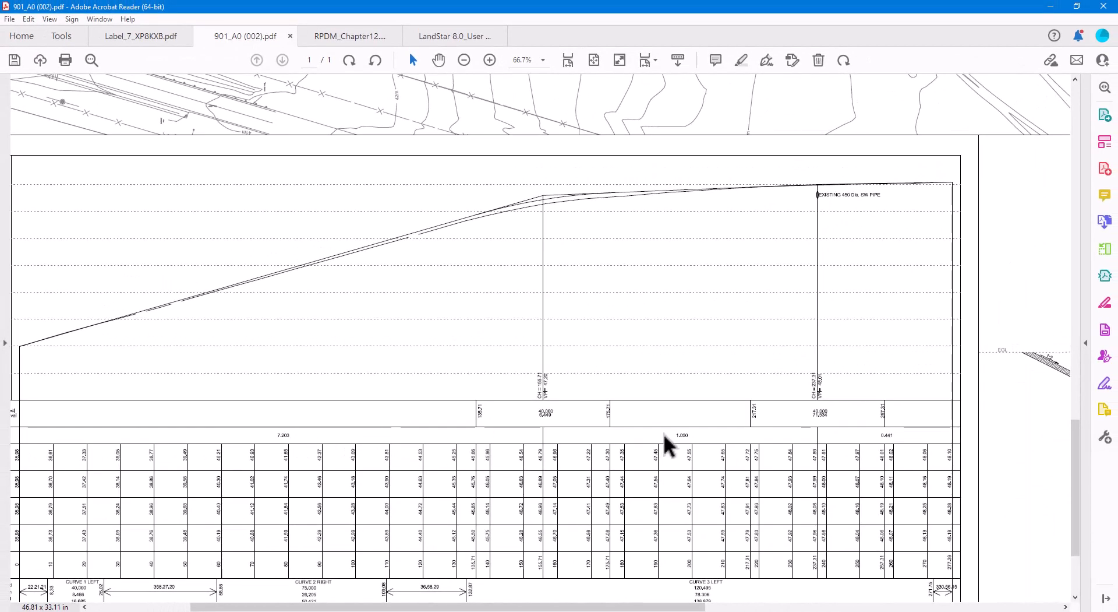
{"action": "mouse_move", "coordinate": [30, 403]}
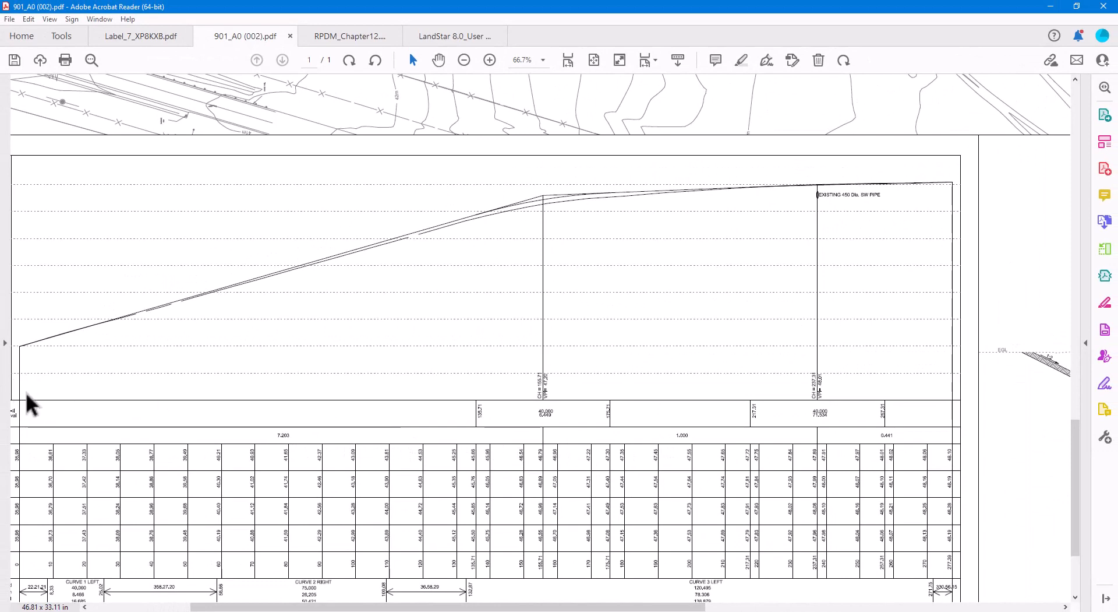
{"action": "mouse_move", "coordinate": [829, 407]}
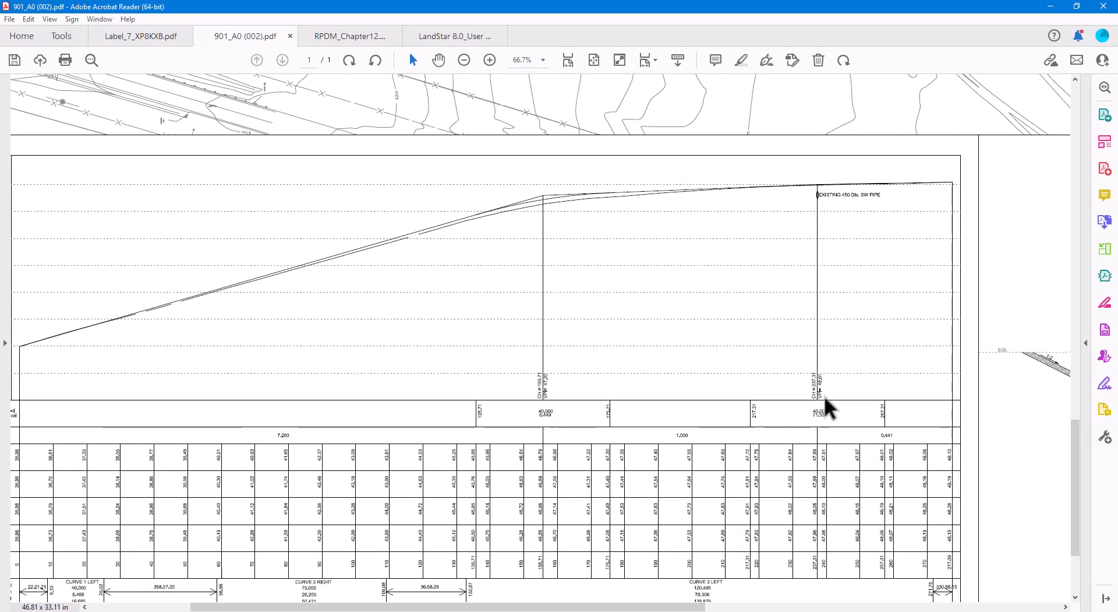
- Scroll the long section to read the VPI chainages 155.71 and 237.31
{"action": "scroll", "scroll_direction": "down", "scroll_amount": 3}
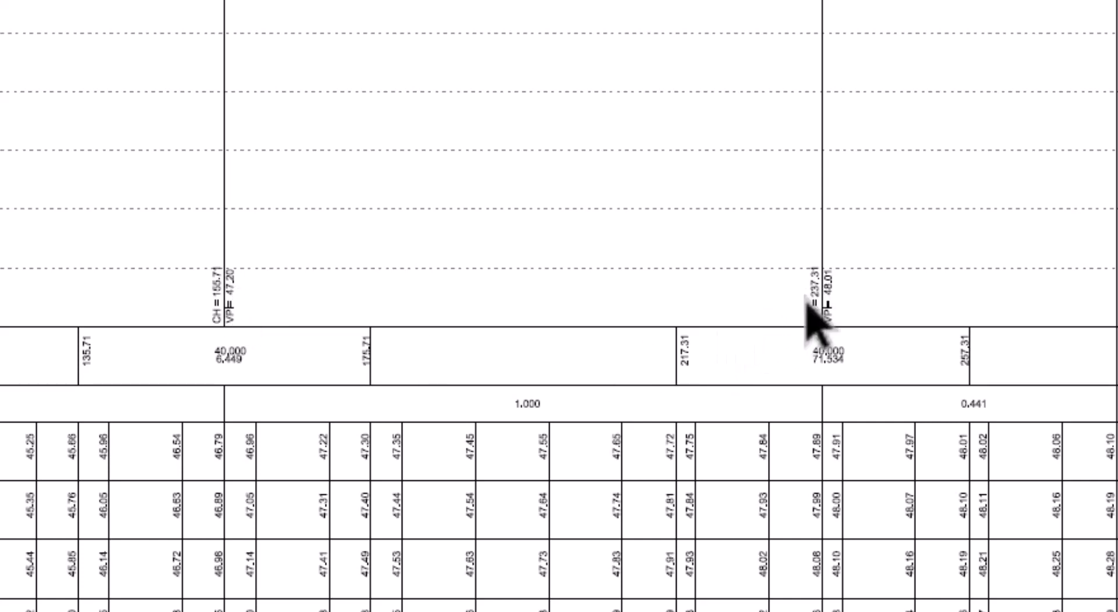
{"action": "mouse_move", "coordinate": [988, 491]}
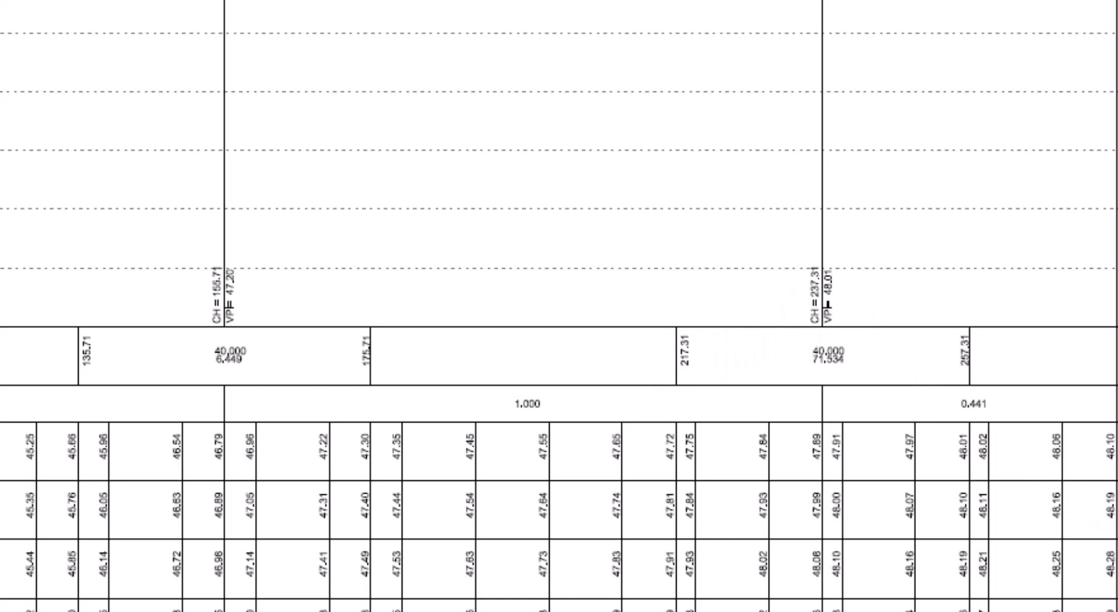
{"action": "mouse_move", "coordinate": [349, 549]}
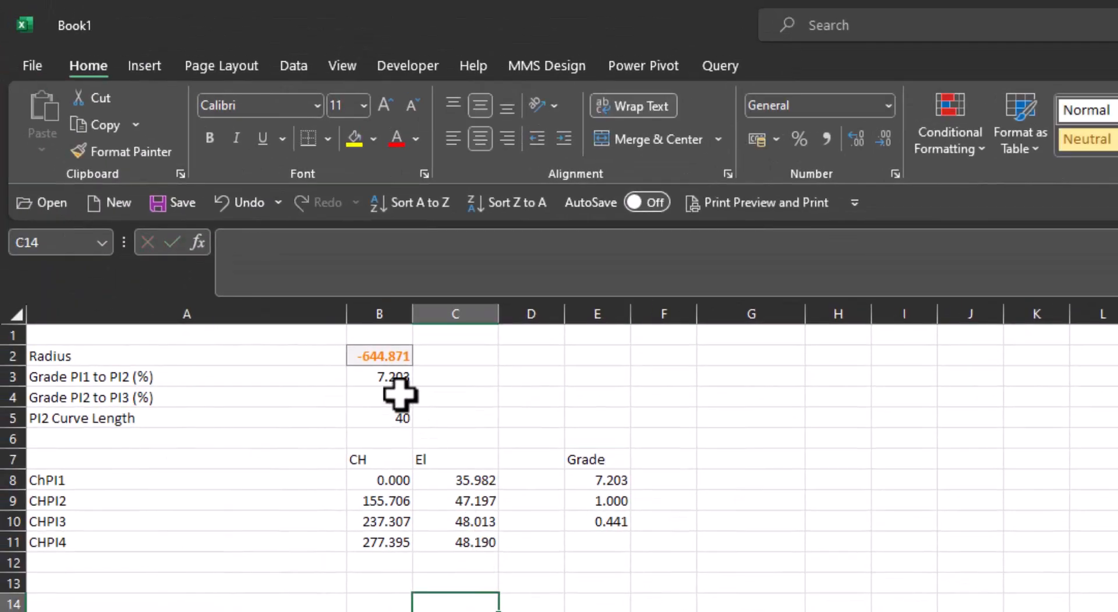
- Show the Radius formula =(100*B5)/(B4-B3) in cell B2, giving -644.871
{"action": "left_click", "coordinate": [378, 355]}
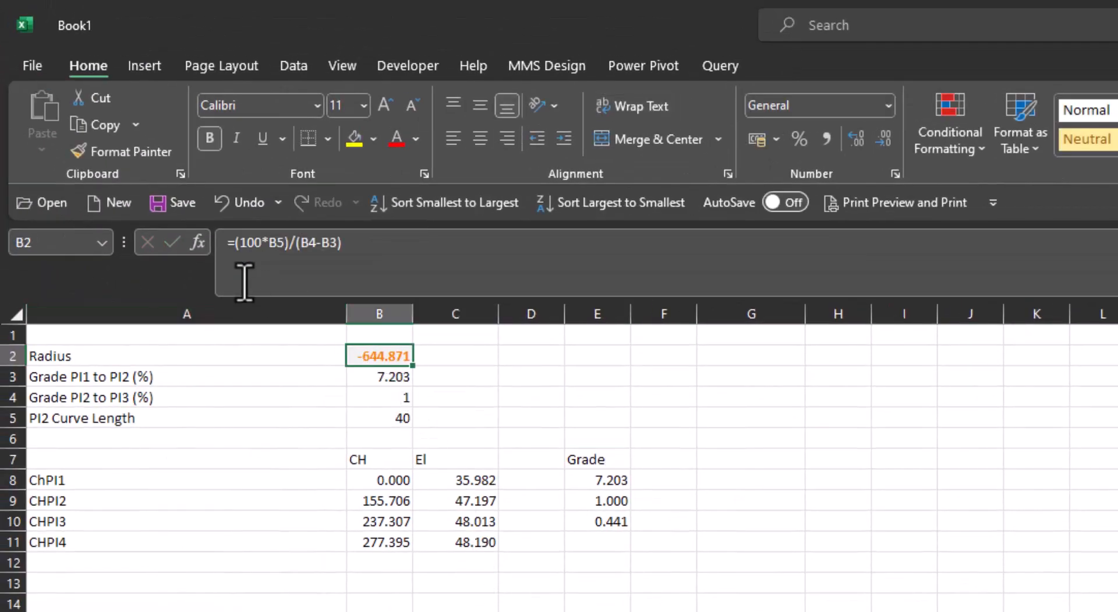
{"action": "mouse_move", "coordinate": [245, 252]}
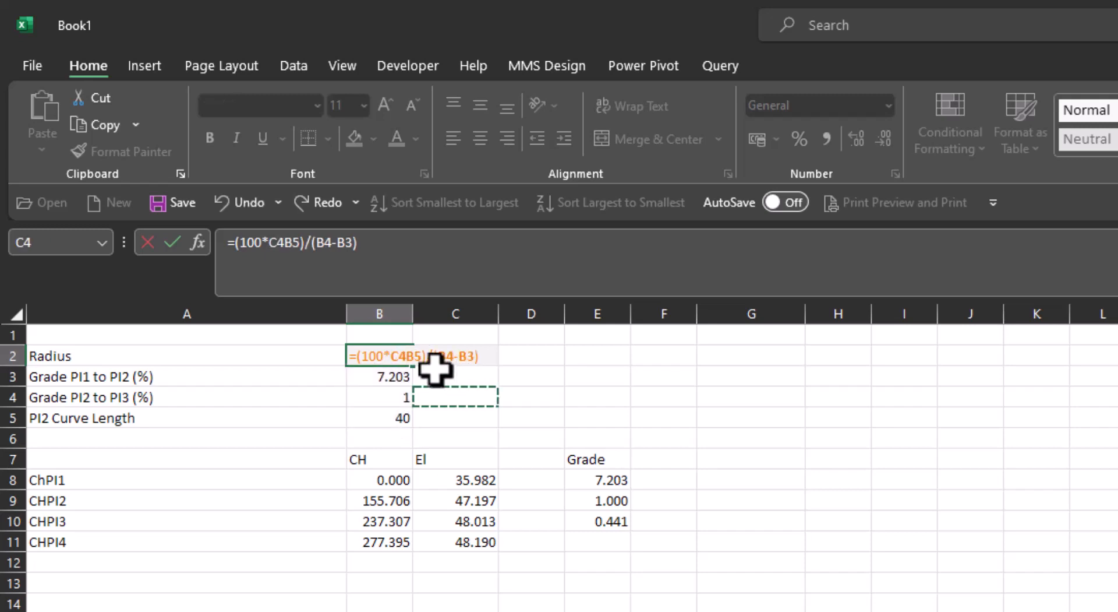
{"action": "mouse_move", "coordinate": [427, 367]}
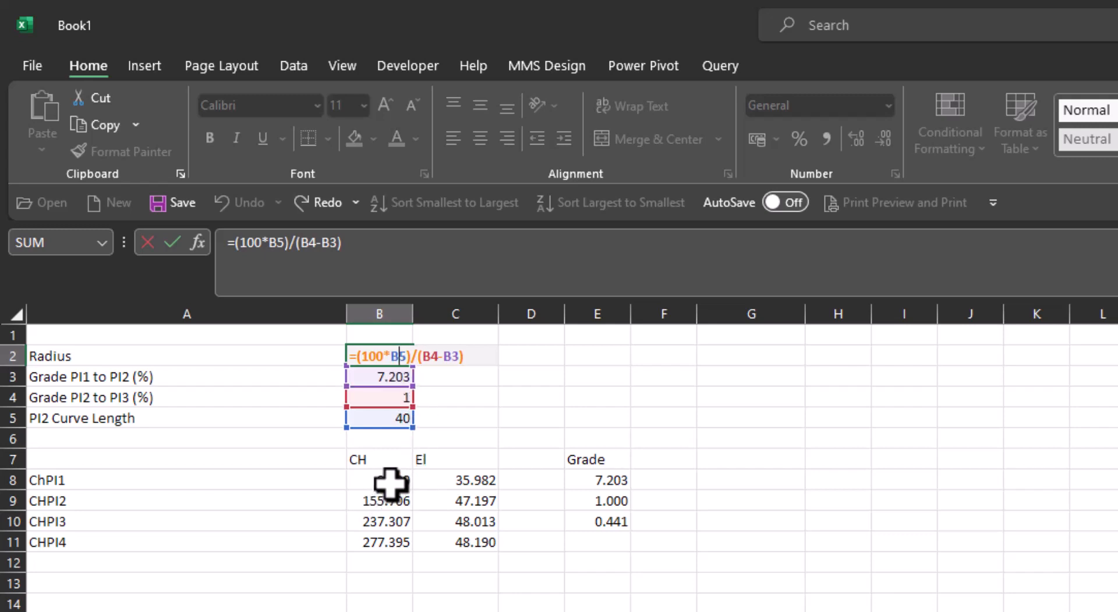
- Leave the Radius formula in B2 unchanged so the grades can be shifted down a row
{"action": "key", "text": "Enter"}
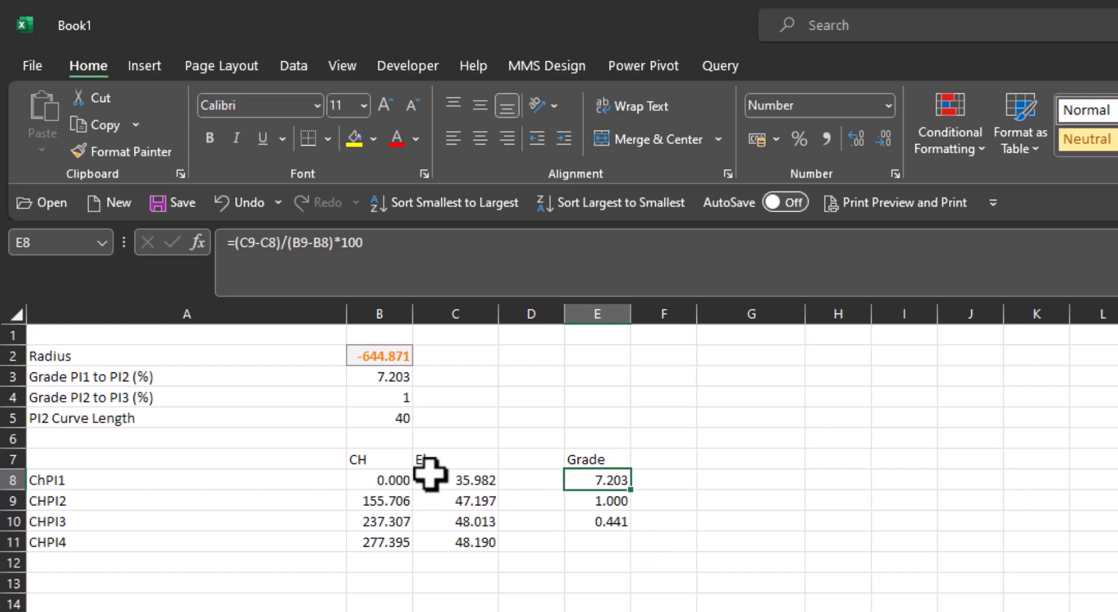
{"action": "mouse_move", "coordinate": [229, 498]}
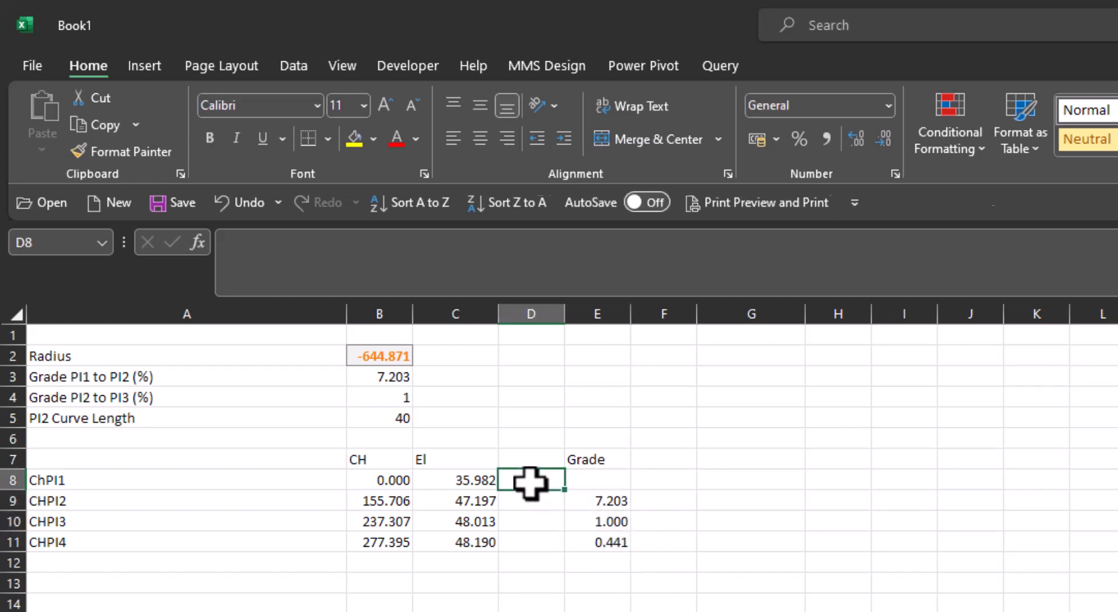
{"action": "mouse_move", "coordinate": [545, 495]}
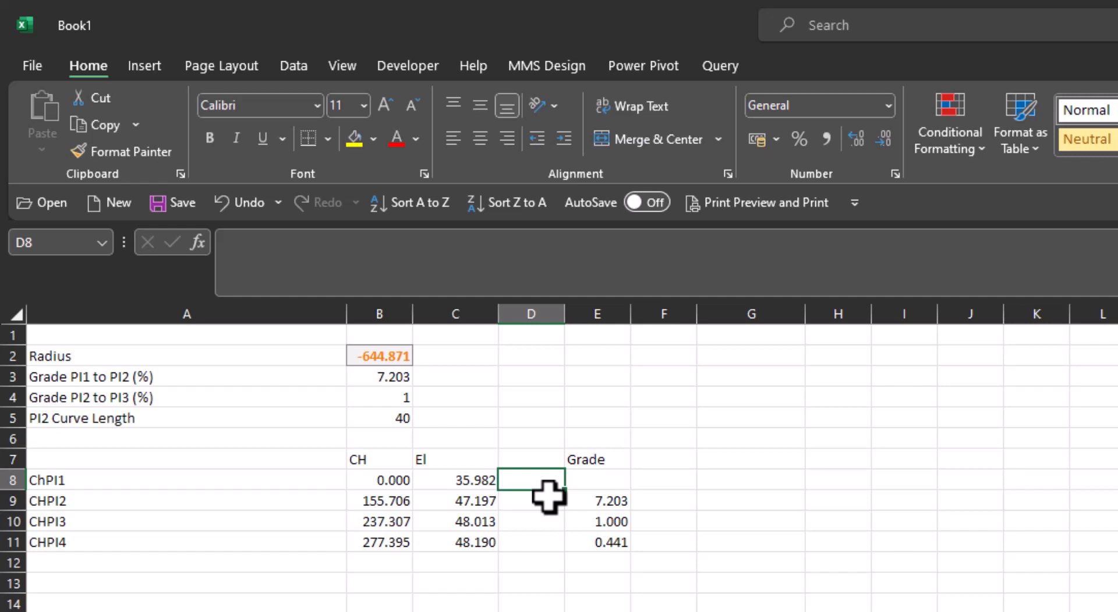
- Enter =B5*100/(E10-E9) in G9 to get the first radius -644.8697226
{"action": "left_click", "coordinate": [750, 500]}
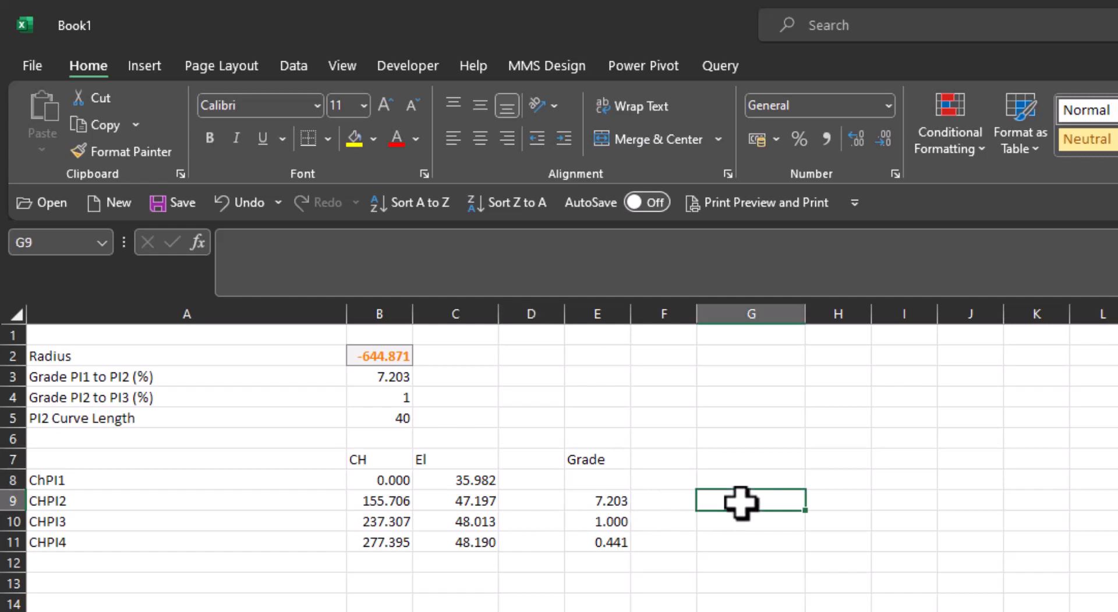
{"action": "type", "text": "="}
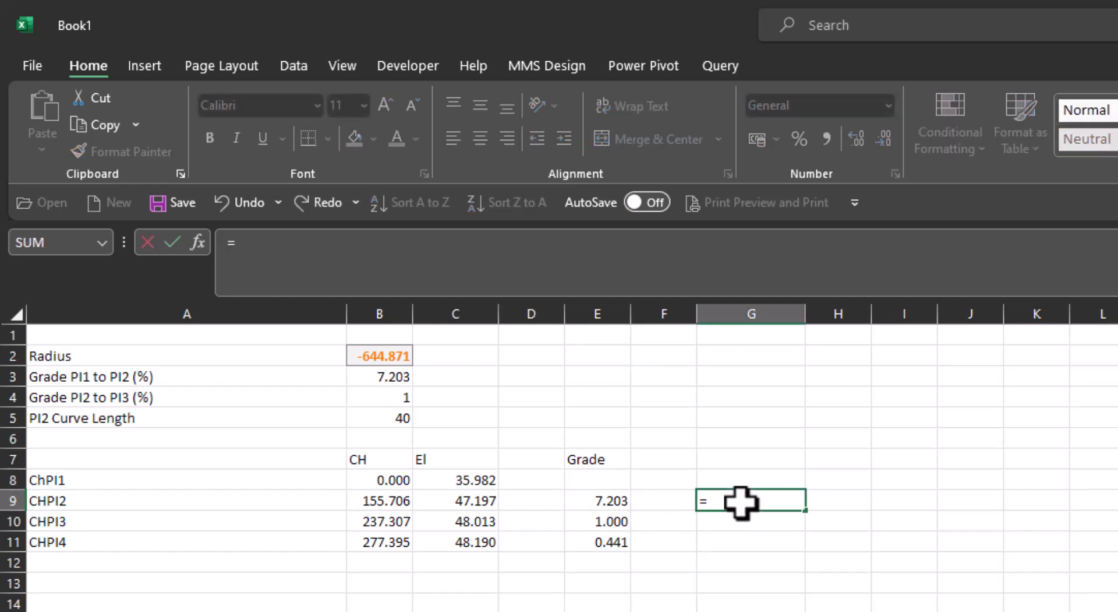
{"action": "left_click", "coordinate": [379, 419]}
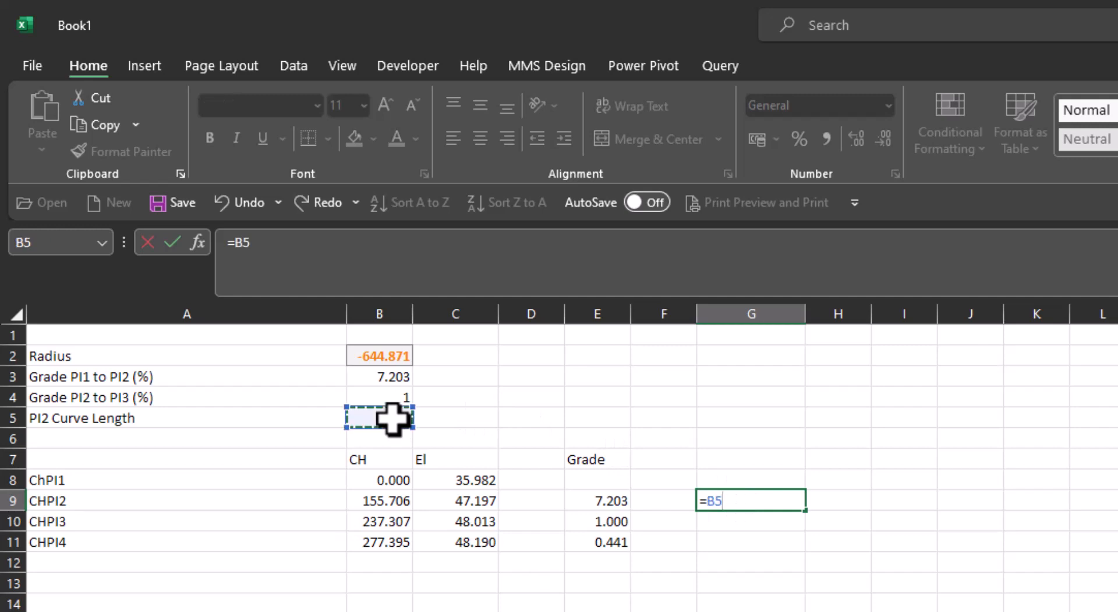
{"action": "type", "text": "*100"}
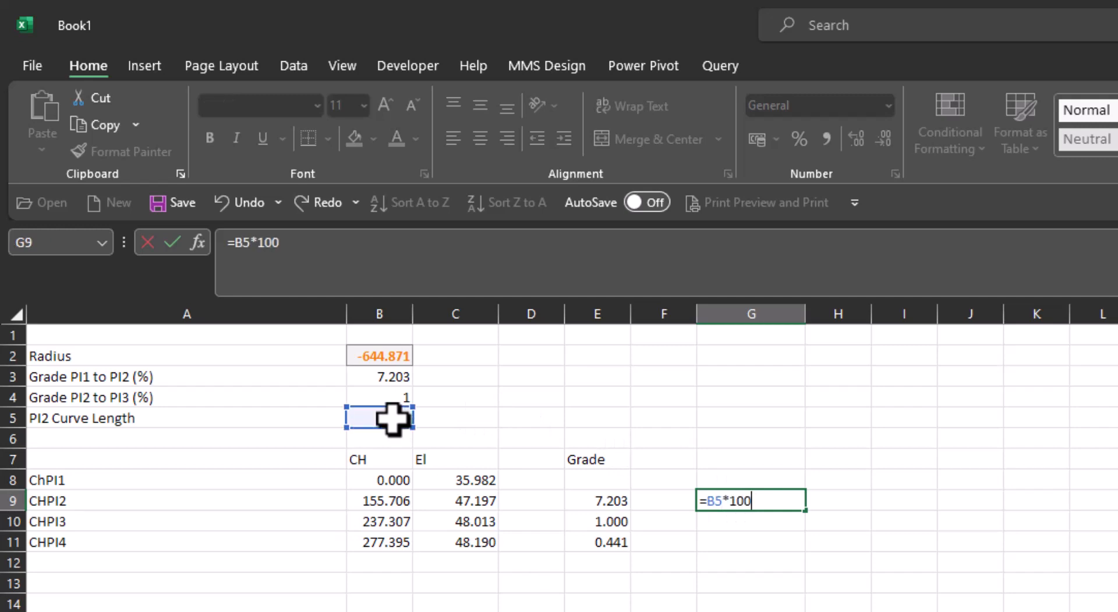
{"action": "type", "text": "/"}
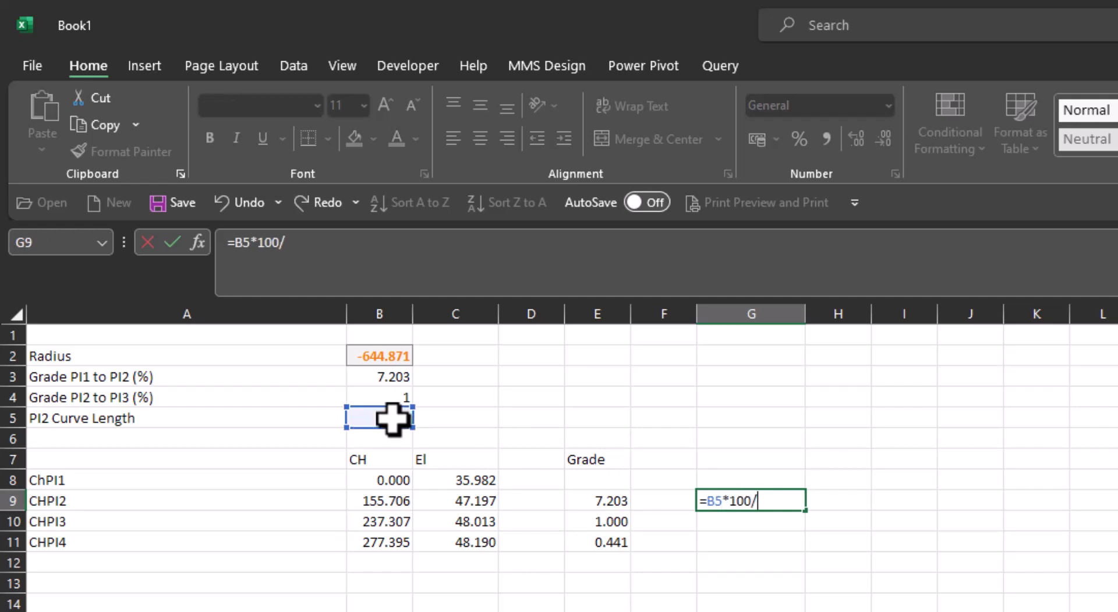
{"action": "left_click", "coordinate": [598, 521]}
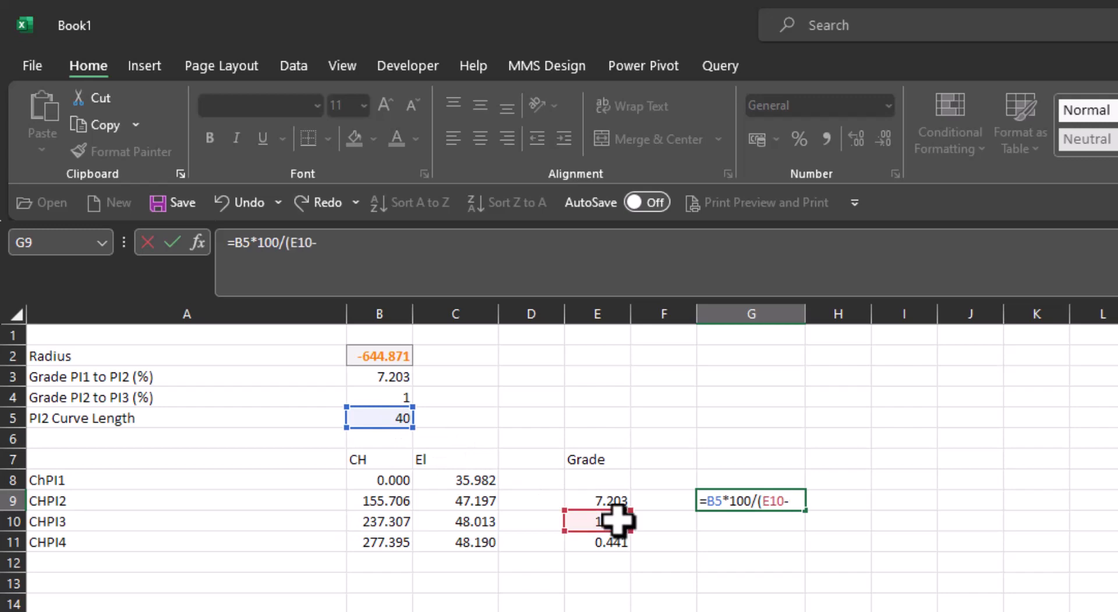
{"action": "left_click", "coordinate": [598, 499]}
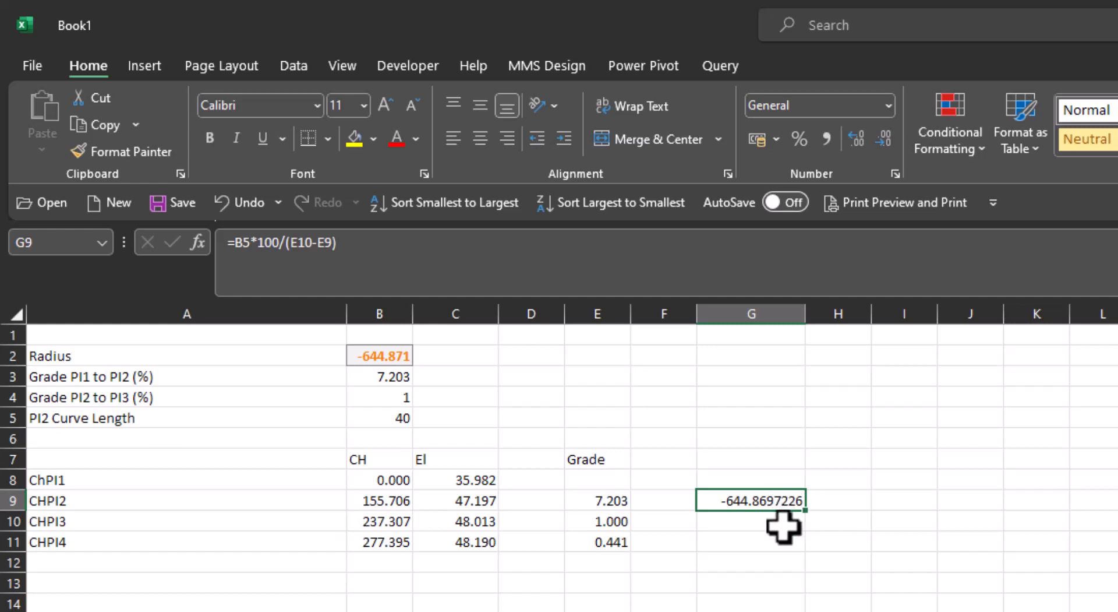
- Compute the second radius -7153.393 in G10 as =B5*100/(E11-E10) and show both to three decimals
{"action": "left_click", "coordinate": [749, 520]}
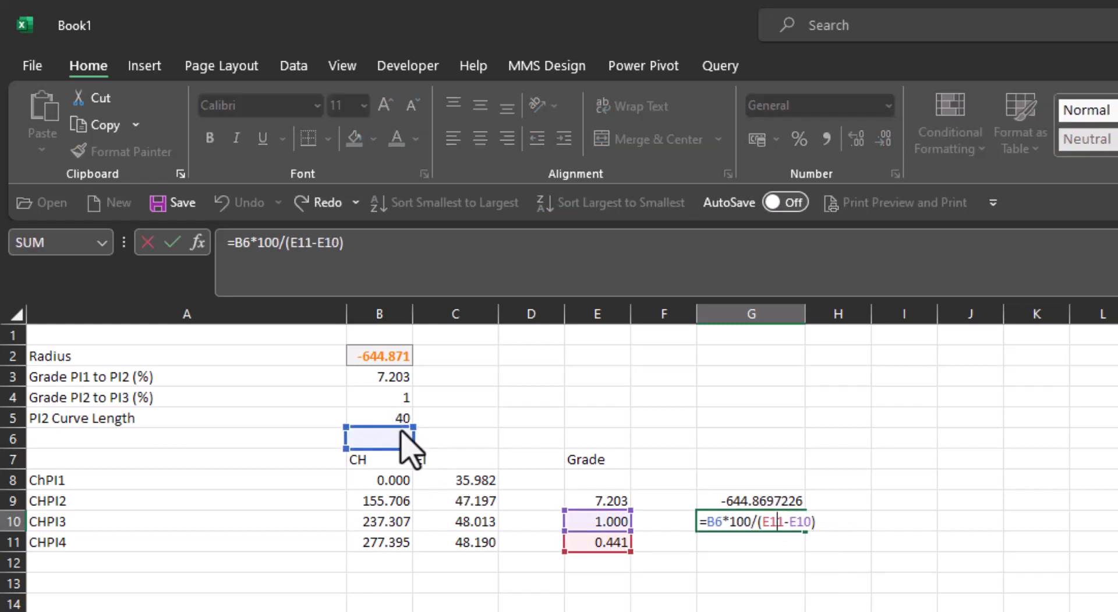
{"action": "left_click", "coordinate": [377, 419]}
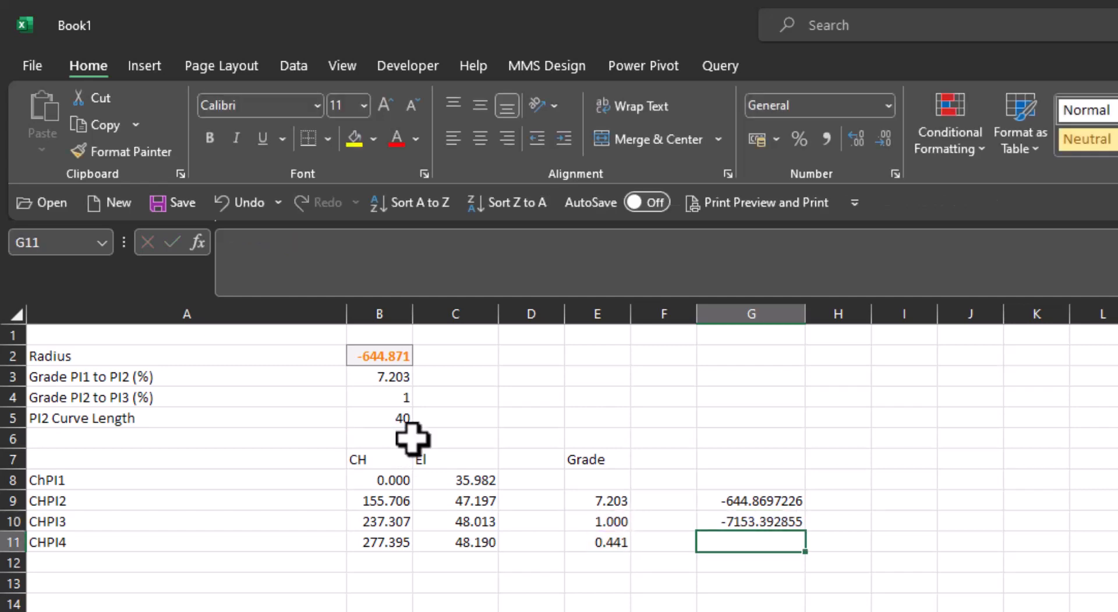
{"action": "mouse_move", "coordinate": [955, 575]}
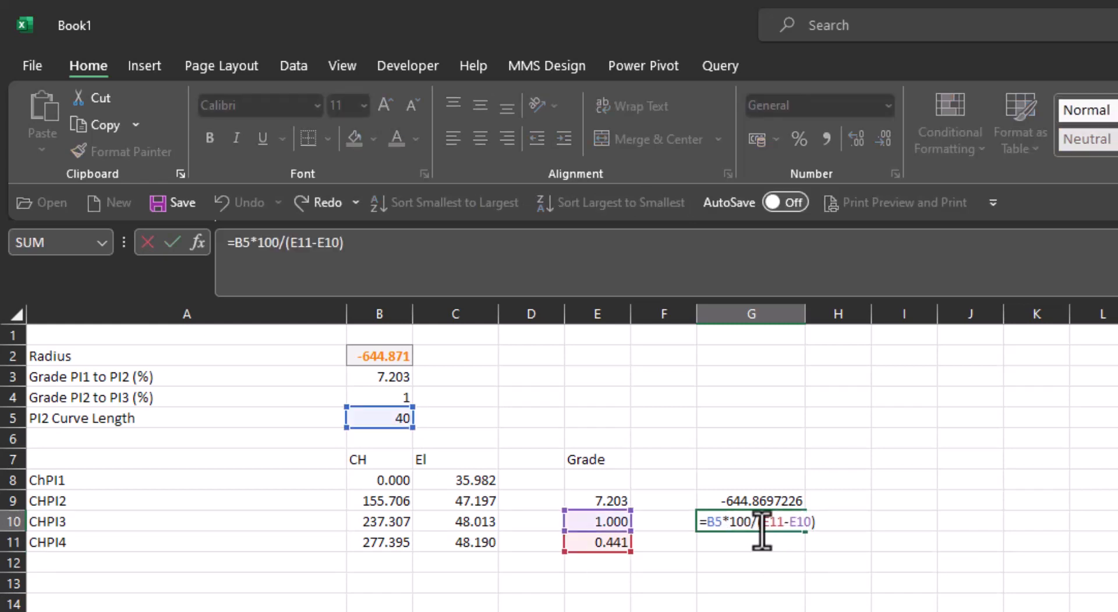
{"action": "mouse_move", "coordinate": [656, 556]}
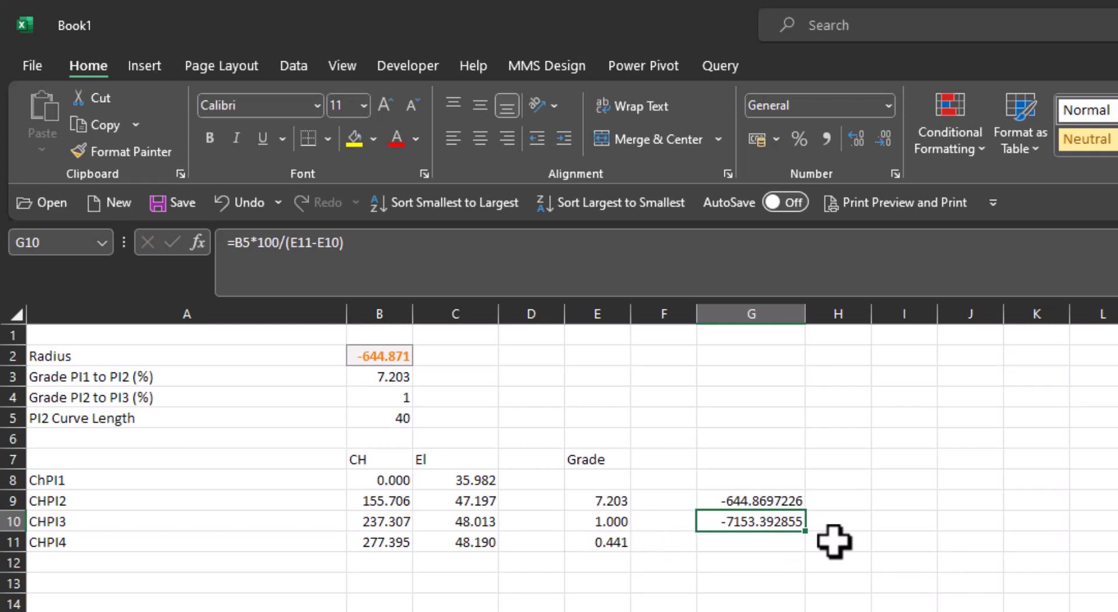
{"action": "mouse_move", "coordinate": [830, 540]}
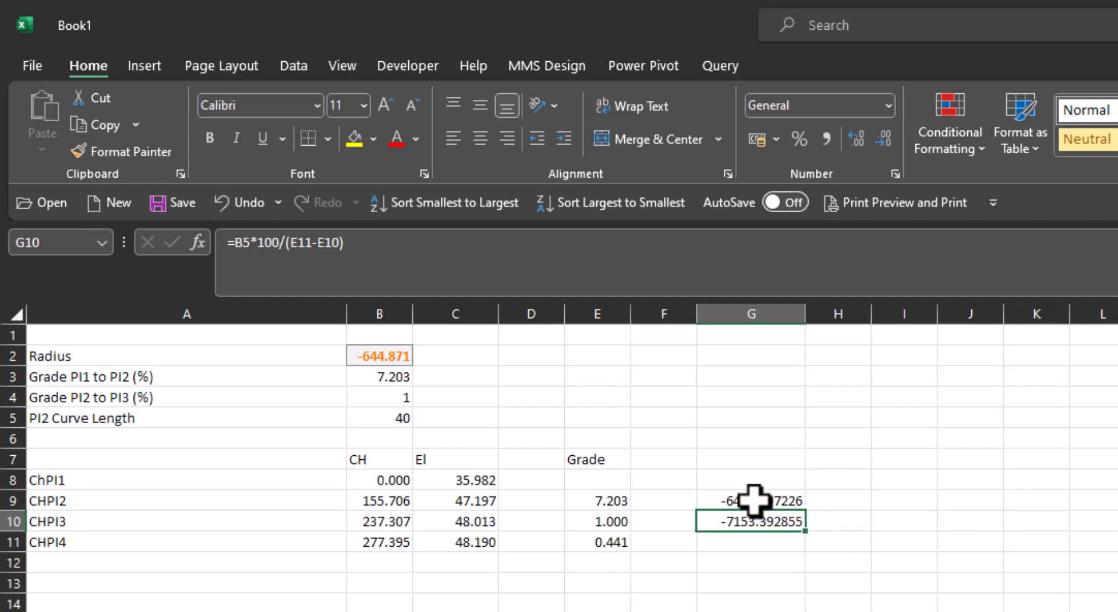
{"action": "mouse_move", "coordinate": [753, 528]}
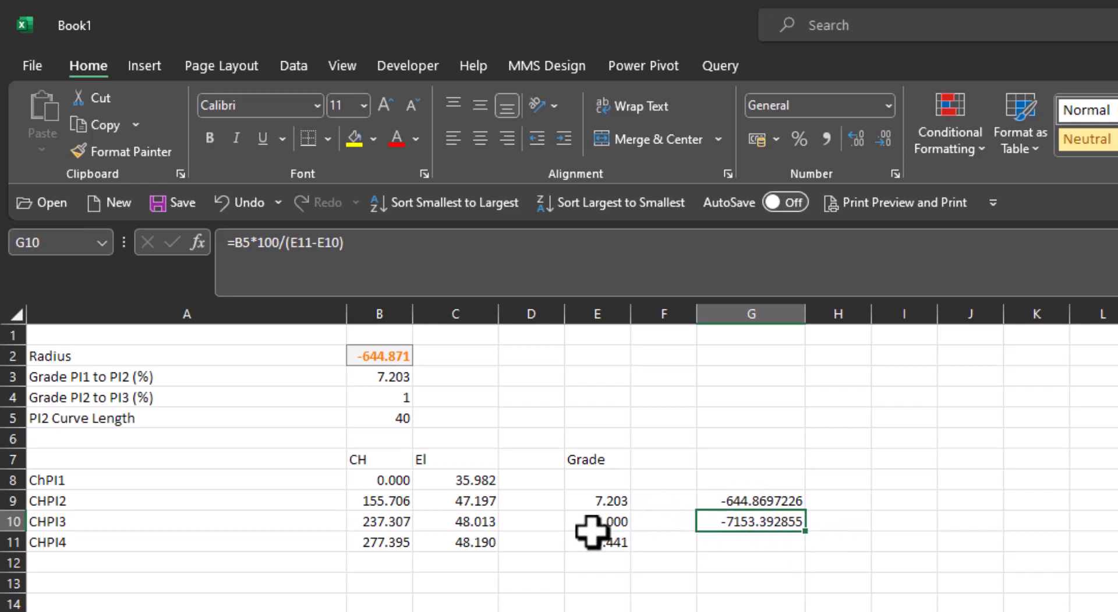
{"action": "mouse_move", "coordinate": [774, 500]}
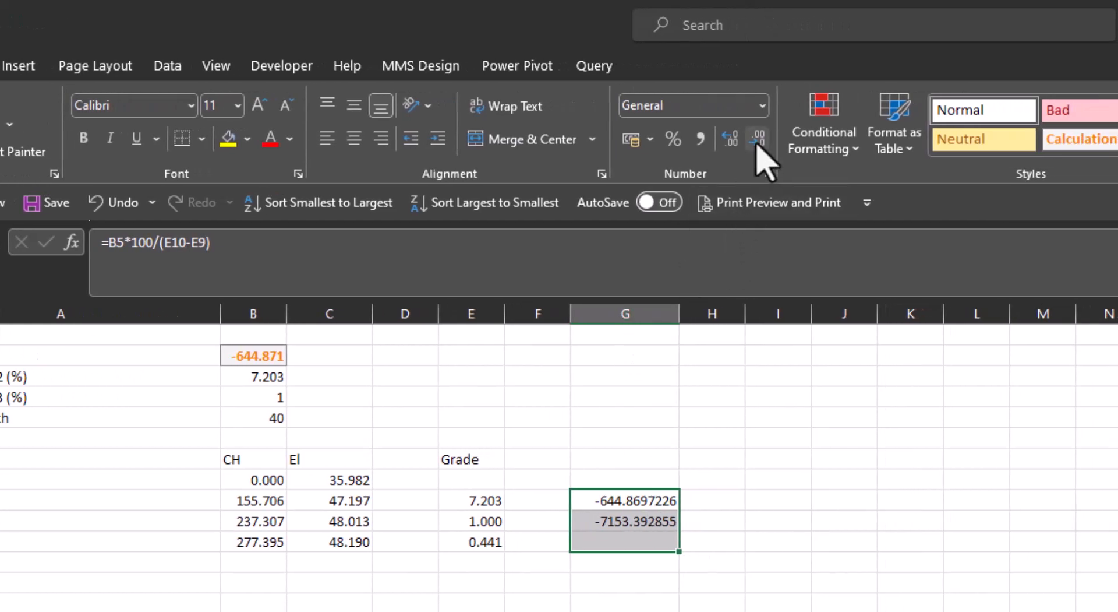
{"action": "left_click", "coordinate": [757, 138]}
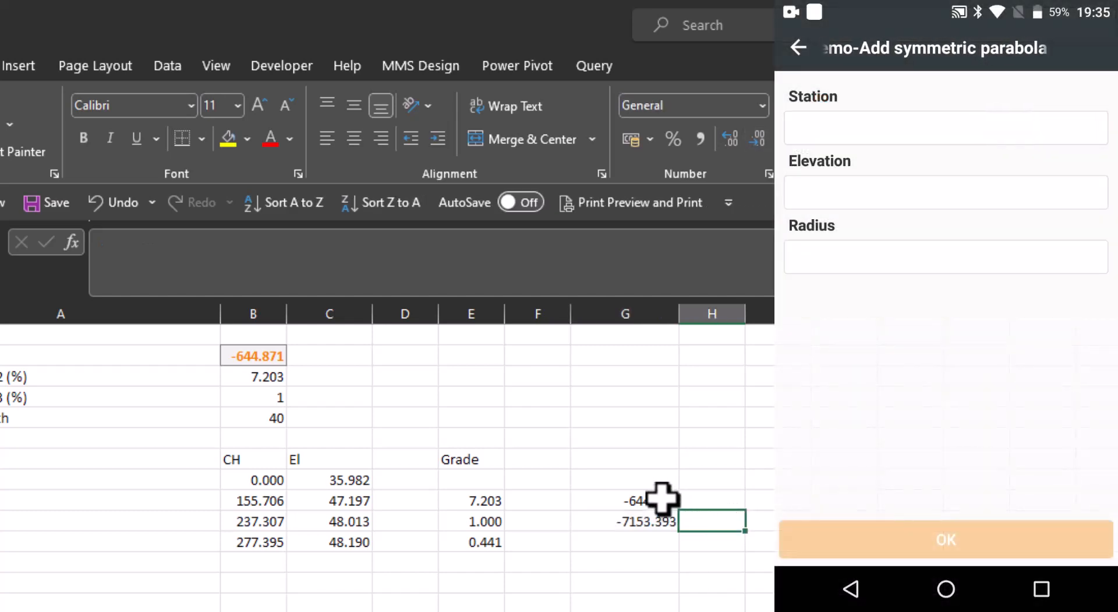
- Enter station 155.706, elevation 47.2 and radius 644.87 for the first parabola and confirm
{"action": "left_click", "coordinate": [625, 499]}
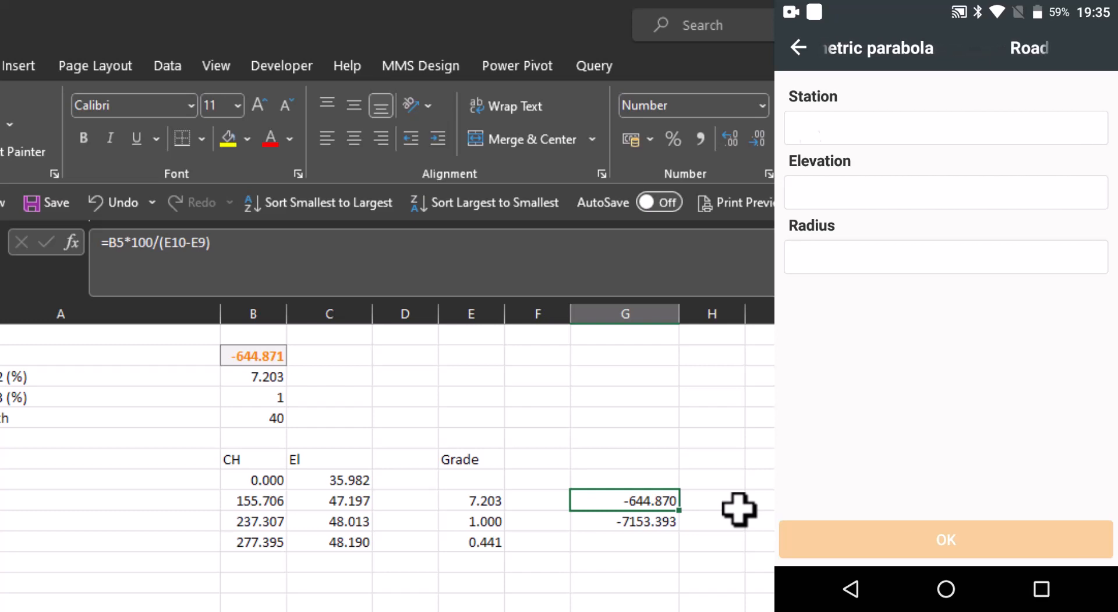
{"action": "left_click", "coordinate": [945, 128]}
{"action": "type", "text": "155."}
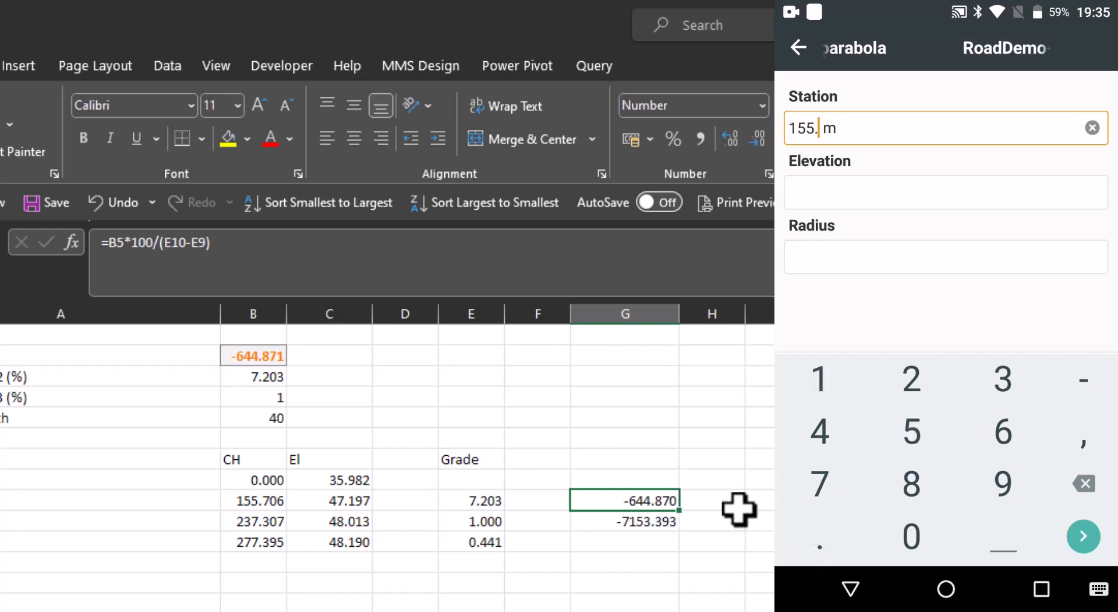
{"action": "type", "text": "706"}
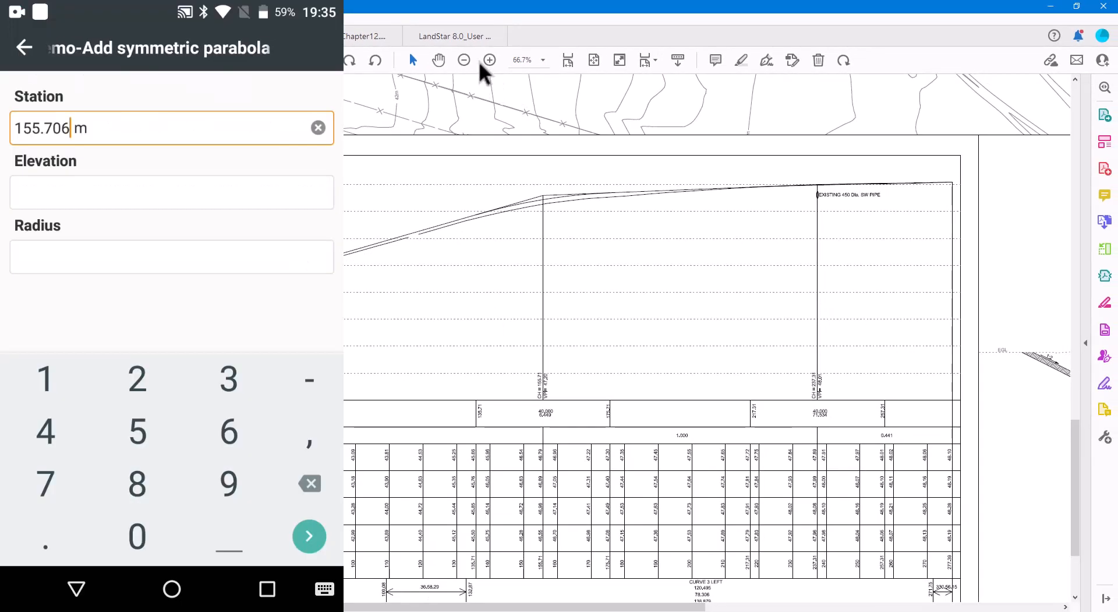
{"action": "left_click", "coordinate": [491, 59]}
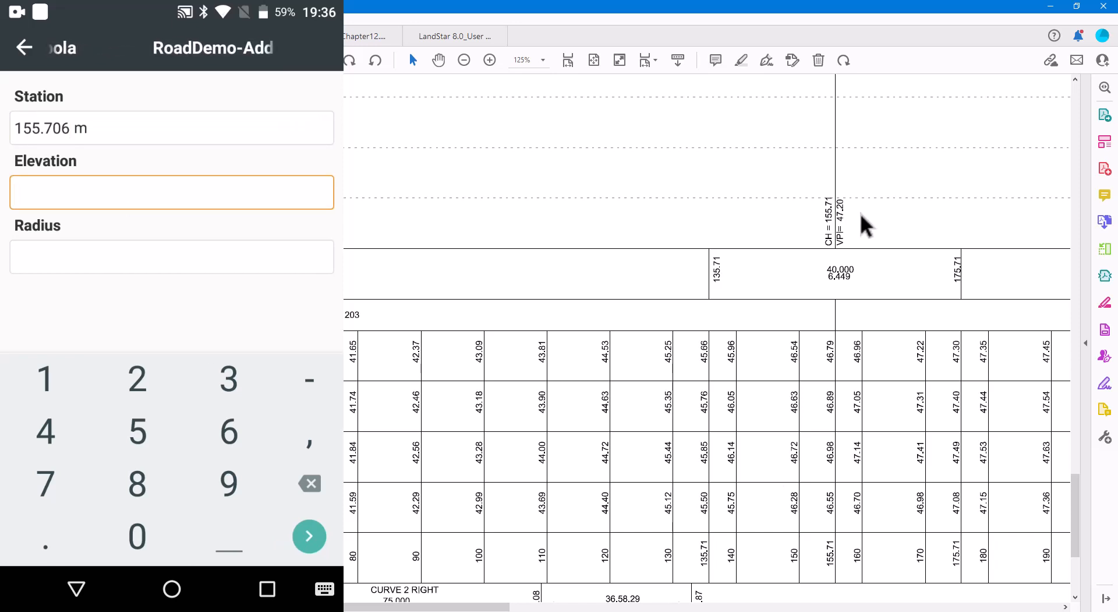
{"action": "type", "text": "47.2 m"}
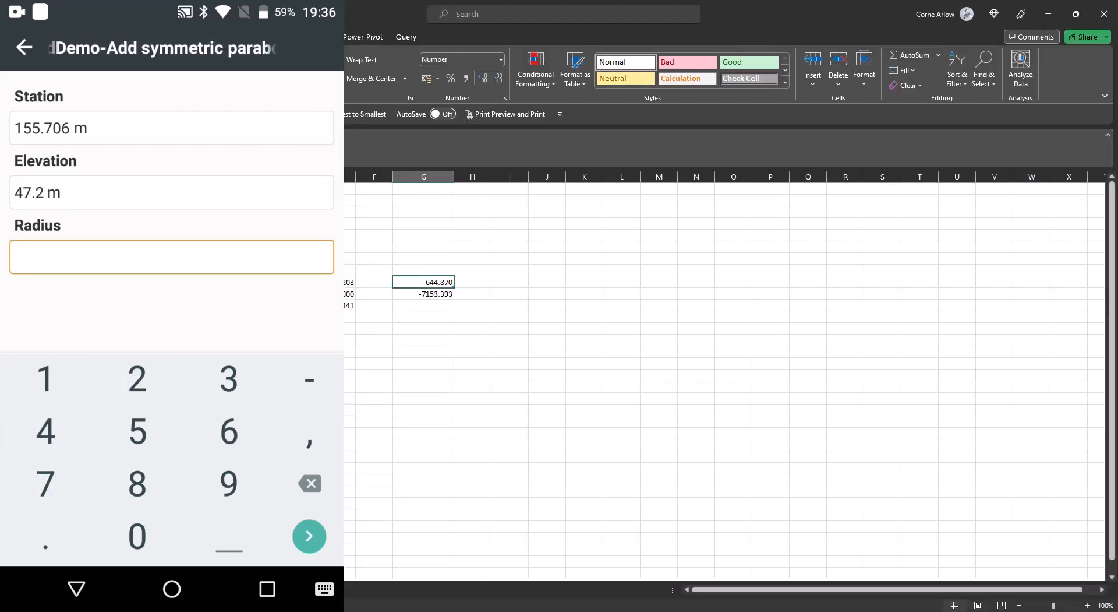
{"action": "left_click", "coordinate": [230, 431]}
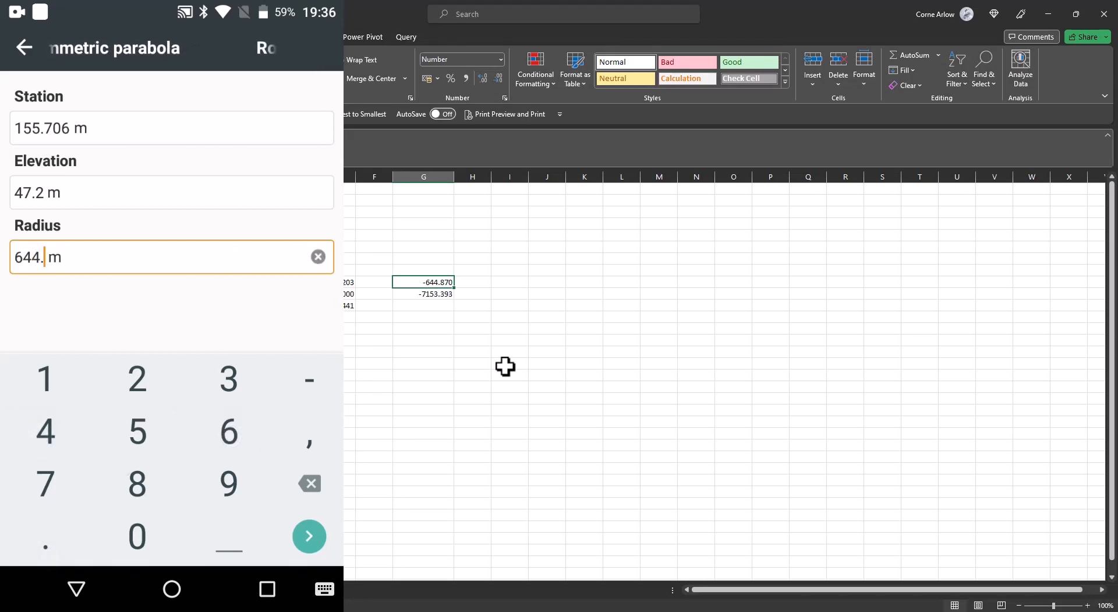
{"action": "type", "text": "87"}
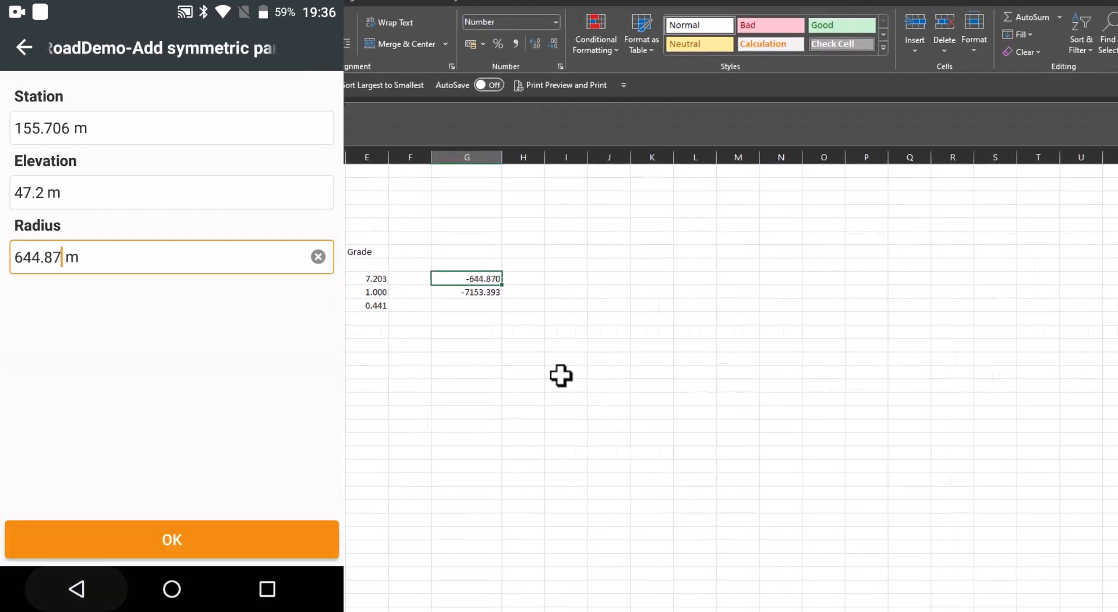
{"action": "left_click", "coordinate": [172, 539]}
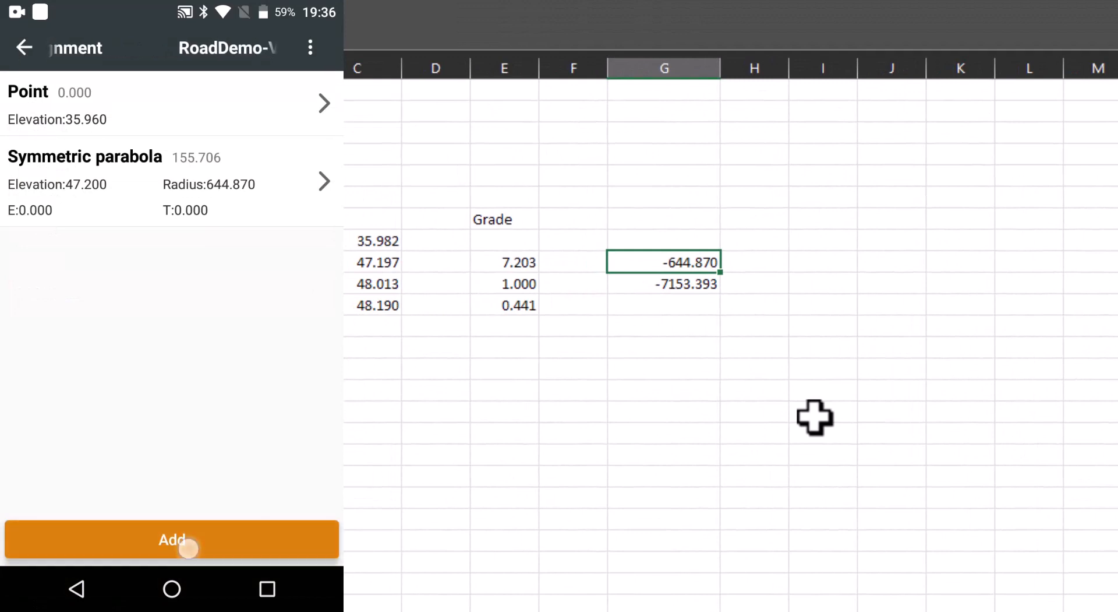
- Add a symmetric parabola at station 237.307, elevation 48.013, radius 7153.393 and confirm
{"action": "left_click", "coordinate": [171, 539]}
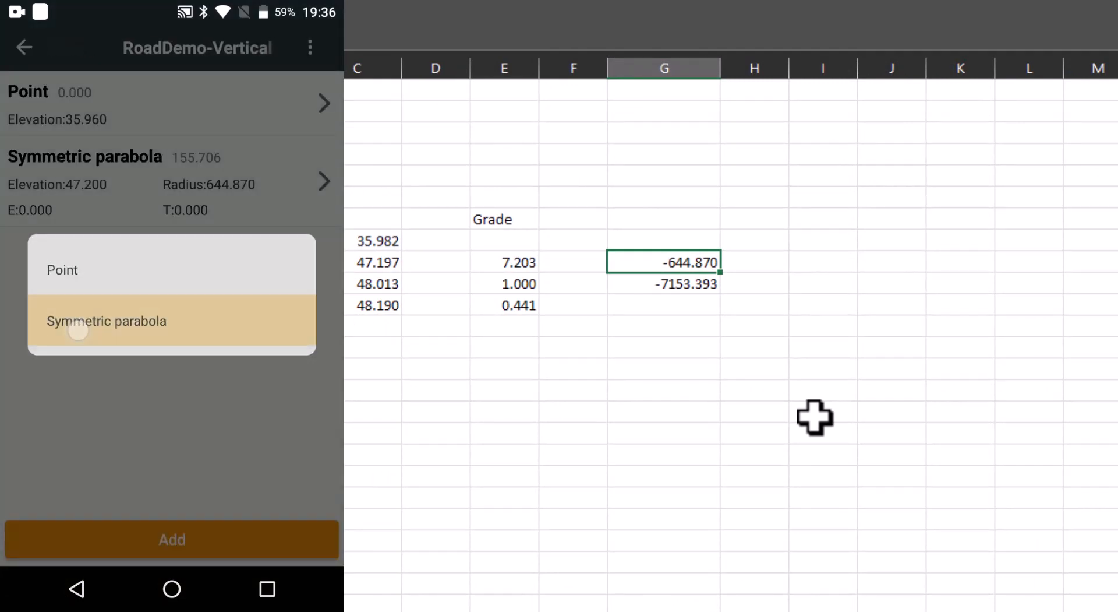
{"action": "left_click", "coordinate": [107, 320]}
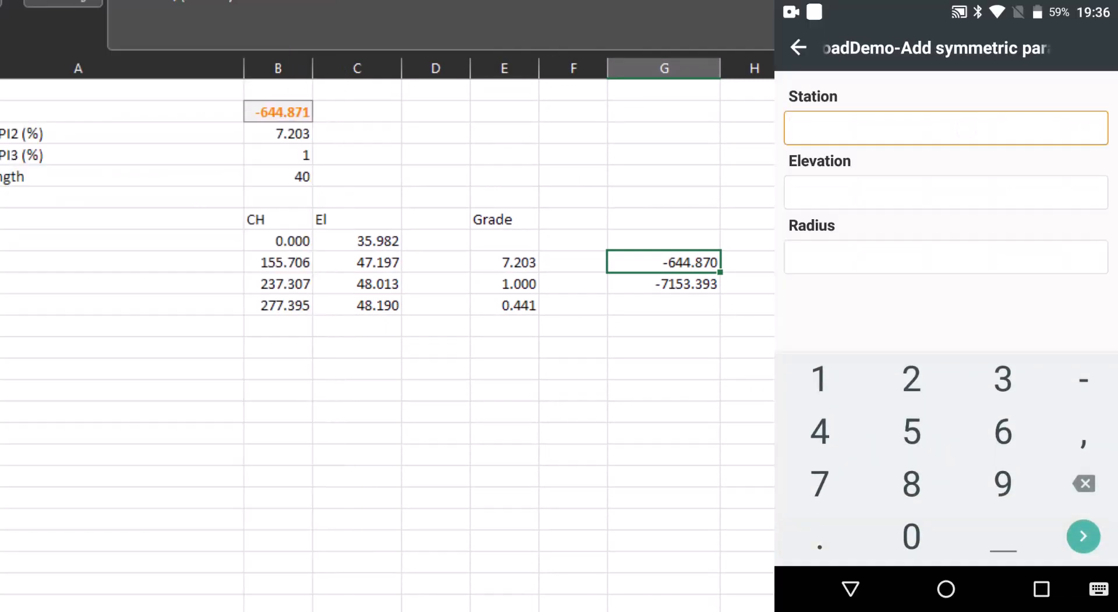
{"action": "left_click", "coordinate": [277, 283]}
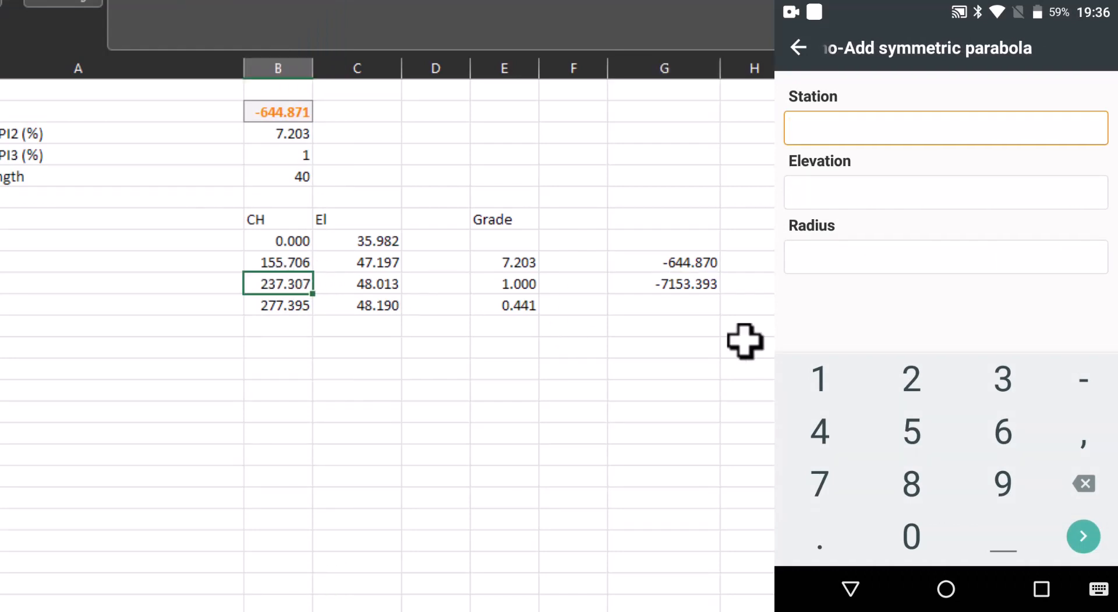
{"action": "type", "text": "237.3m"}
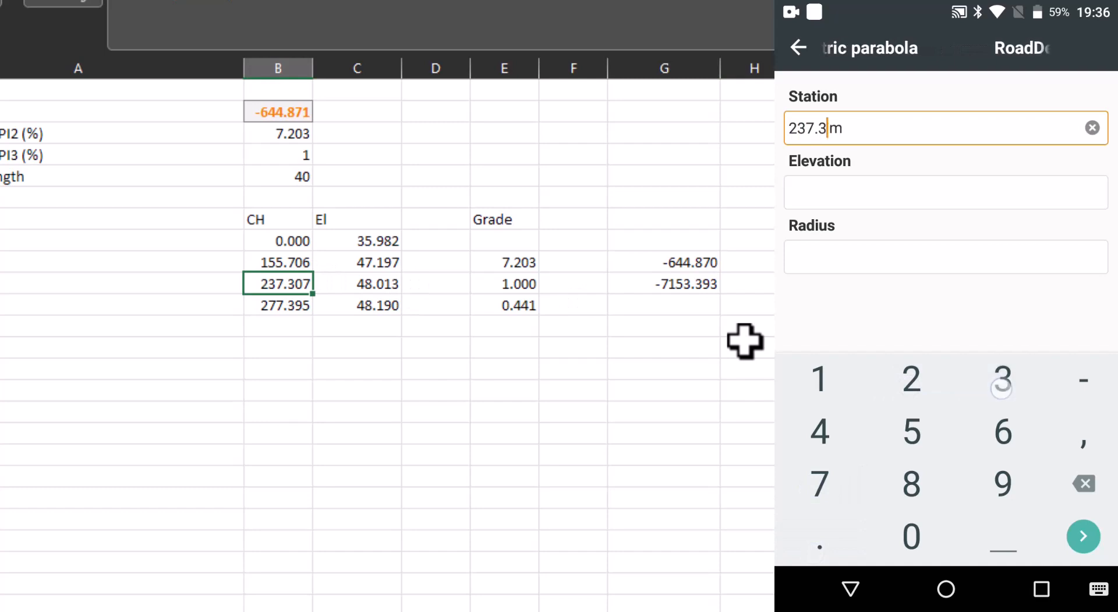
{"action": "left_click", "coordinate": [946, 192]}
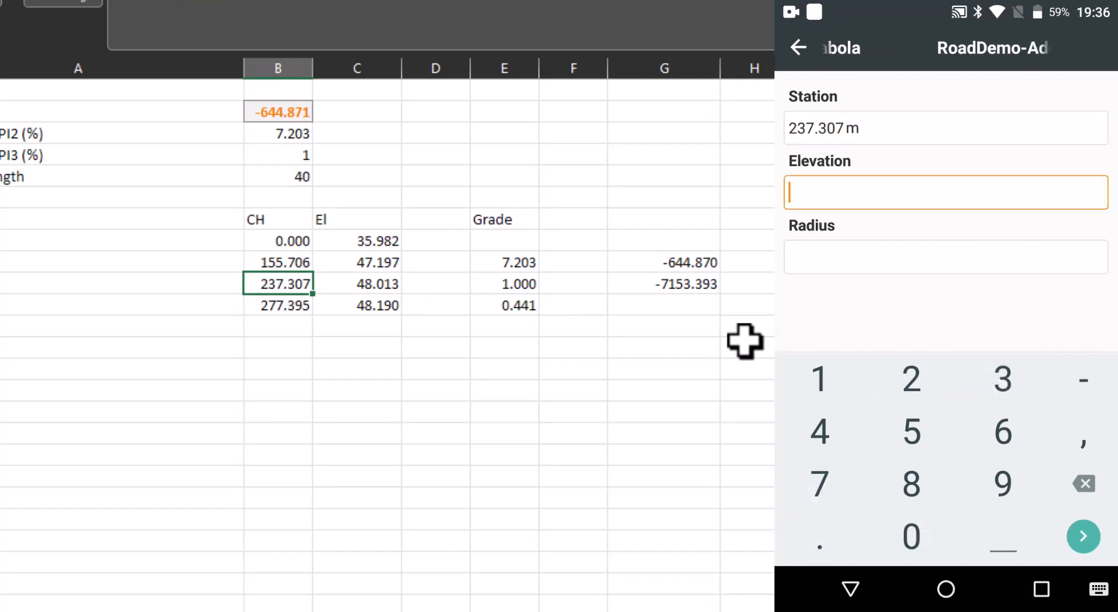
{"action": "type", "text": "48. m"}
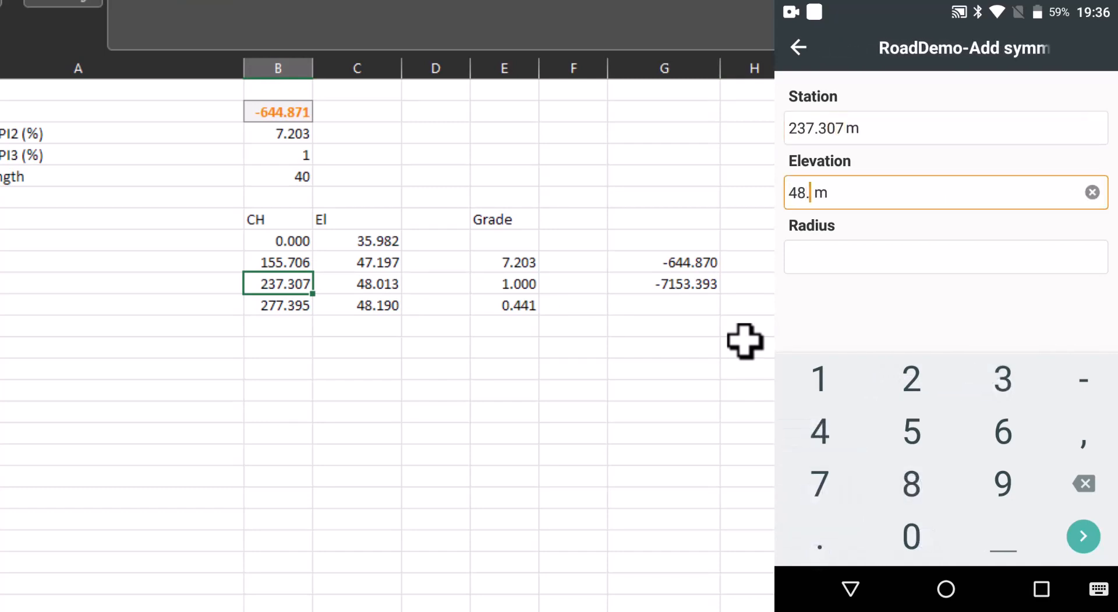
{"action": "type", "text": "013"}
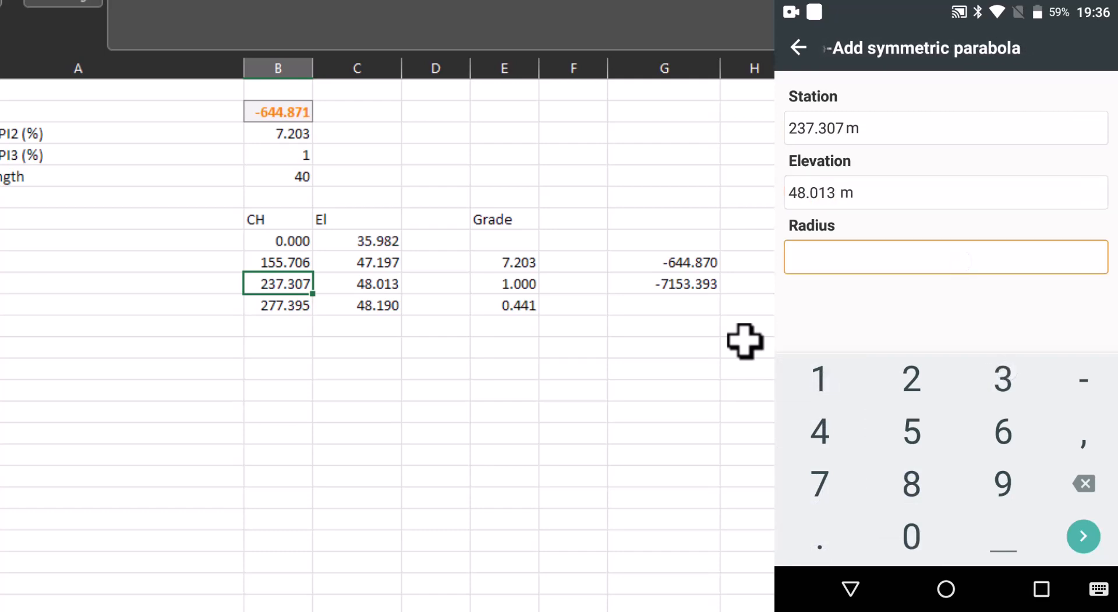
{"action": "type", "text": "7153.393 m"}
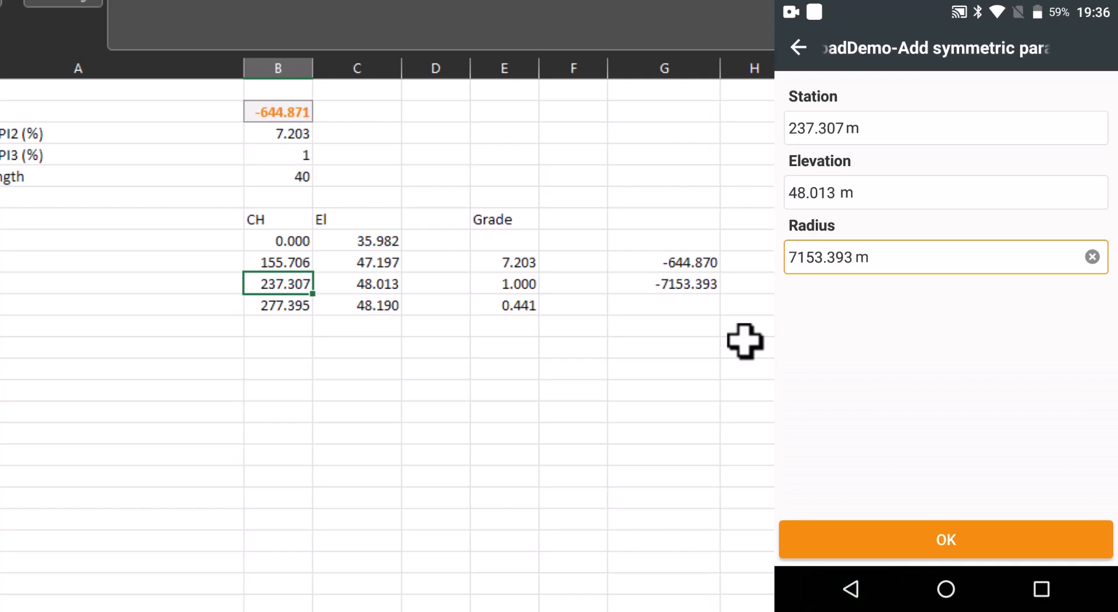
{"action": "left_click", "coordinate": [946, 539]}
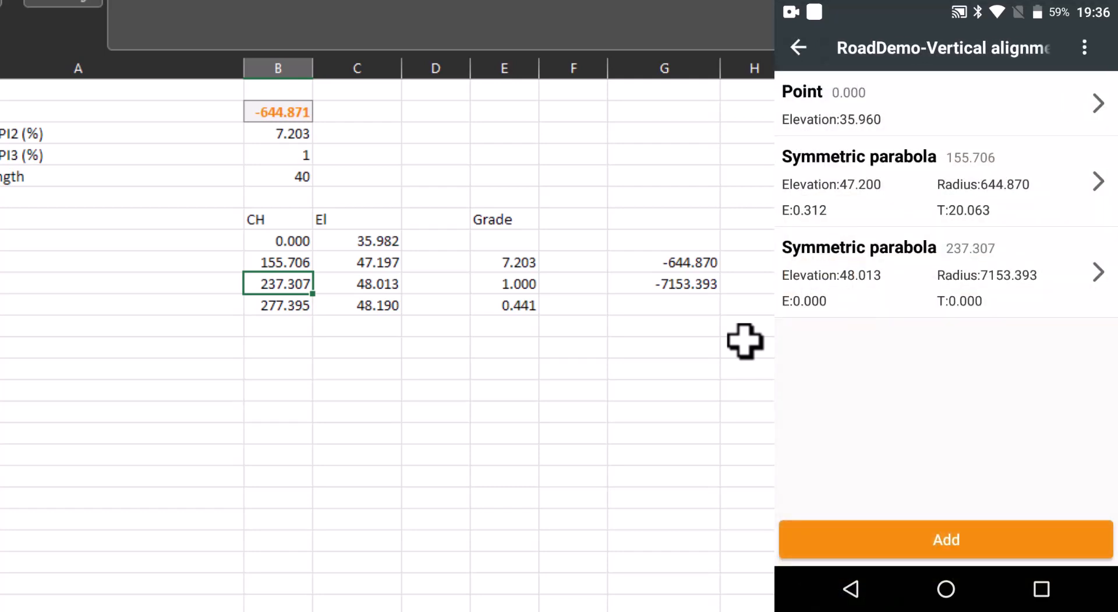
- Add the end point at station 277.395 with elevation 48.190 and confirm
{"action": "left_click", "coordinate": [946, 539]}
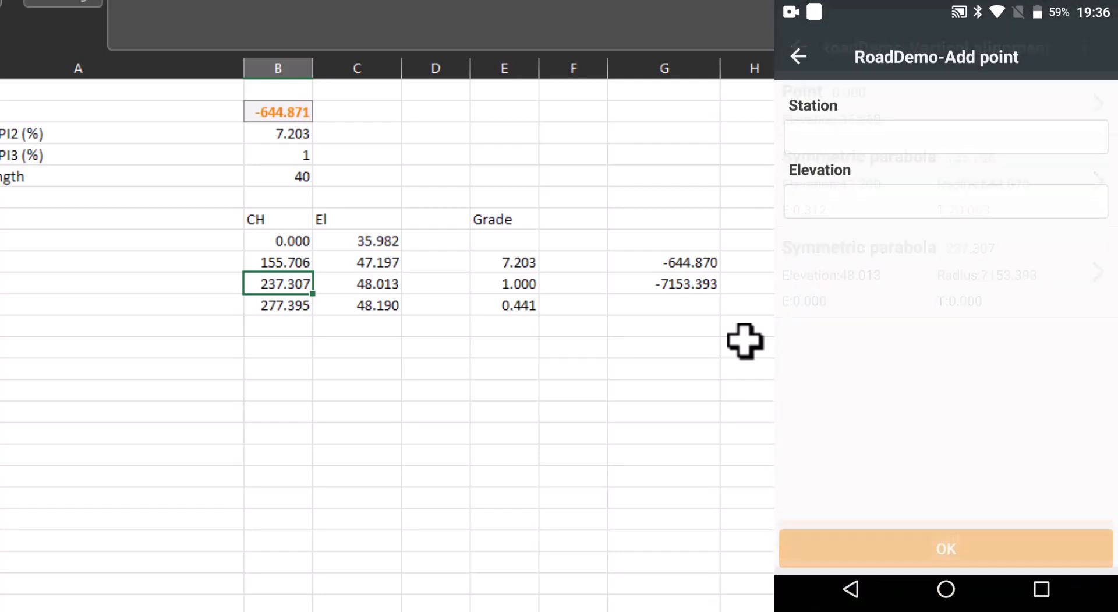
{"action": "left_click", "coordinate": [945, 136]}
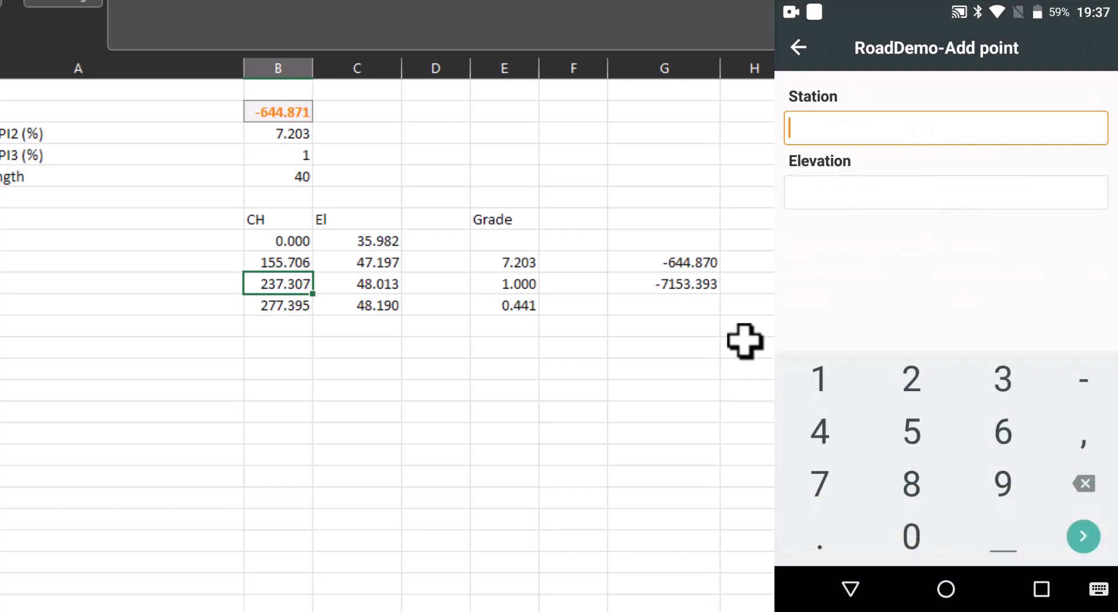
{"action": "type", "text": "277 m"}
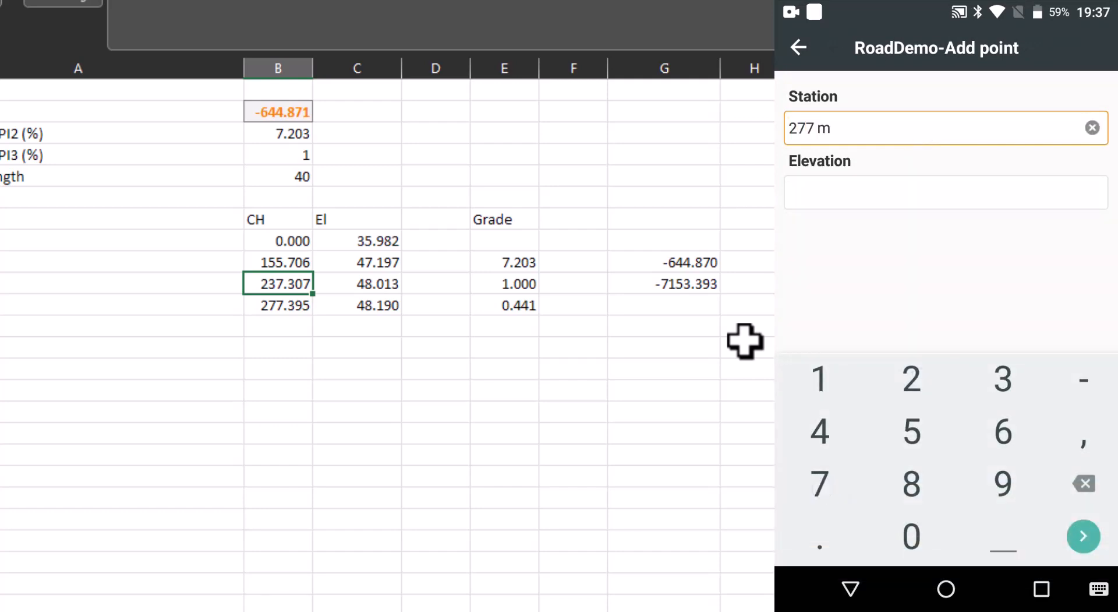
{"action": "left_click", "coordinate": [819, 536]}
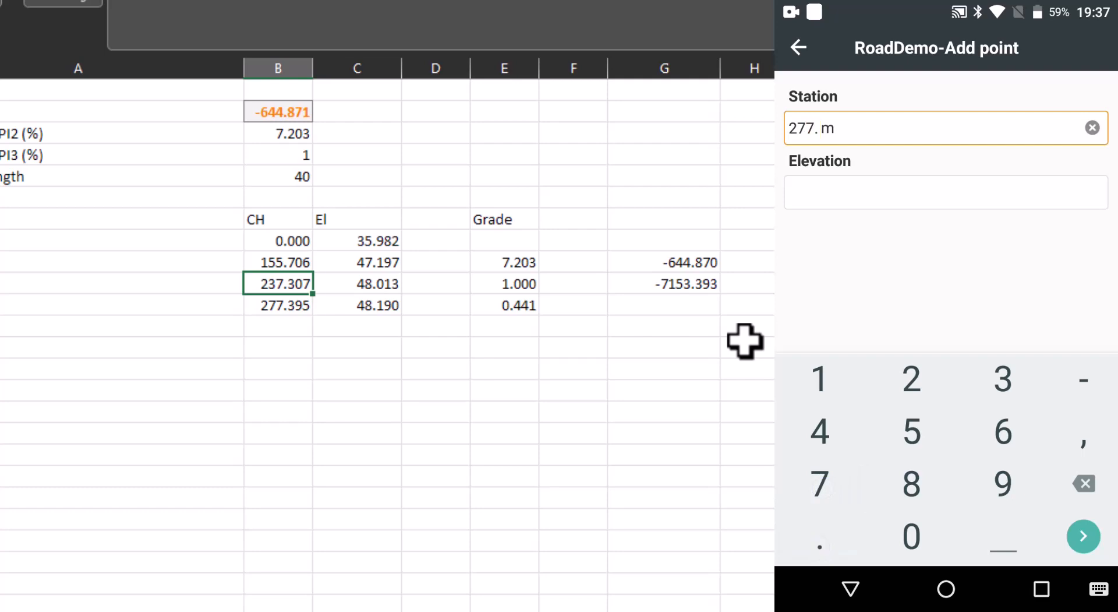
{"action": "type", "text": "395"}
{"action": "left_click", "coordinate": [946, 193]}
{"action": "type", "text": "48.190 m"}
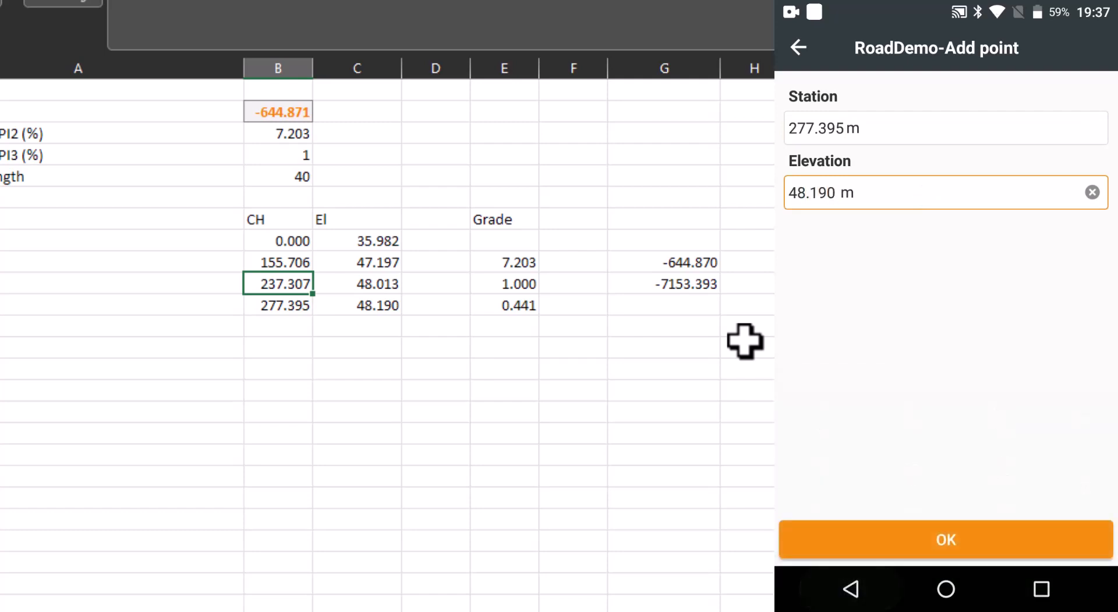
{"action": "left_click", "coordinate": [946, 539]}
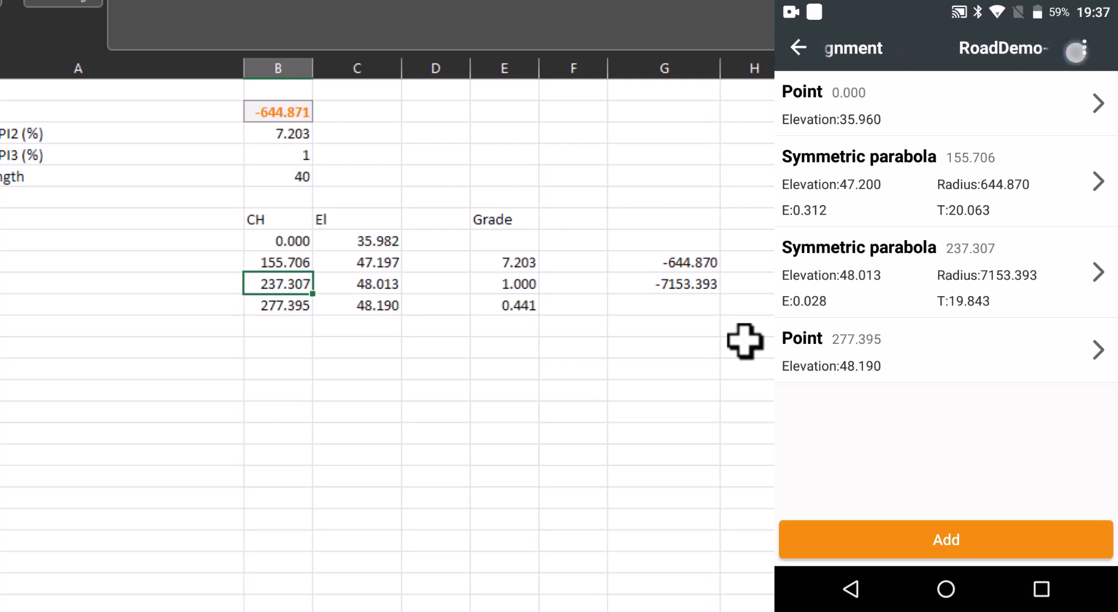
- Choose Stations from the vertical alignment's more-options menu to list computed stations
{"action": "left_click", "coordinate": [1084, 48]}
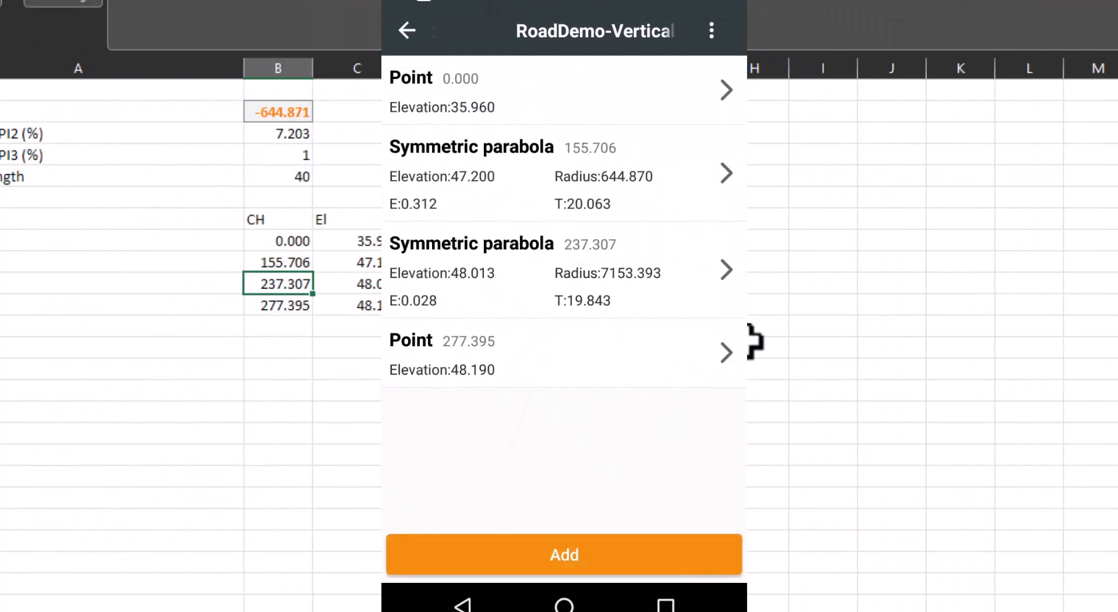
{"action": "left_click", "coordinate": [710, 30]}
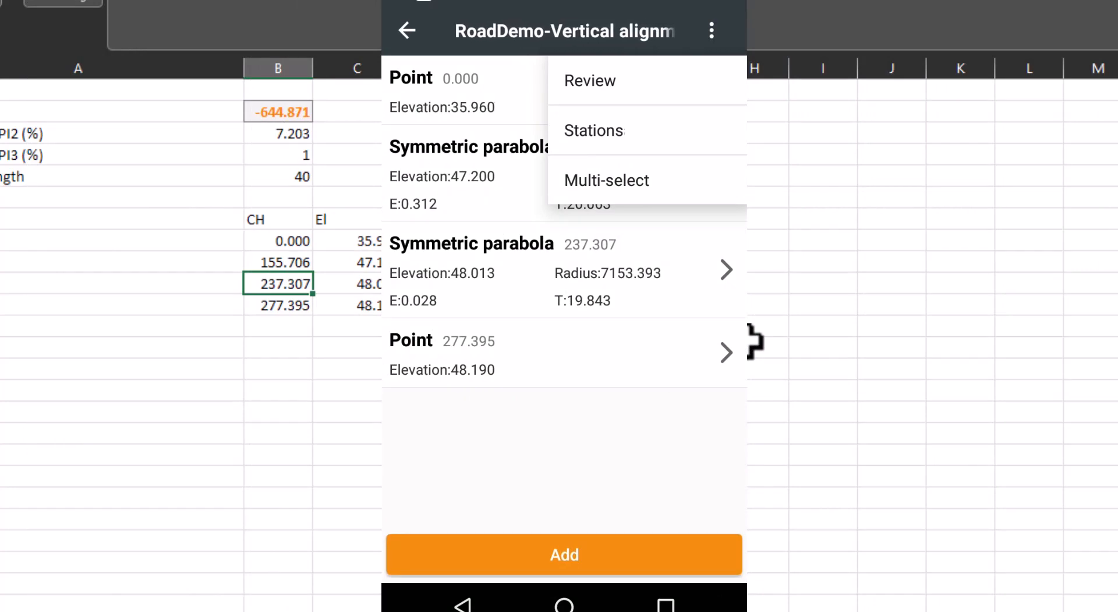
{"action": "left_click", "coordinate": [593, 131]}
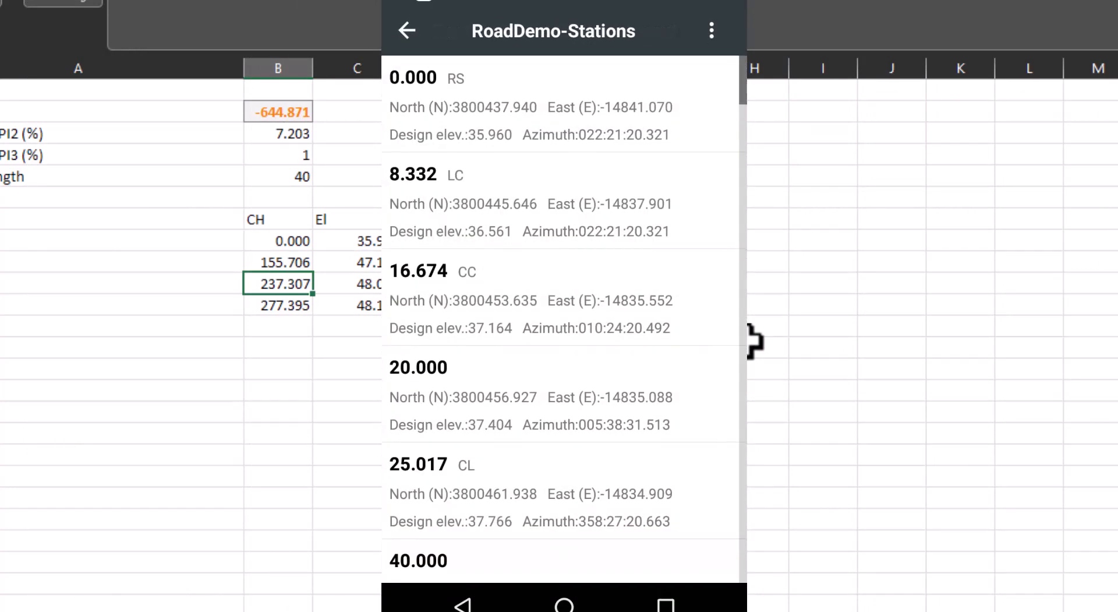
- Scroll the station list to 271.752 comparing elevations with the PDF, then return to Edit road
{"action": "left_click", "coordinate": [655, 521]}
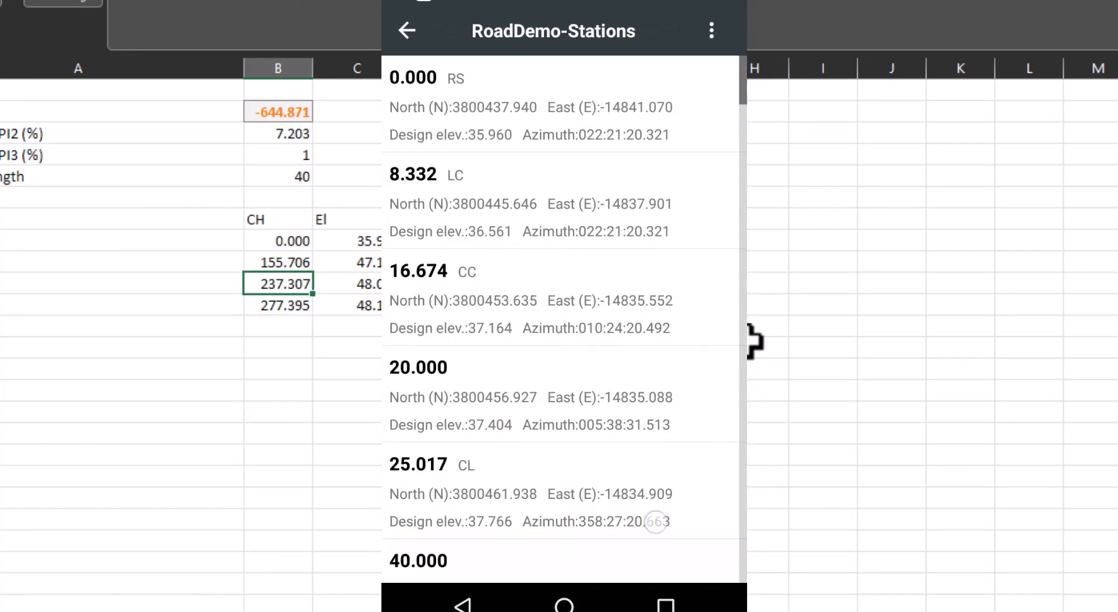
{"action": "scroll", "scroll_direction": "down", "scroll_amount": 3}
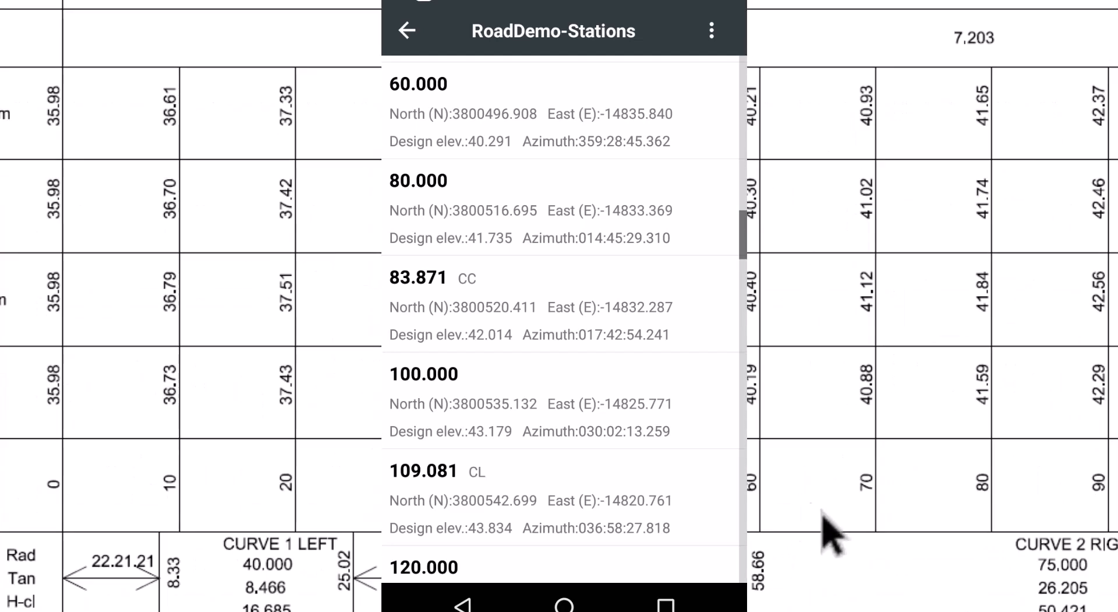
{"action": "mouse_move", "coordinate": [992, 214]}
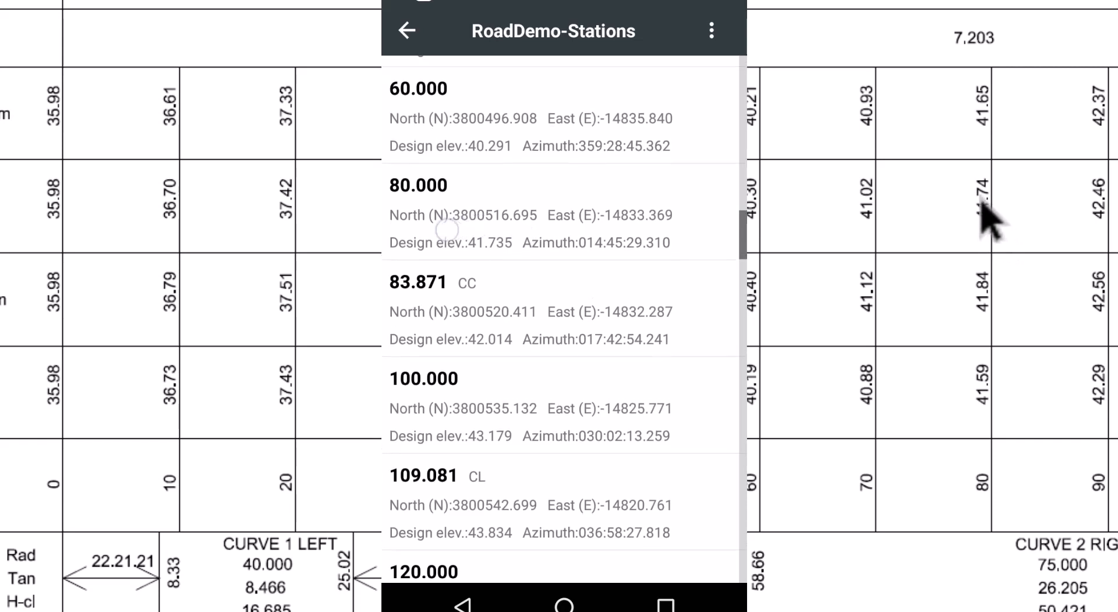
{"action": "scroll", "scroll_direction": "down", "scroll_amount": 3}
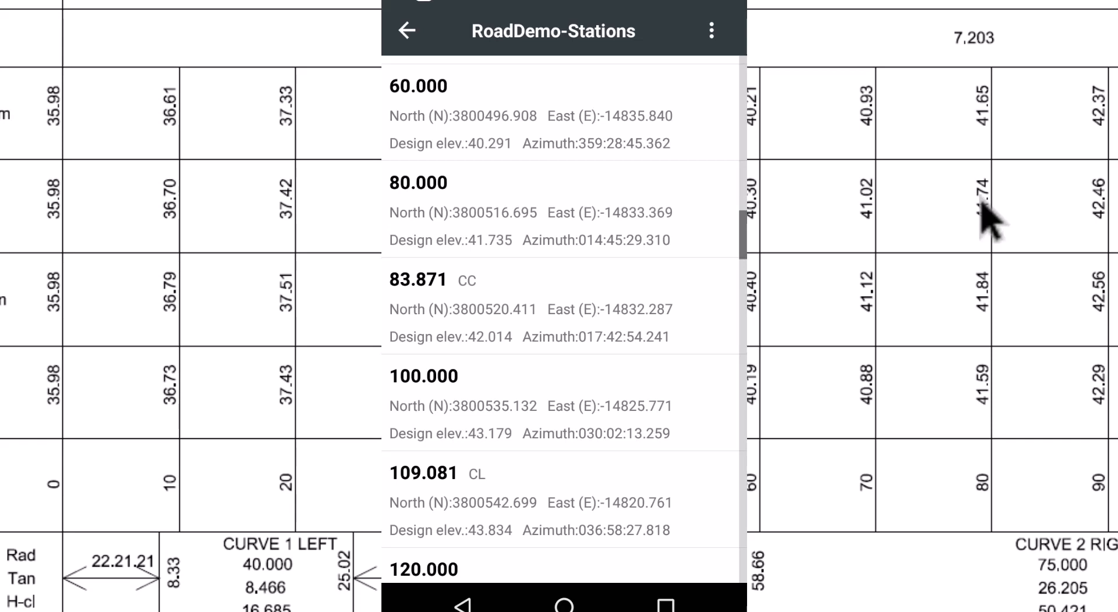
{"action": "mouse_move", "coordinate": [988, 221]}
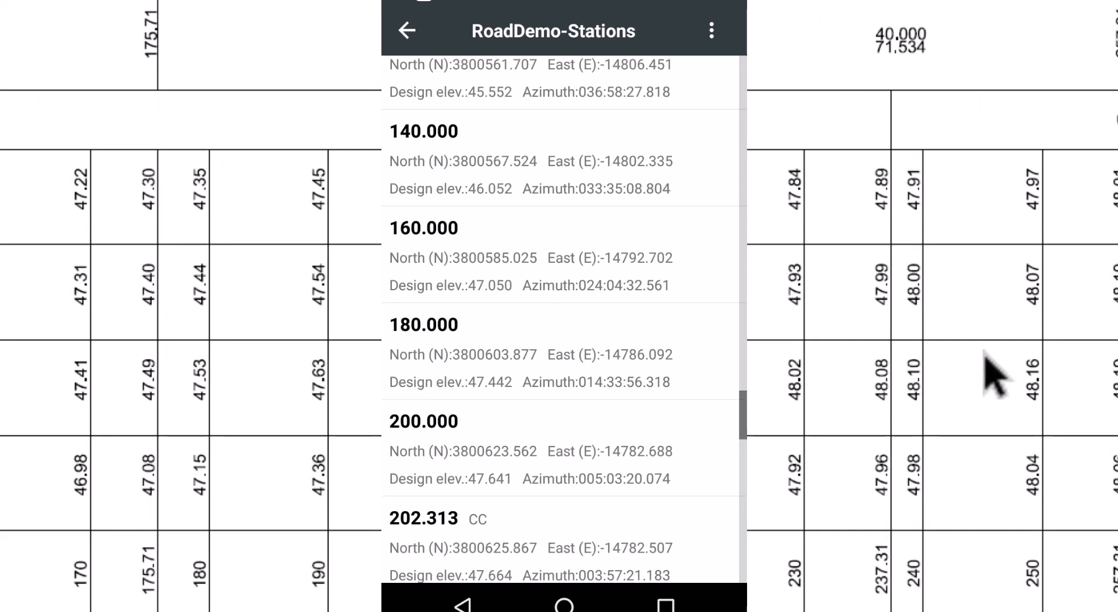
{"action": "mouse_move", "coordinate": [927, 592]}
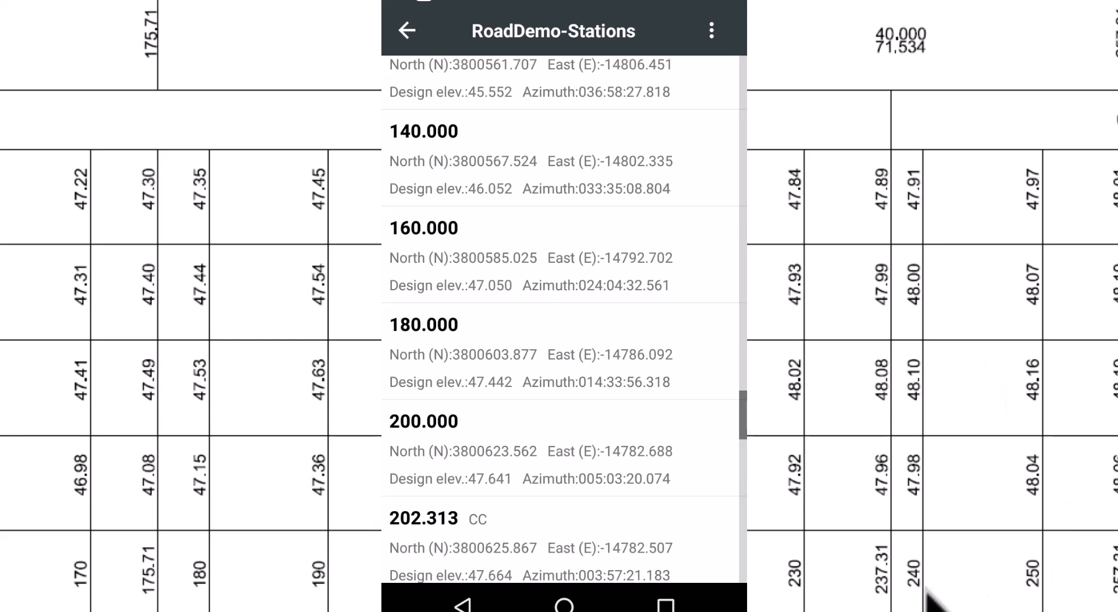
{"action": "scroll", "scroll_direction": "down", "scroll_amount": 3}
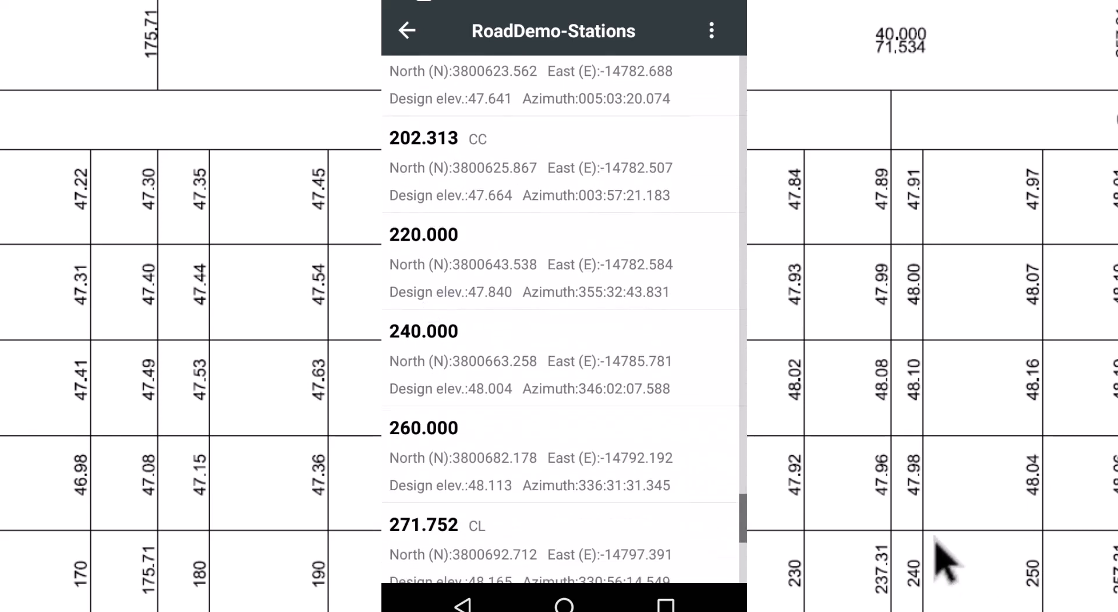
{"action": "mouse_move", "coordinate": [941, 292]}
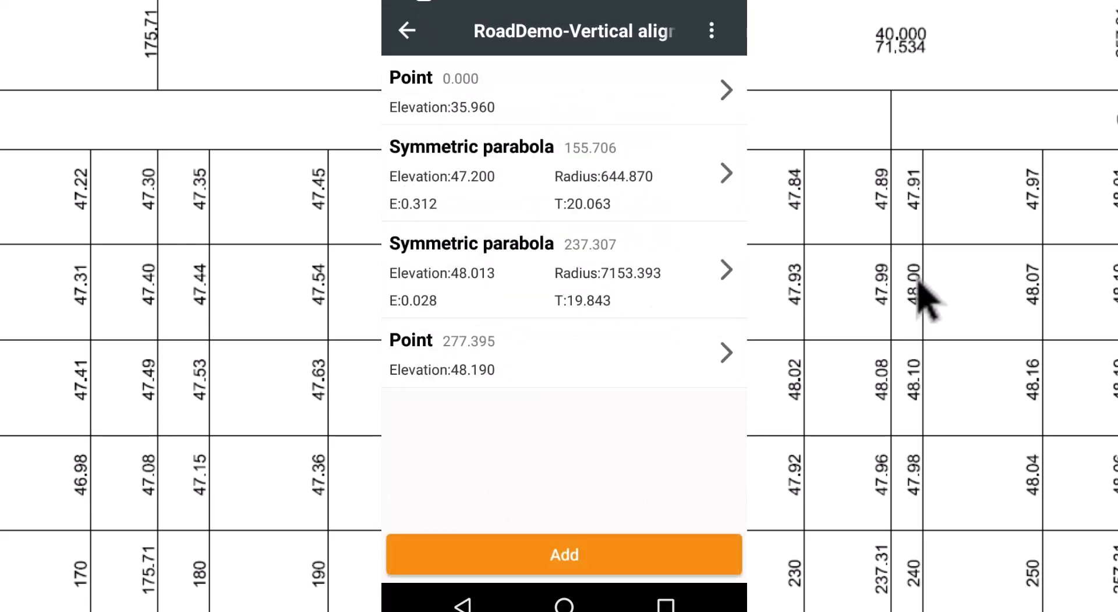
{"action": "left_click", "coordinate": [406, 31]}
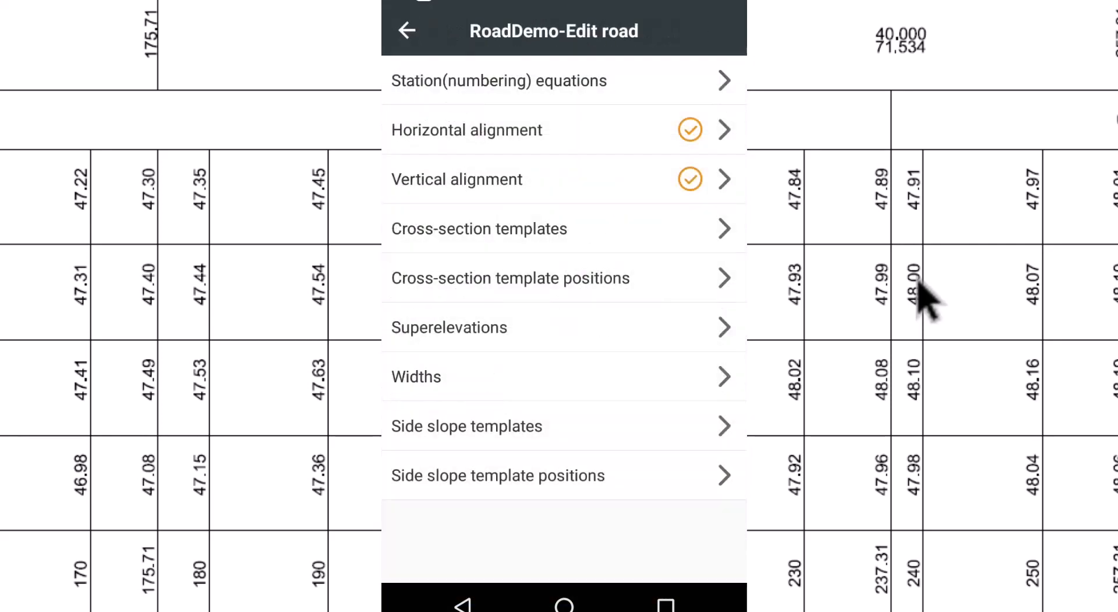